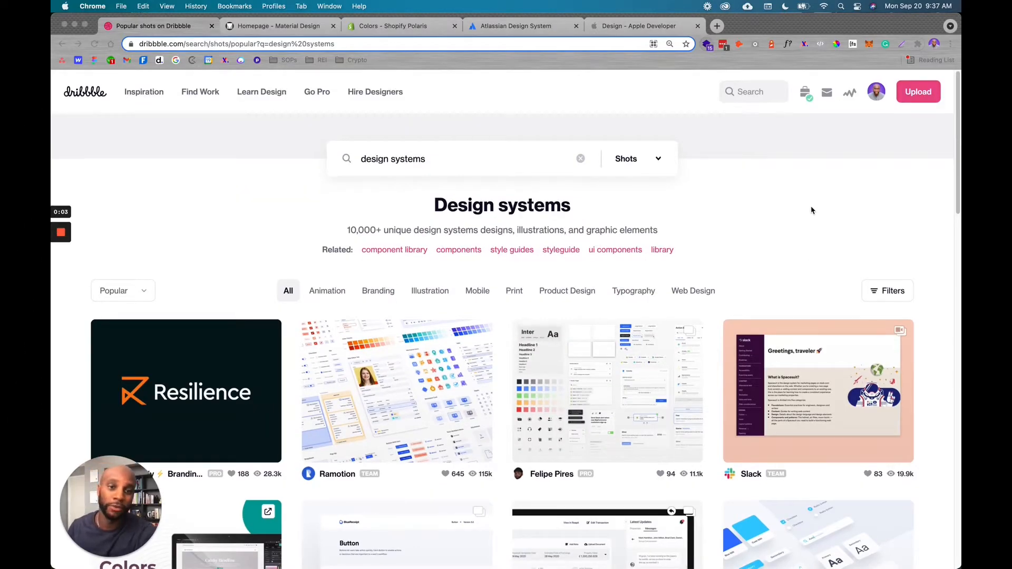
mouse_move(777, 313)
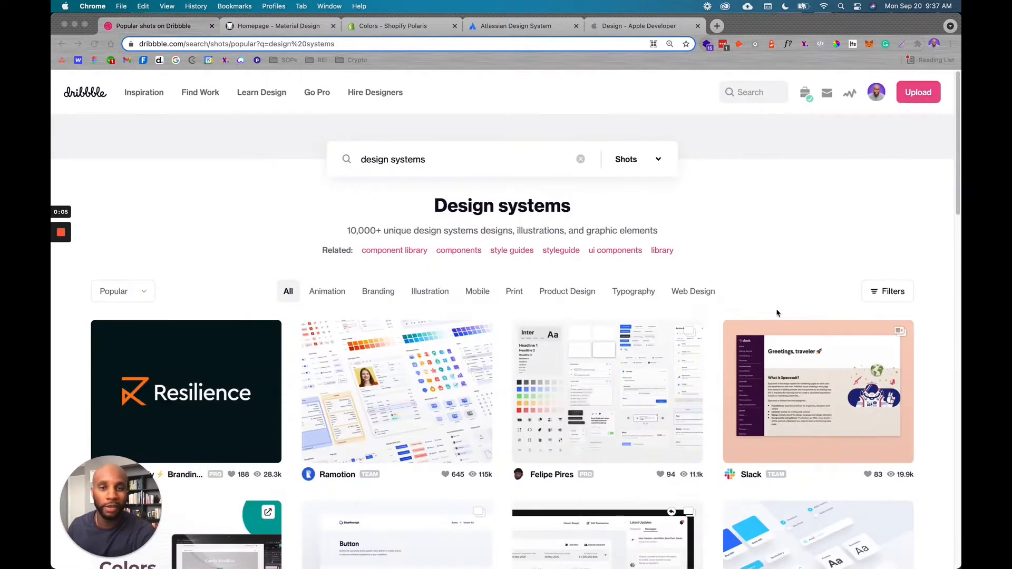
mouse_move(746, 260)
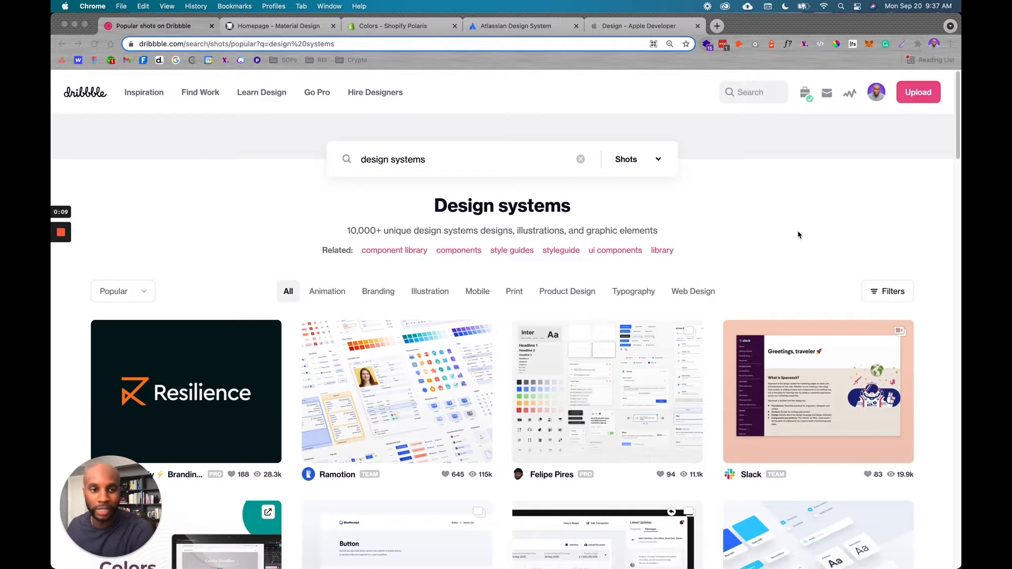
Enlarge the page to 150% and start browsing down the design systems shot results.
click(671, 43)
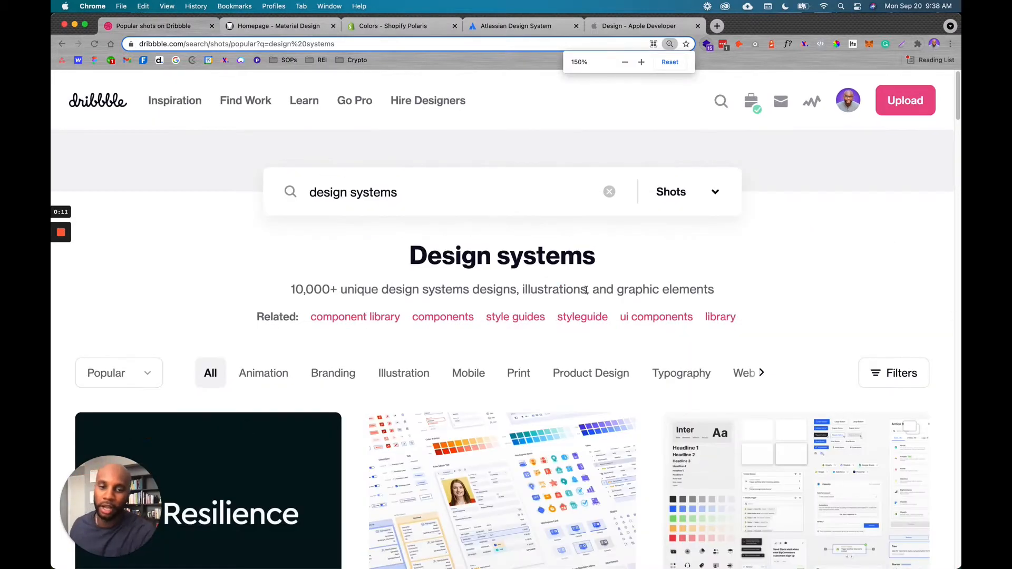
scroll(down, 3)
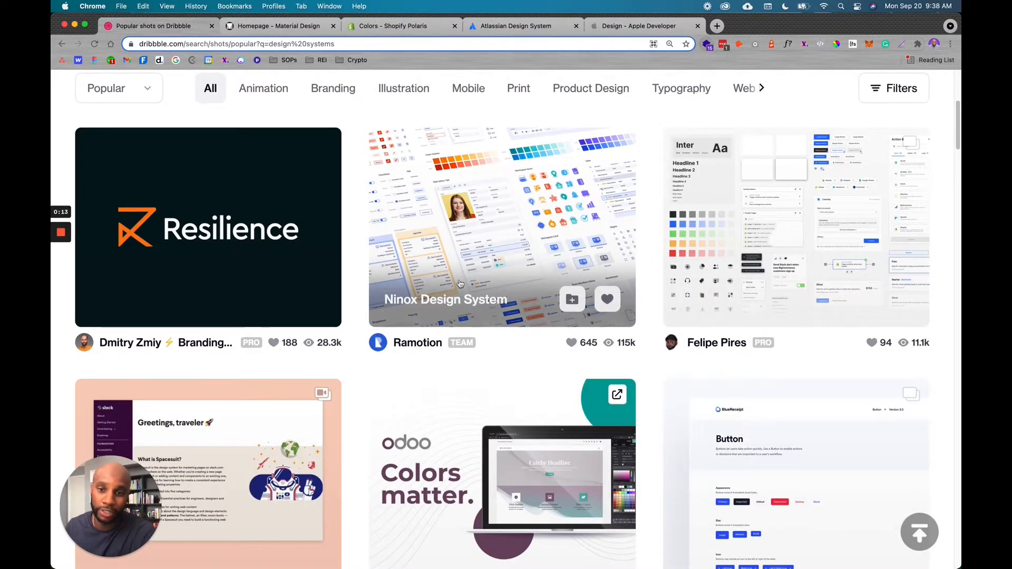
mouse_move(782, 241)
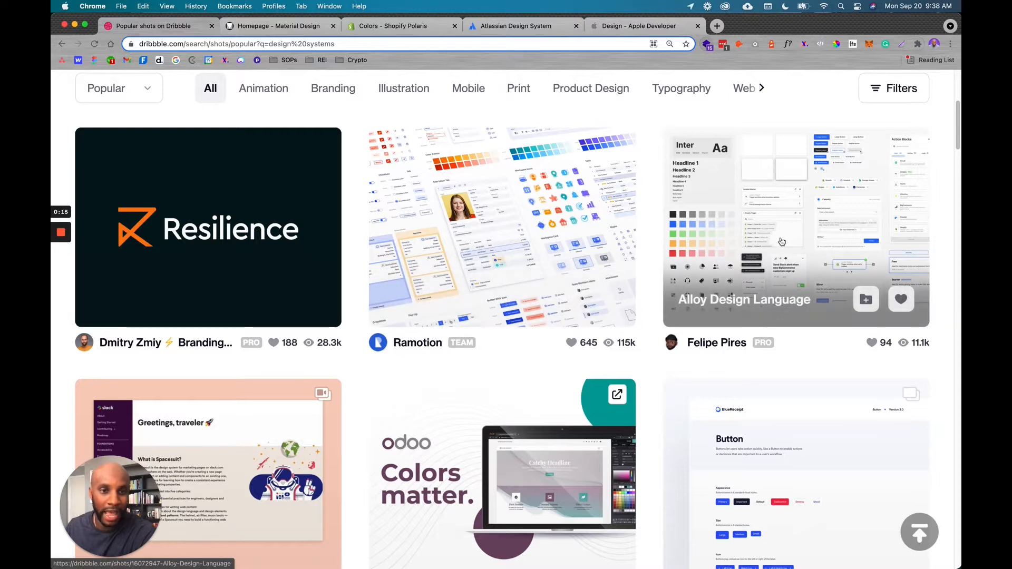
scroll(down, 3)
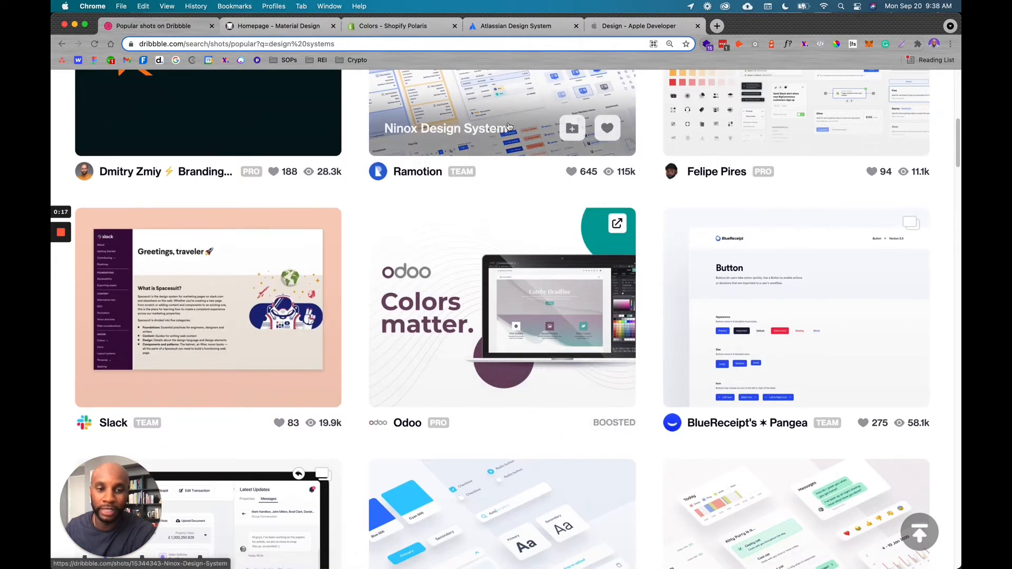
scroll(up, 3)
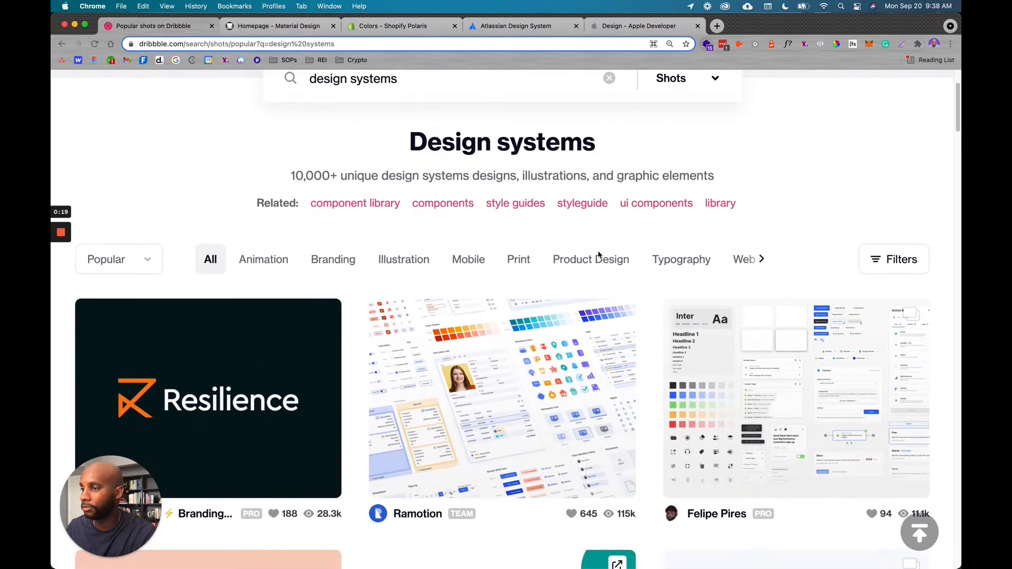
scroll(down, 3)
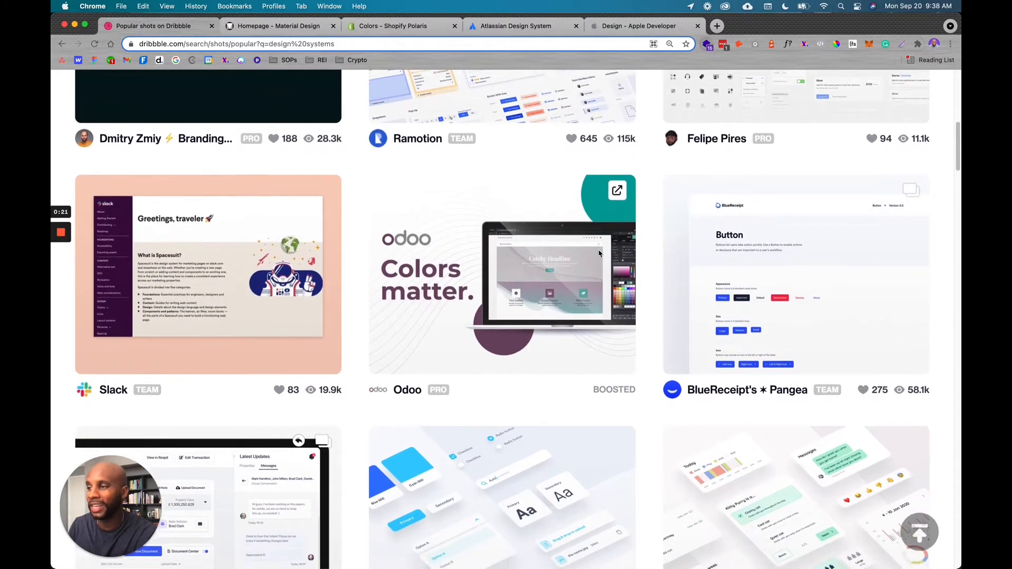
scroll(down, 3)
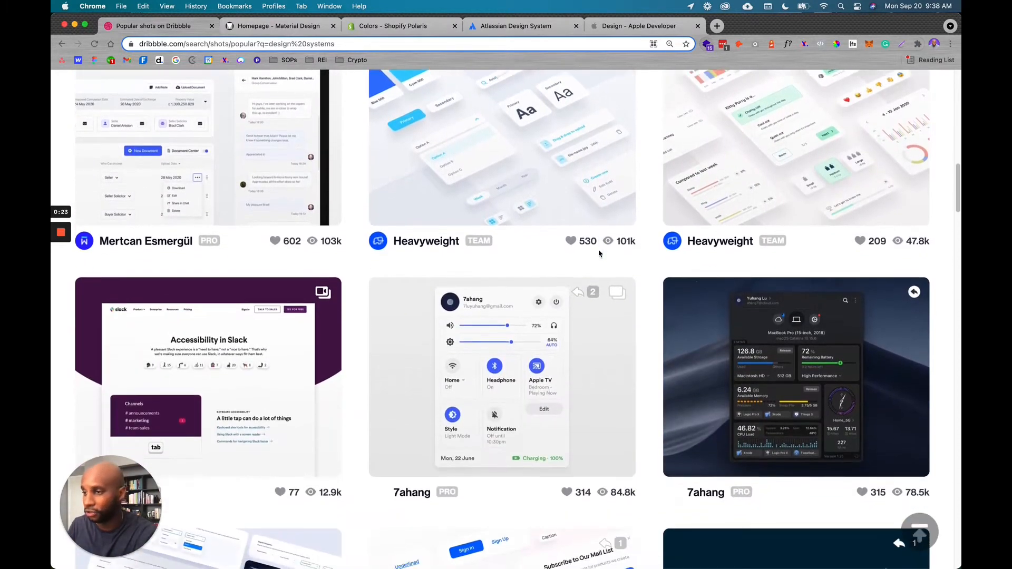
scroll(down, 3)
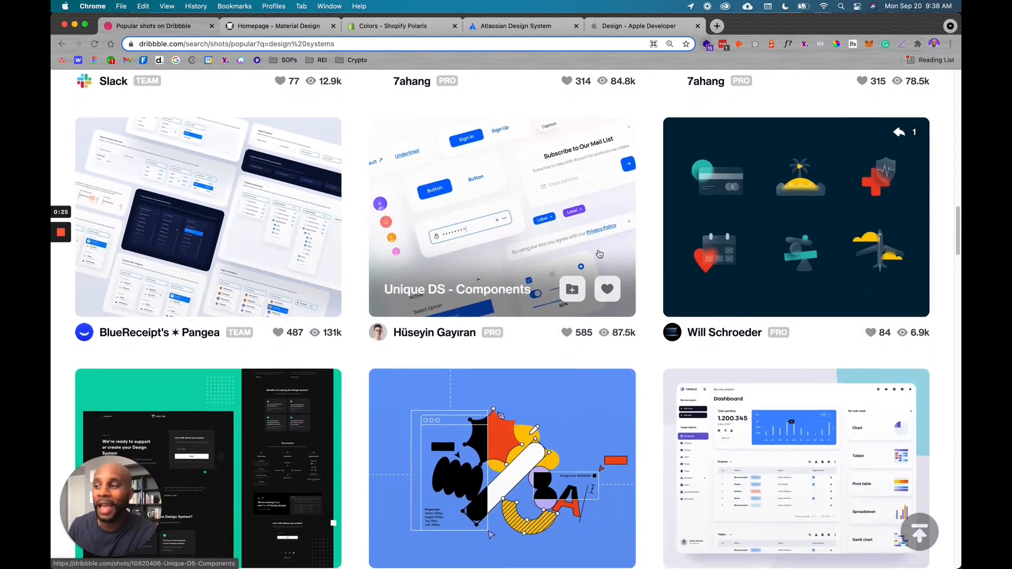
scroll(down, 3)
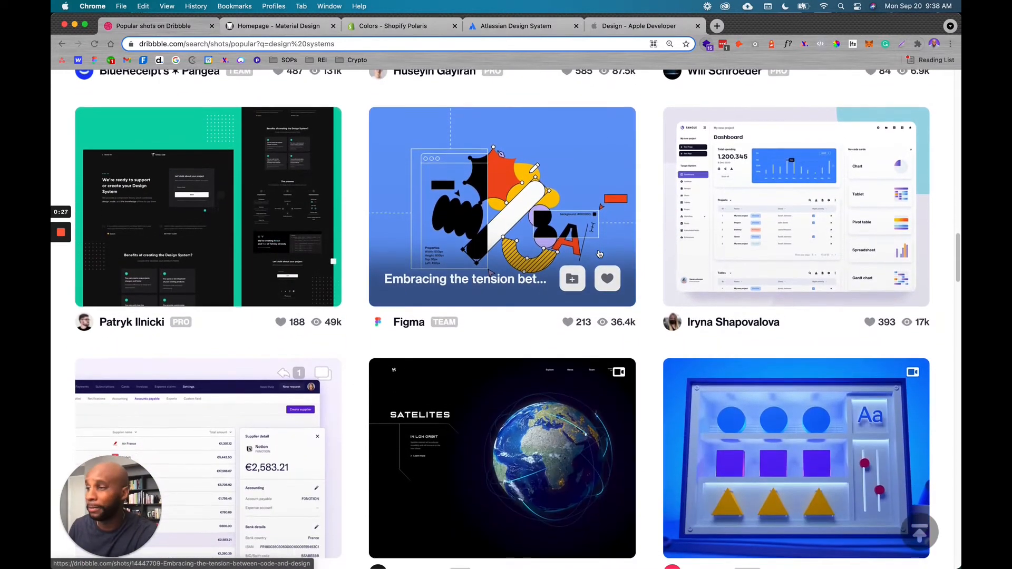
scroll(down, 3)
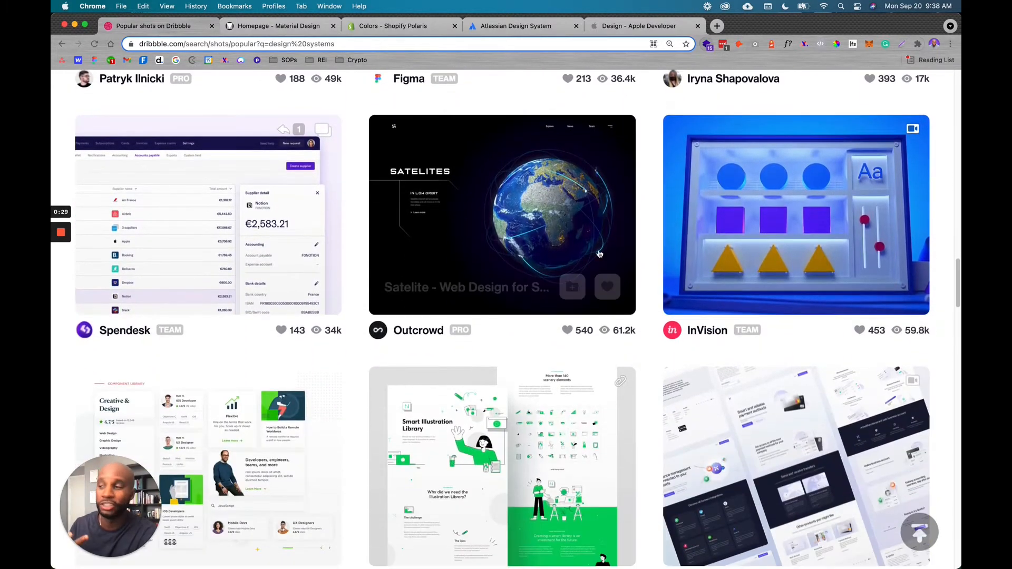
scroll(down, 3)
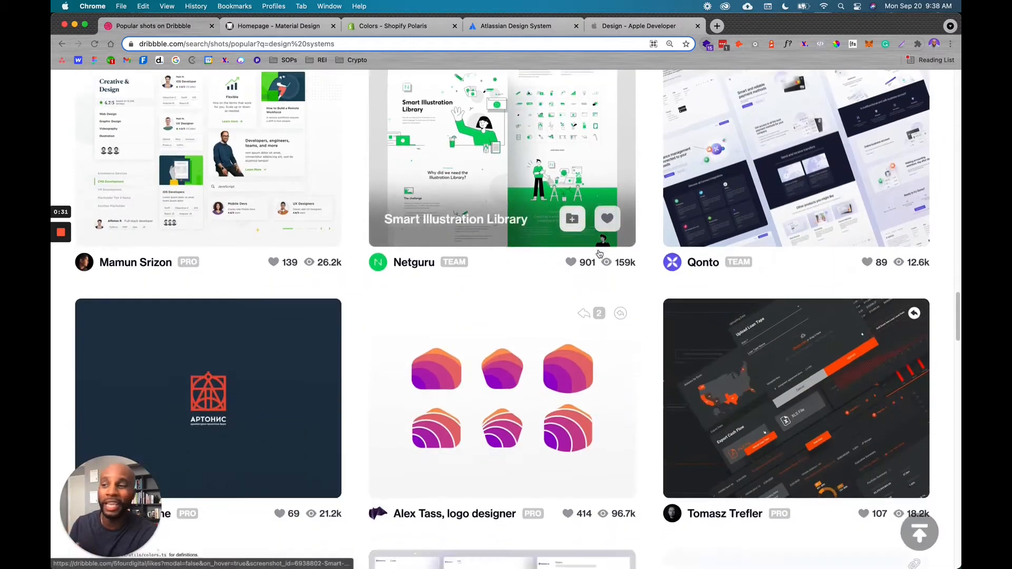
Continue down the grid of design systems shots to the Ramotion Ninox Design System shot.
scroll(down, 3)
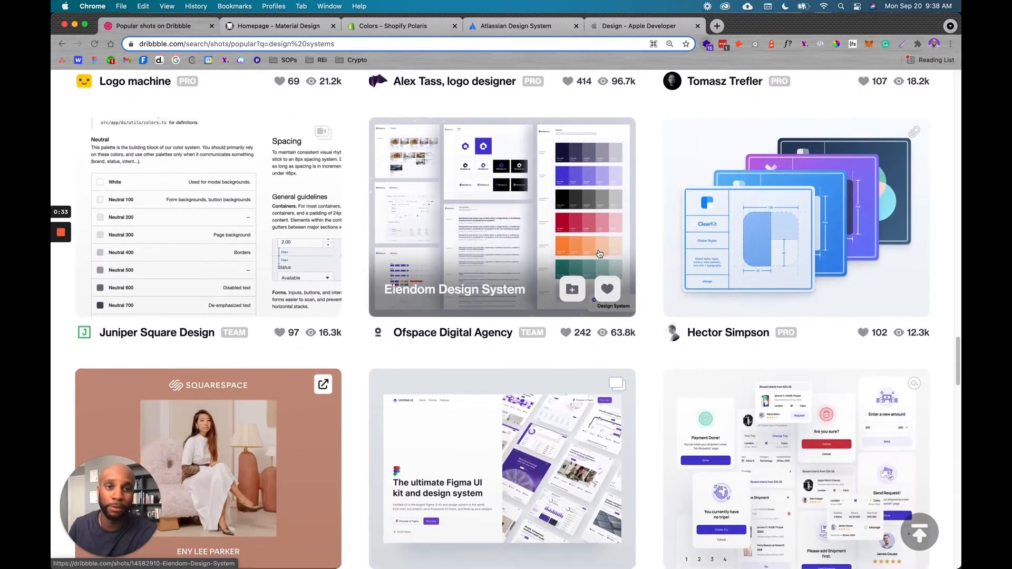
scroll(down, 3)
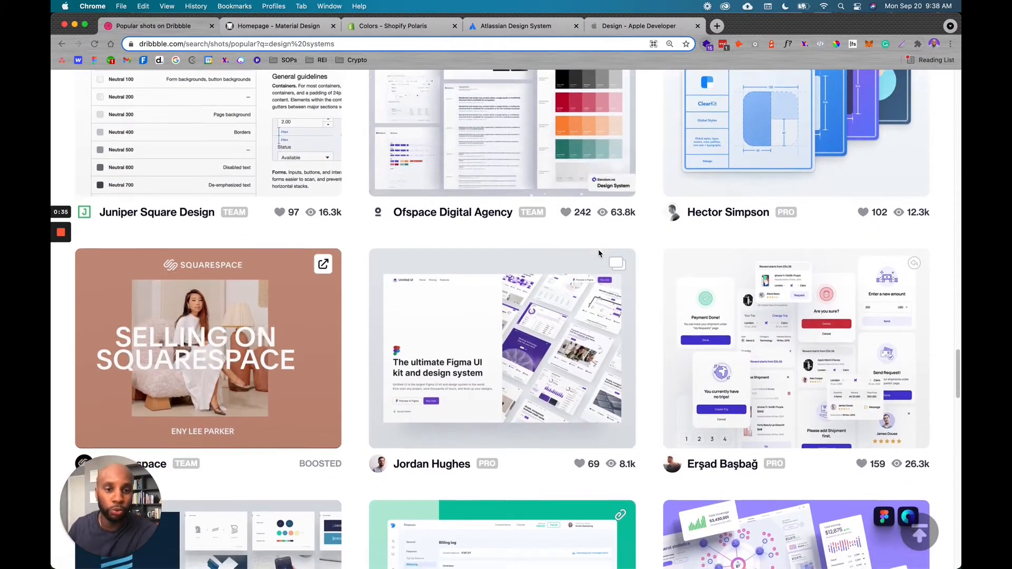
scroll(down, 3)
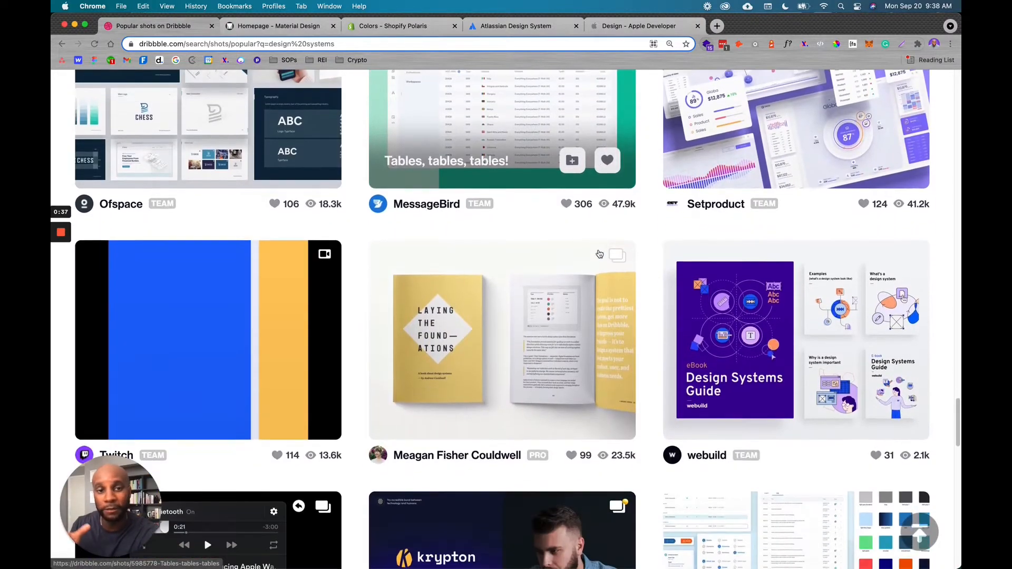
scroll(down, 3)
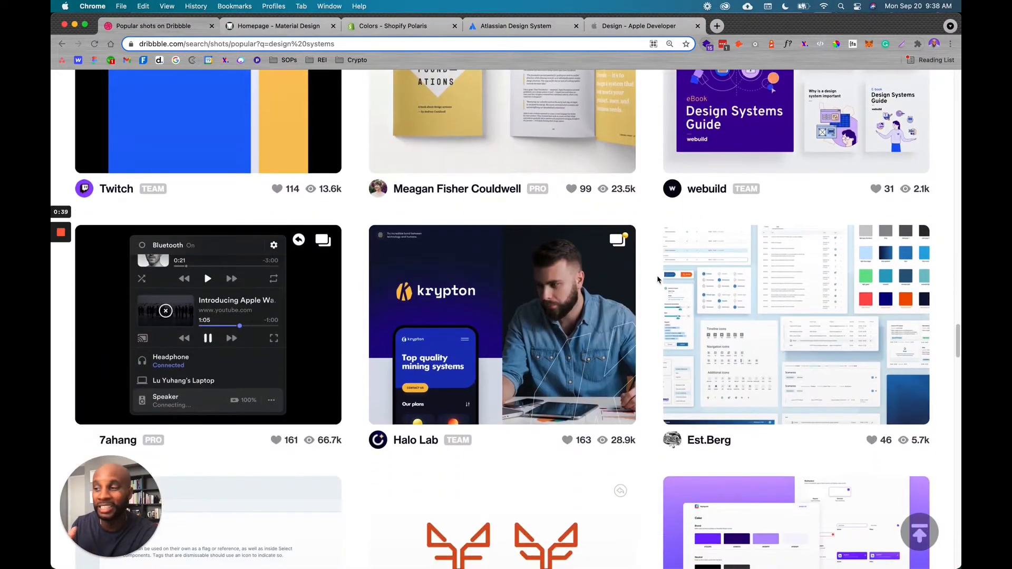
scroll(down, 3)
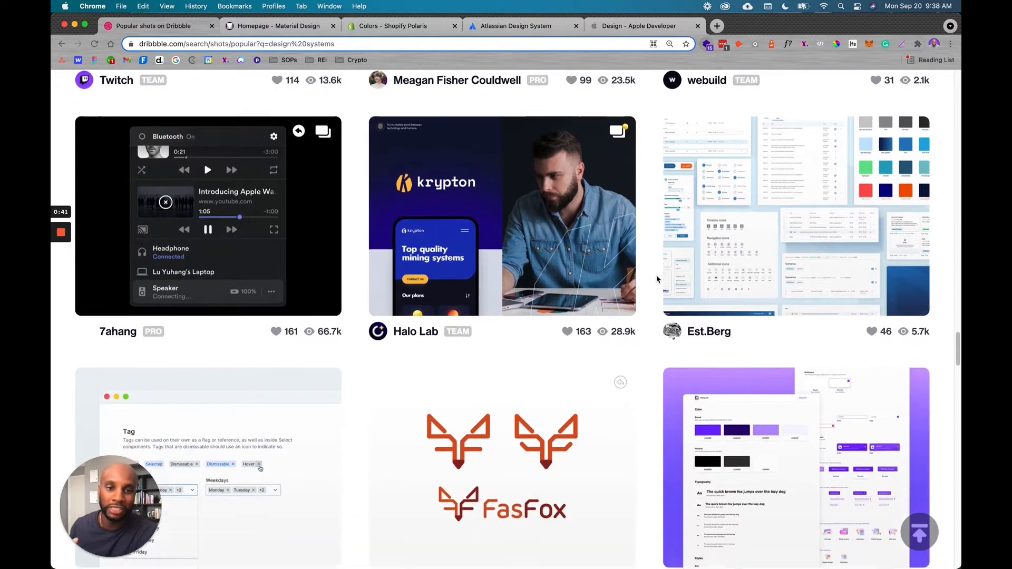
scroll(down, 3)
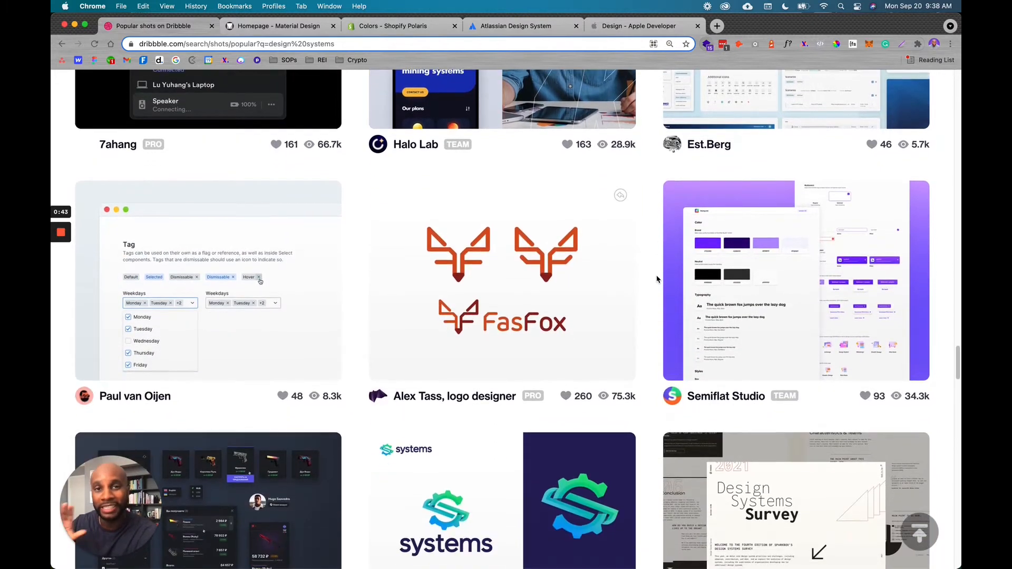
scroll(down, 3)
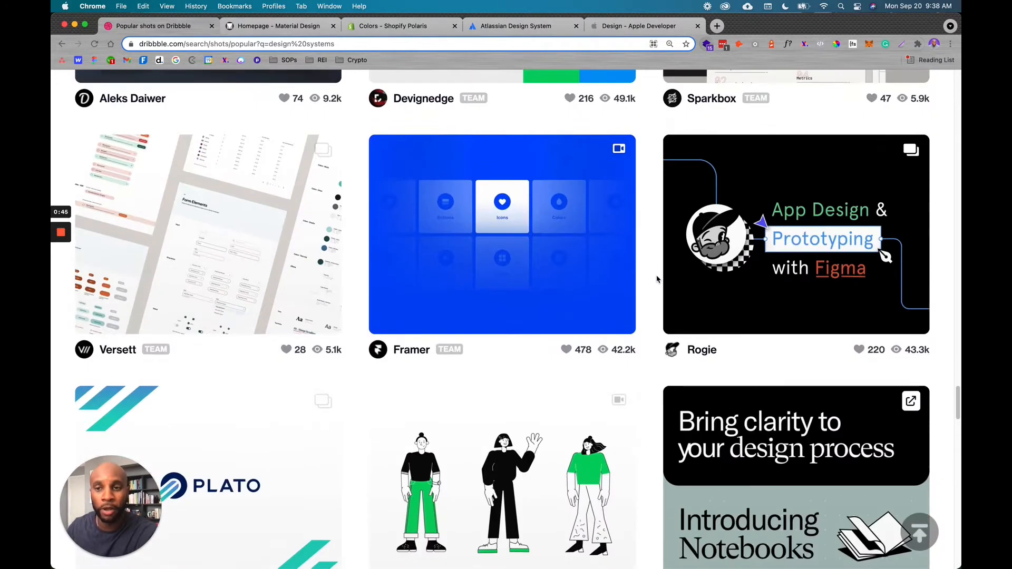
scroll(down, 3)
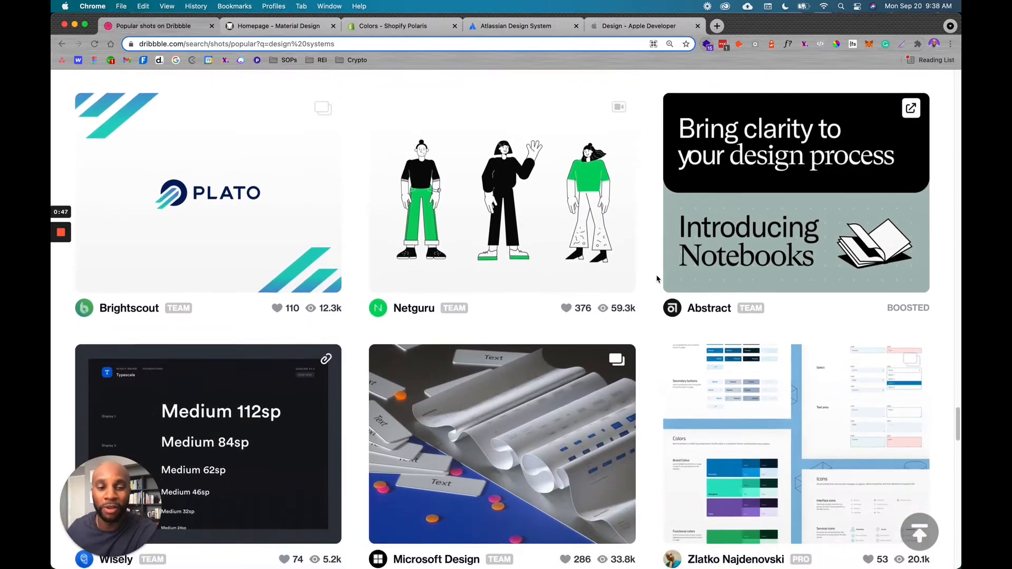
scroll(down, 3)
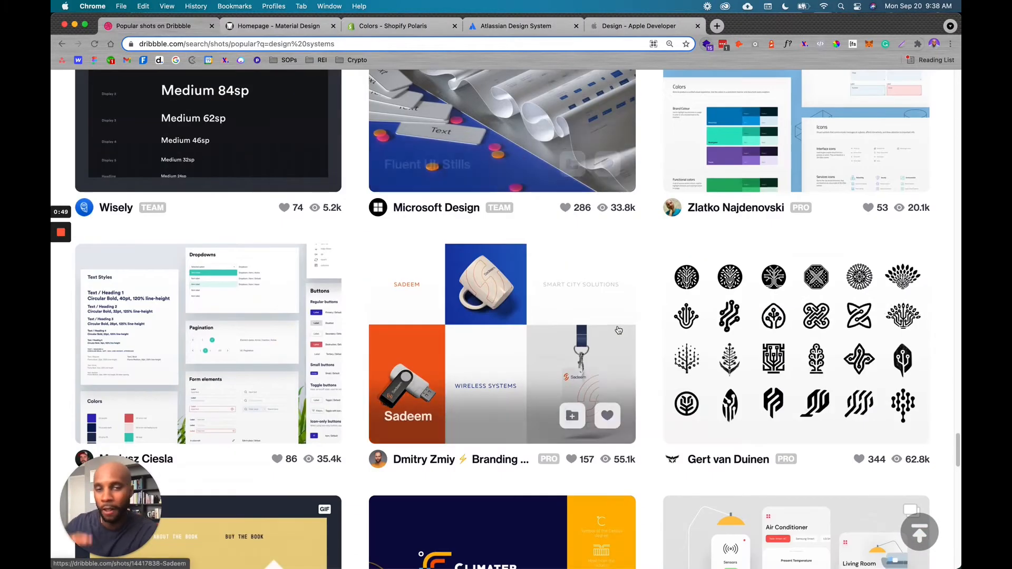
scroll(down, 3)
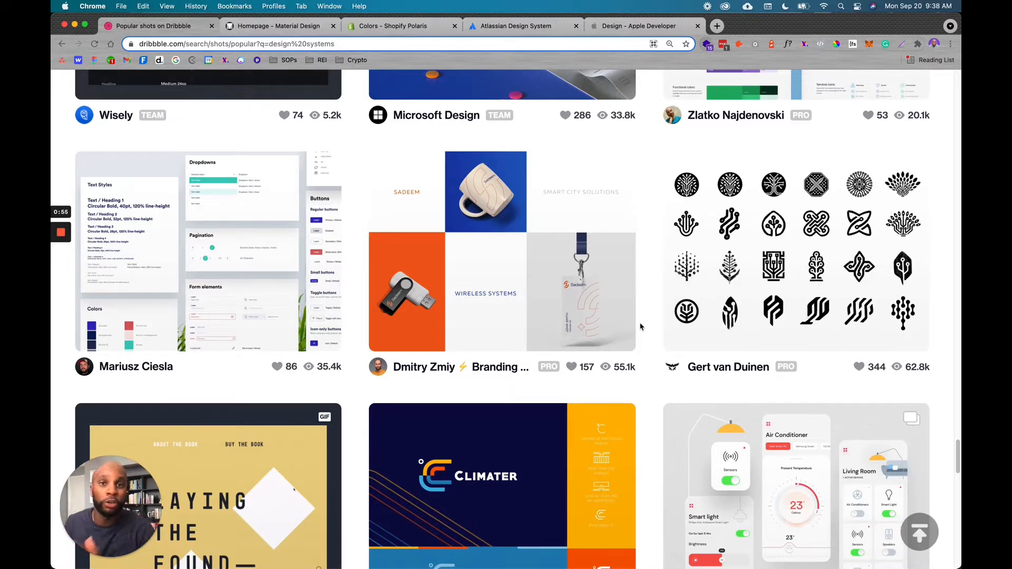
scroll(down, 3)
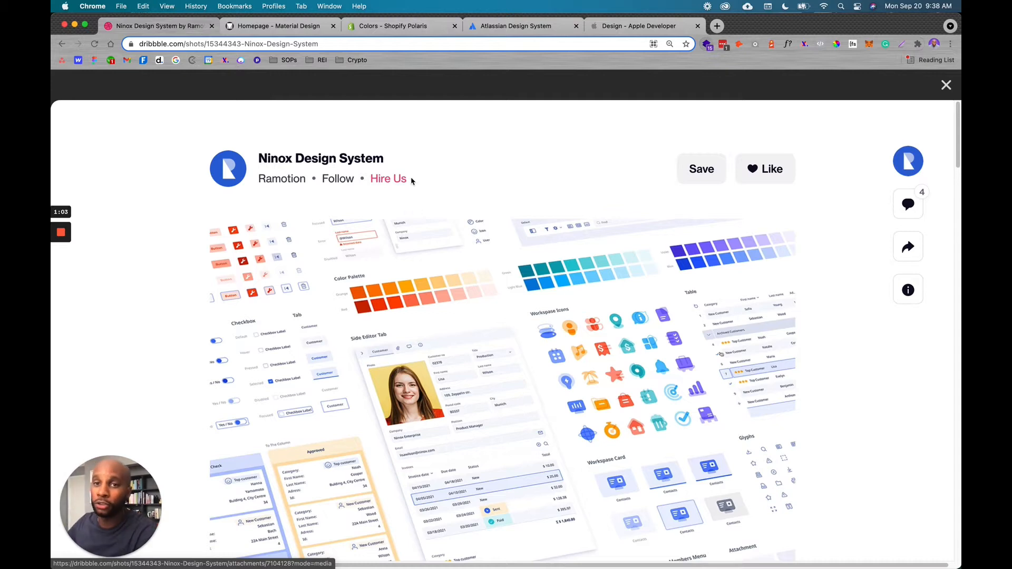
mouse_move(423, 105)
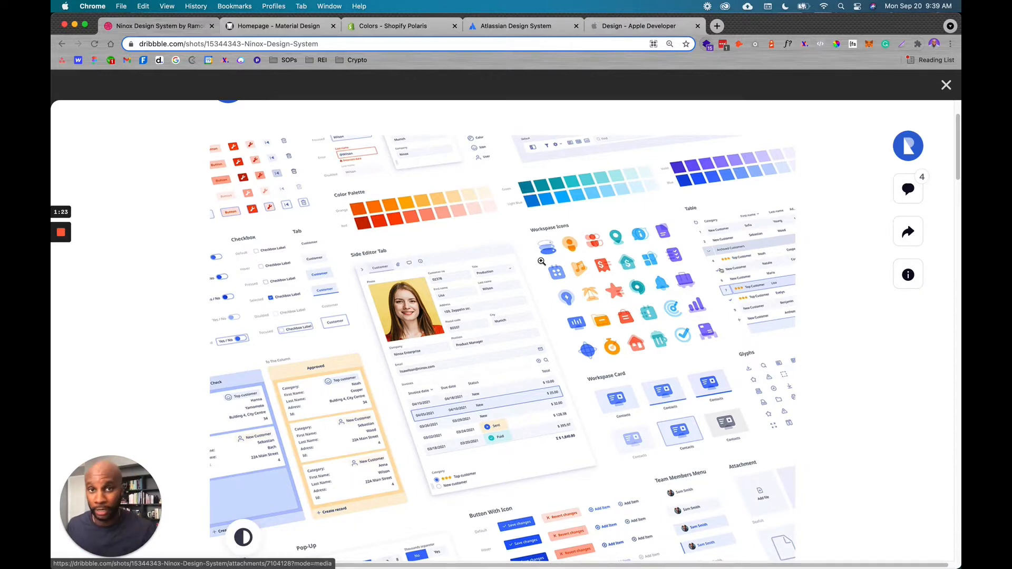
mouse_move(149, 136)
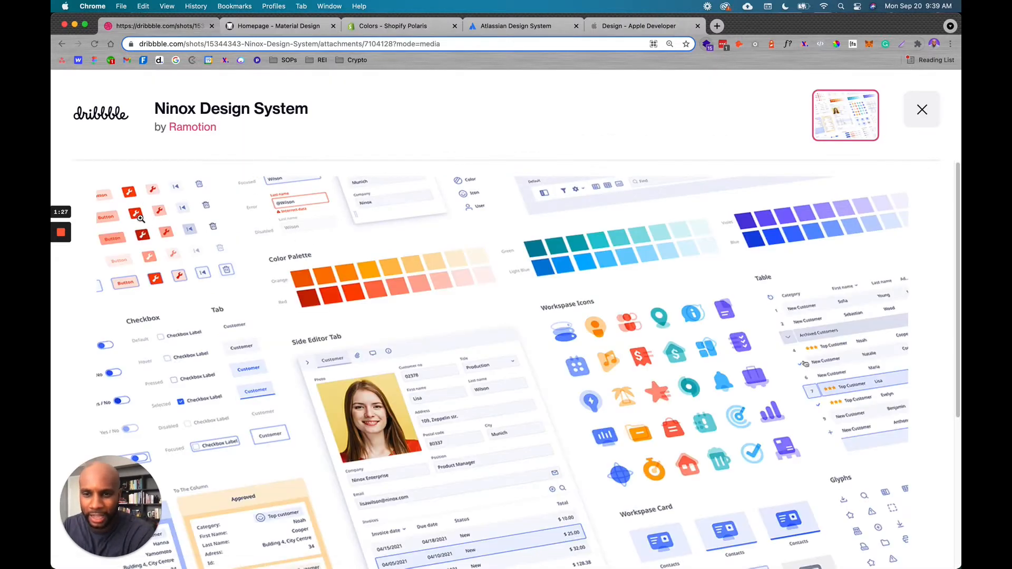
mouse_move(636, 323)
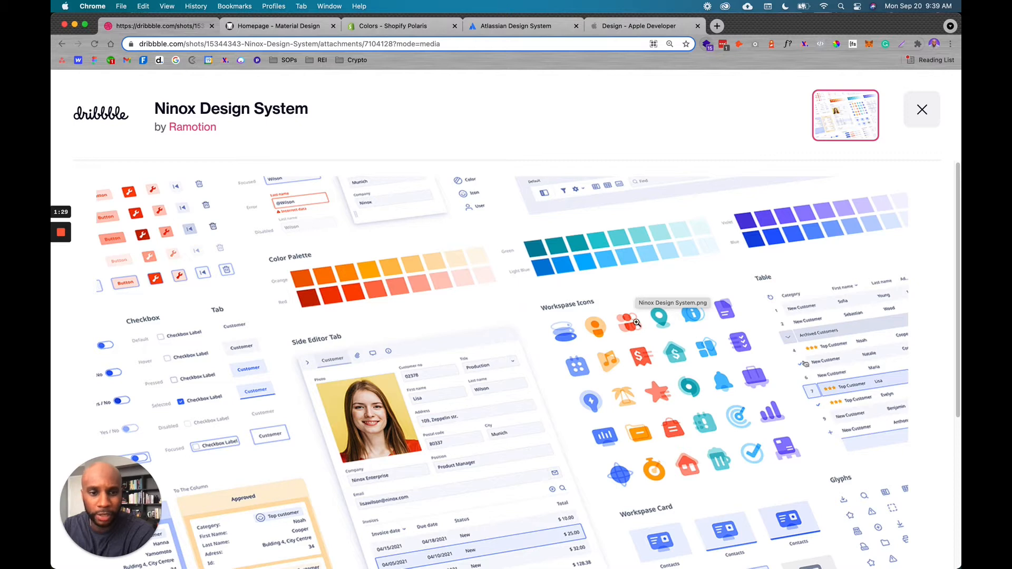
Finish reviewing the Ninox shot, close its preview and return to the results for the Alloy Design Language shot.
scroll(down, 3)
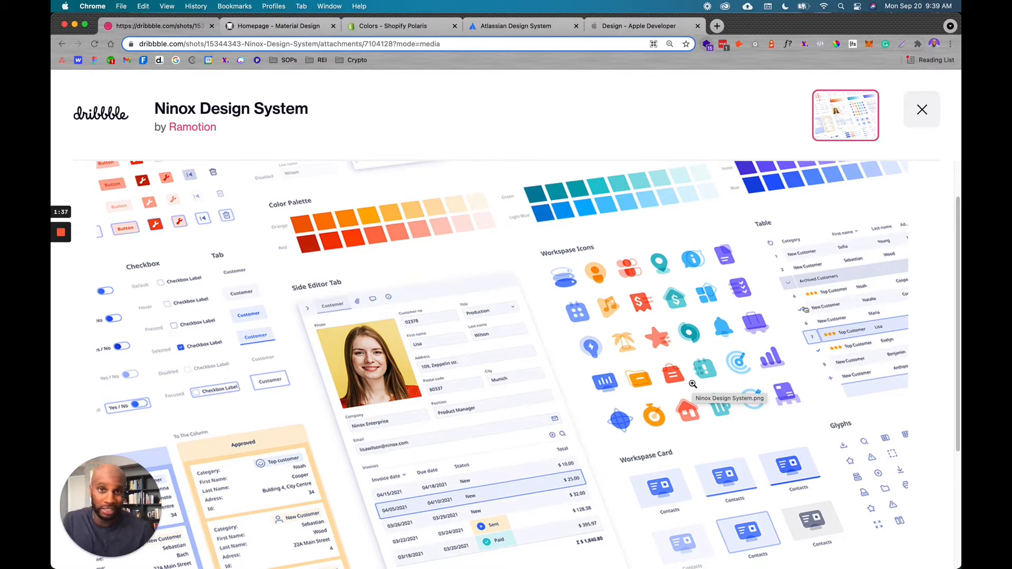
scroll(down, 3)
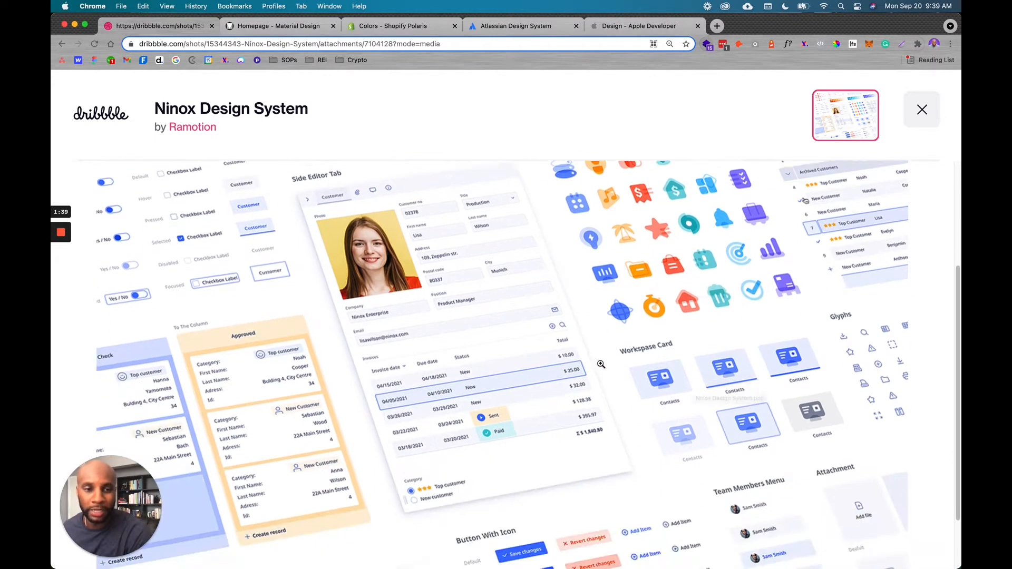
scroll(up, 3)
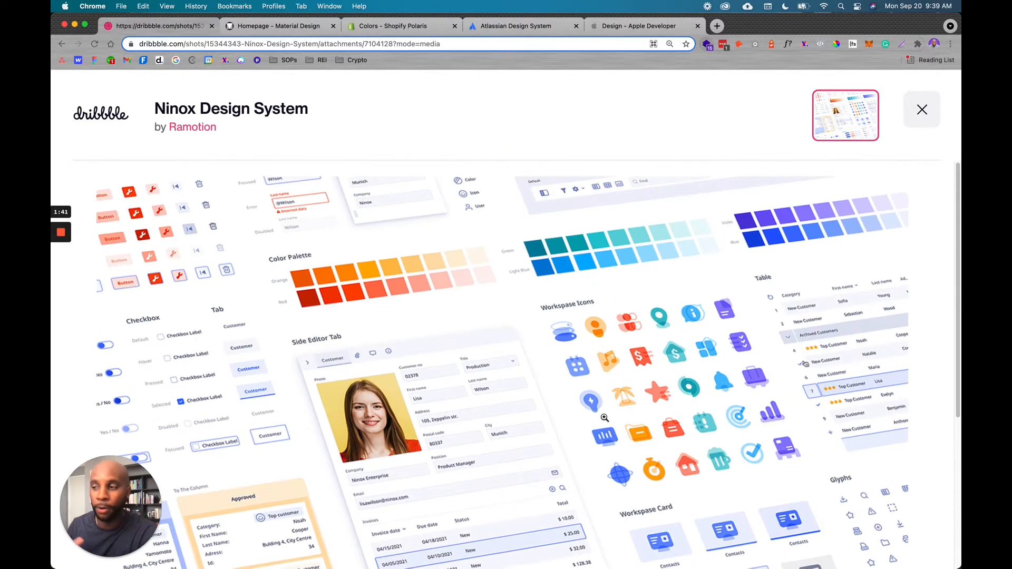
scroll(down, 3)
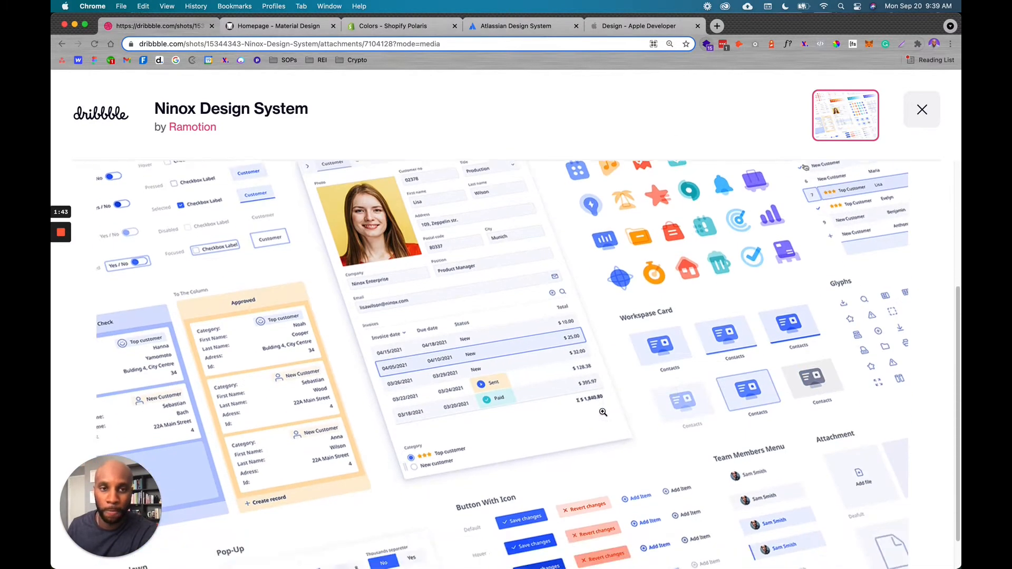
scroll(down, 3)
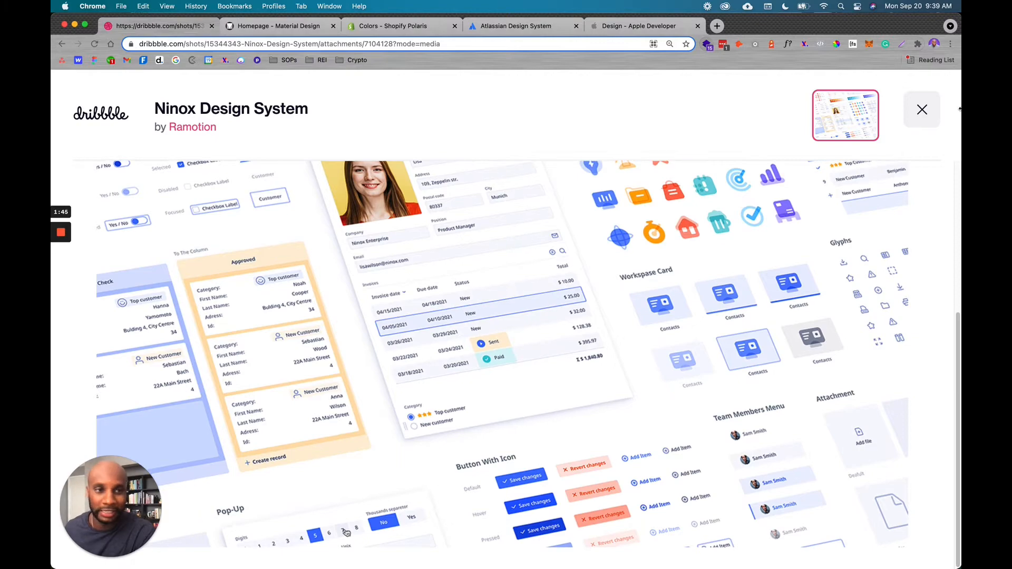
click(921, 108)
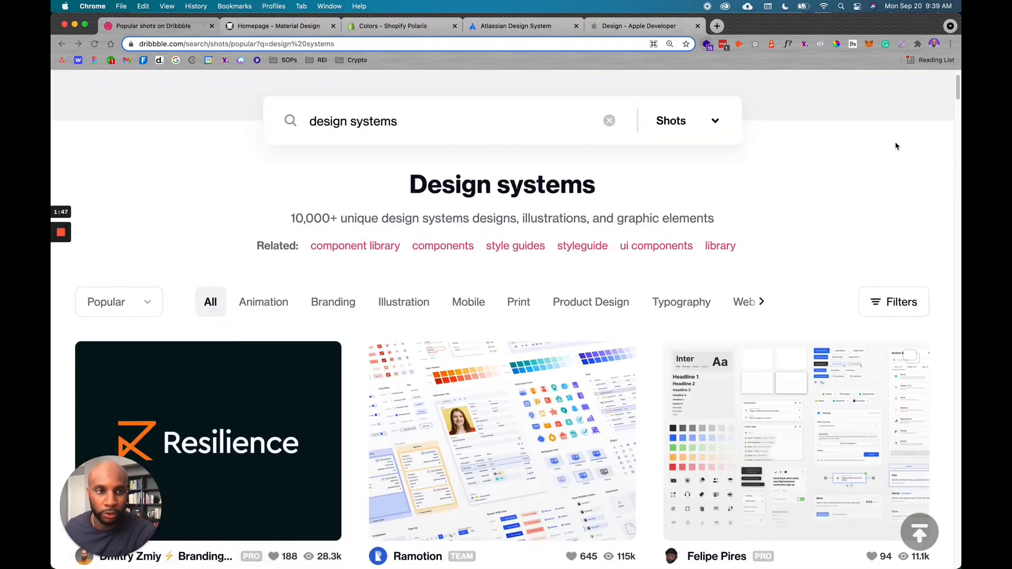
scroll(down, 3)
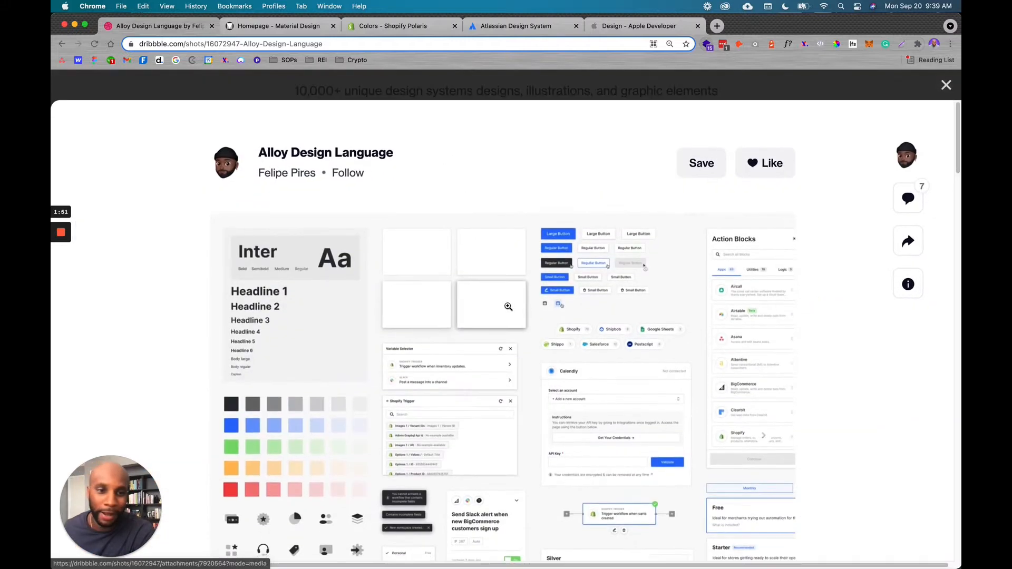
View the Alloy Design Language swatches, icons, forms and pricing cards at full size.
click(508, 305)
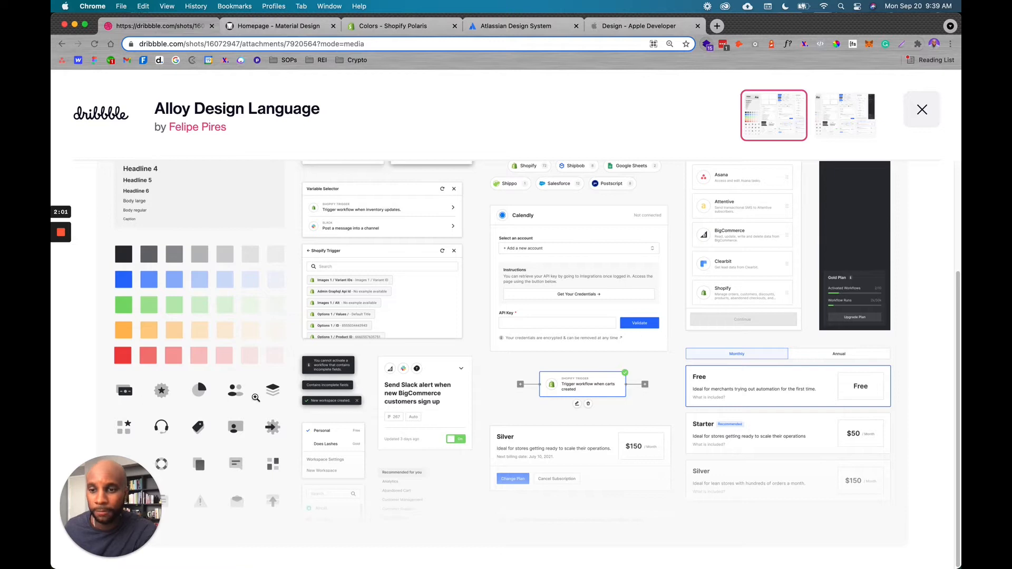
mouse_move(679, 352)
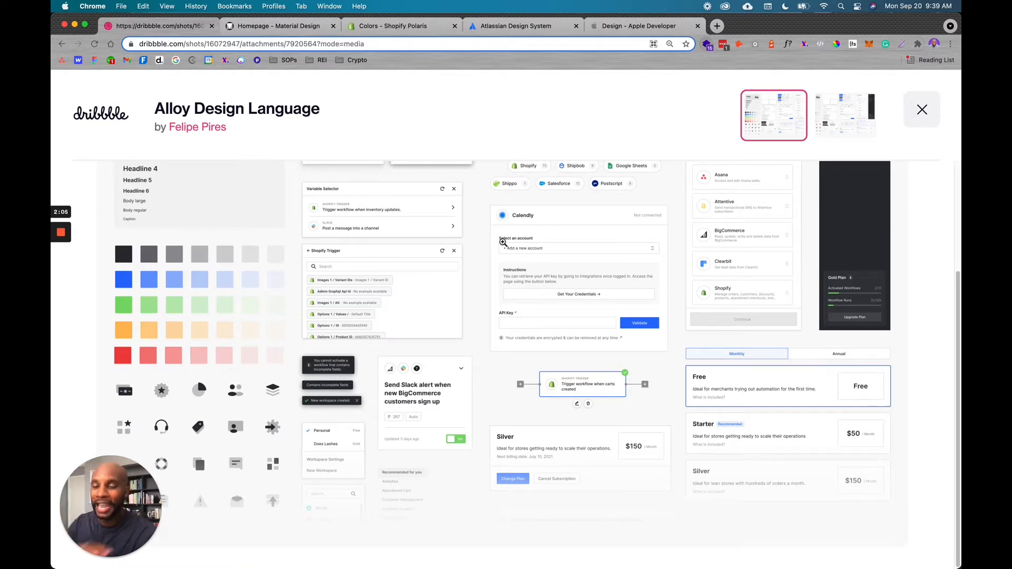
scroll(down, 3)
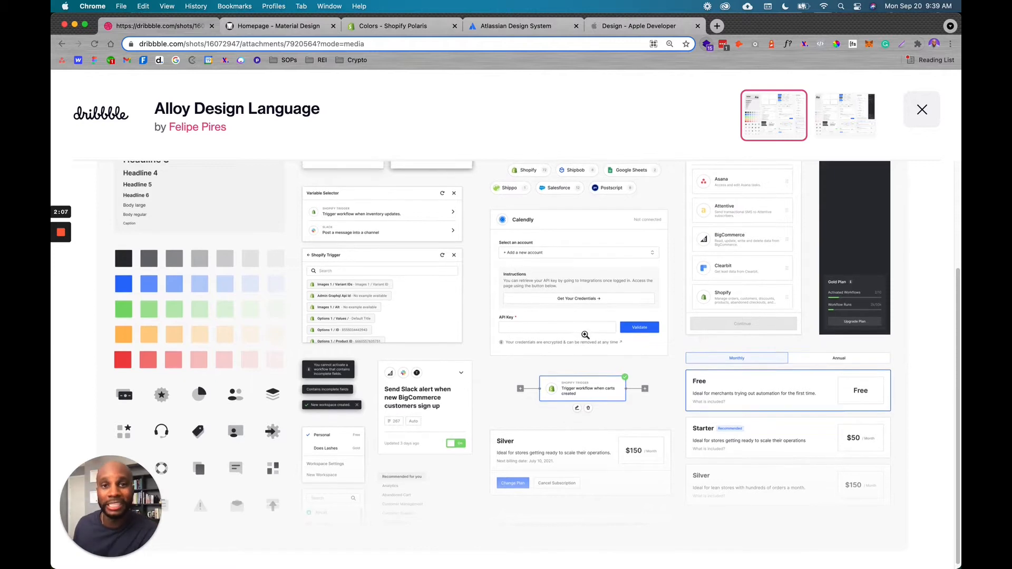
mouse_move(586, 335)
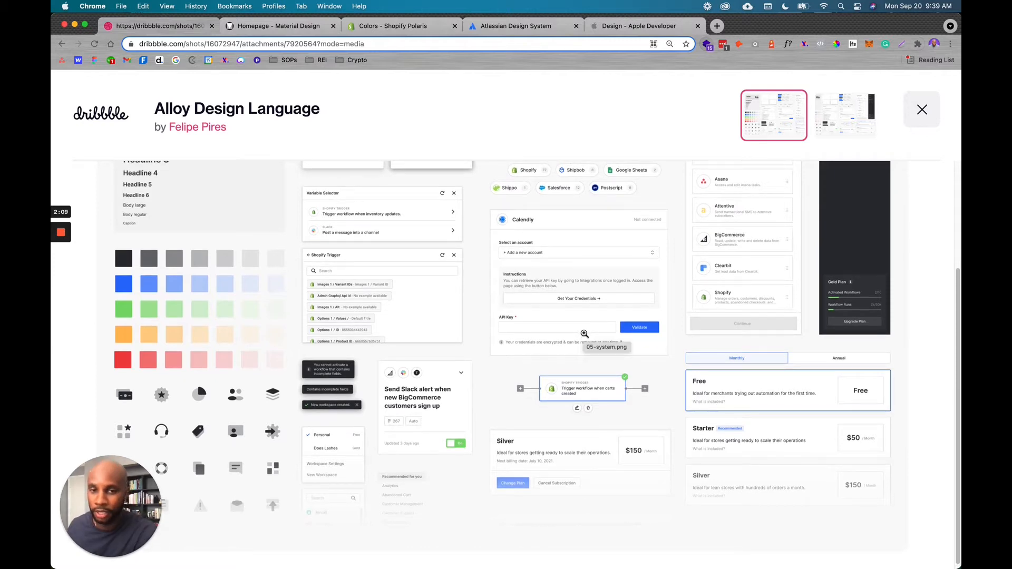
scroll(up, 3)
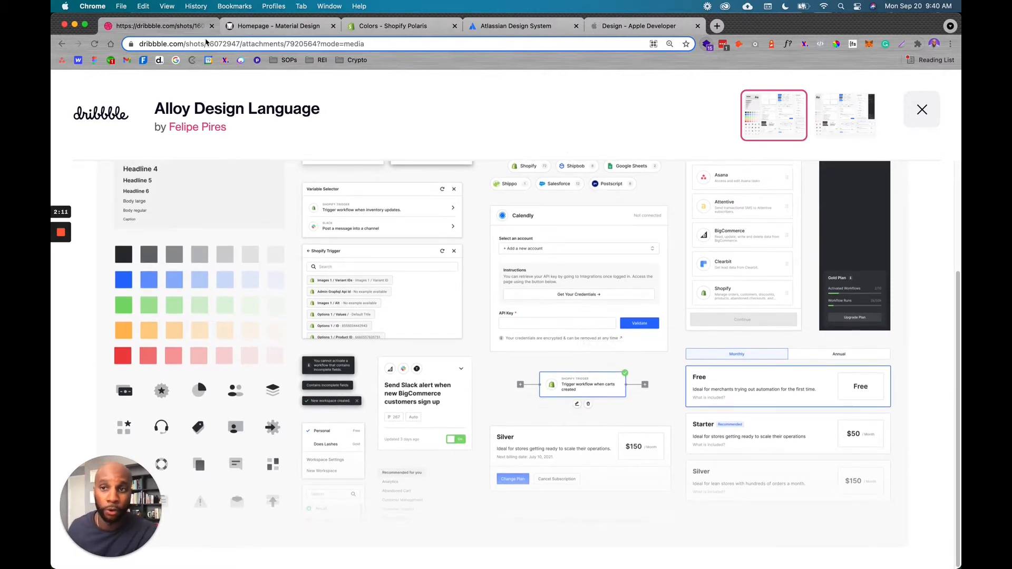
Browse the Material Design homepage down to its guidelines, components and icons resources.
click(278, 25)
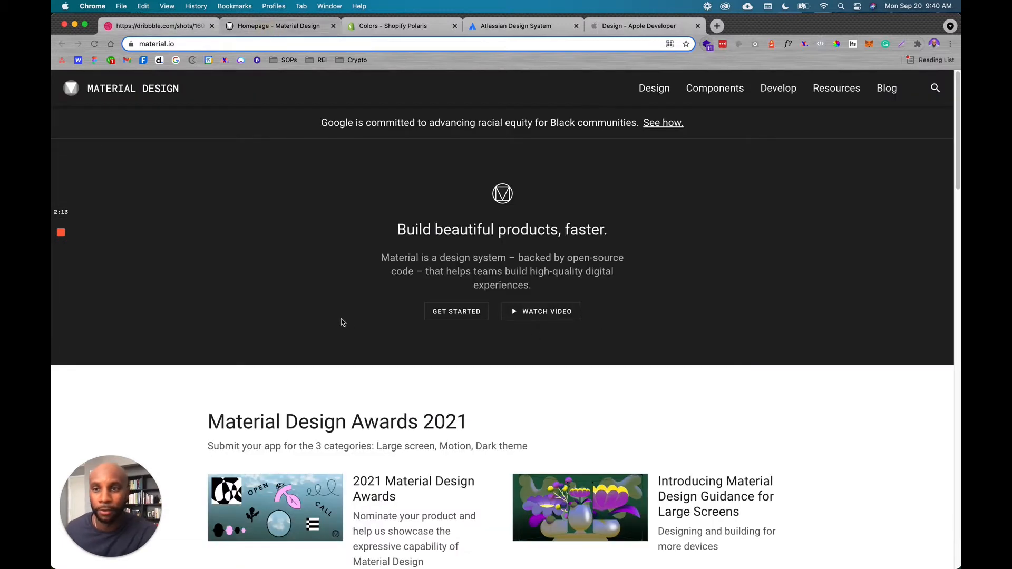
scroll(down, 3)
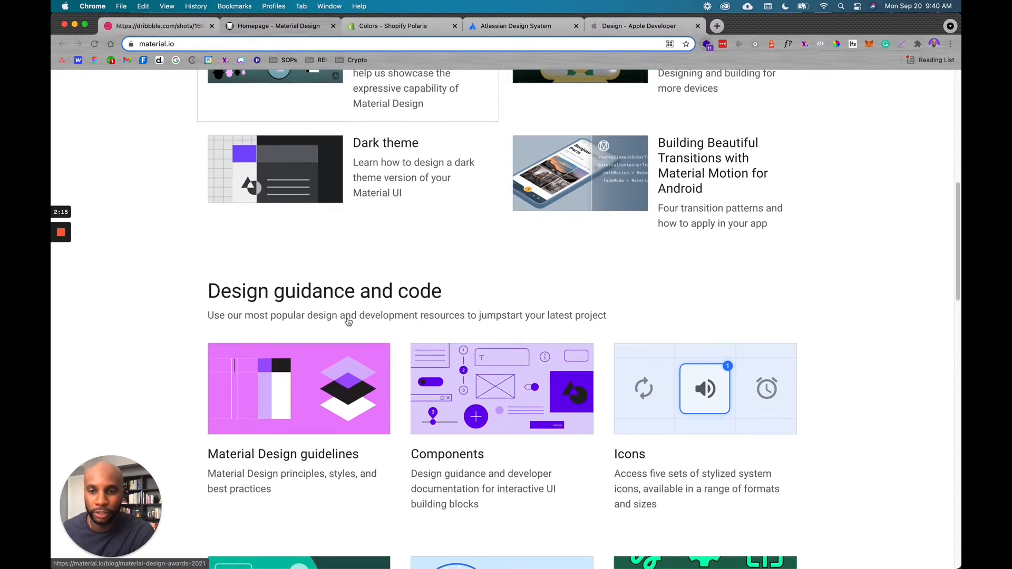
scroll(down, 3)
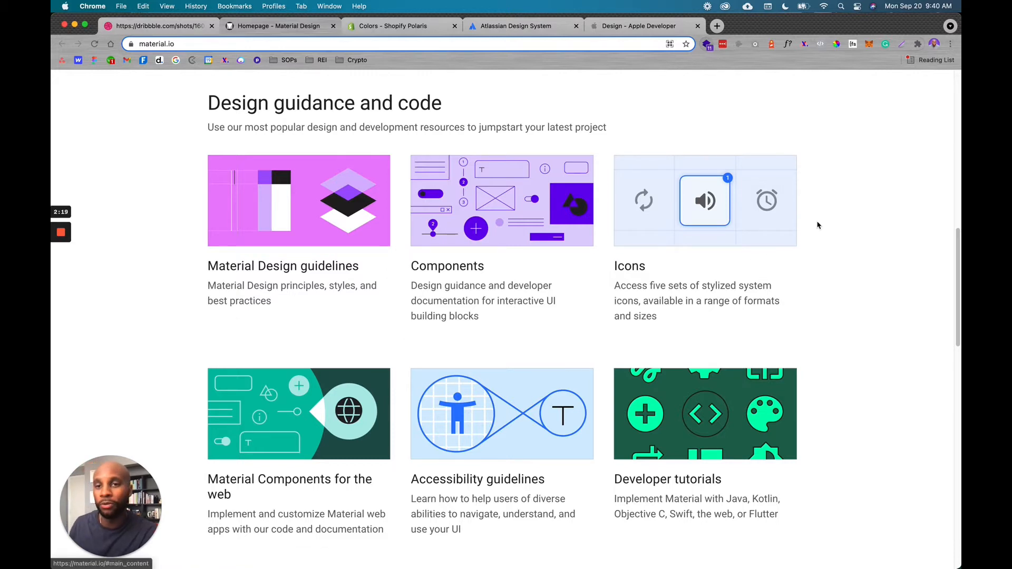
mouse_move(779, 215)
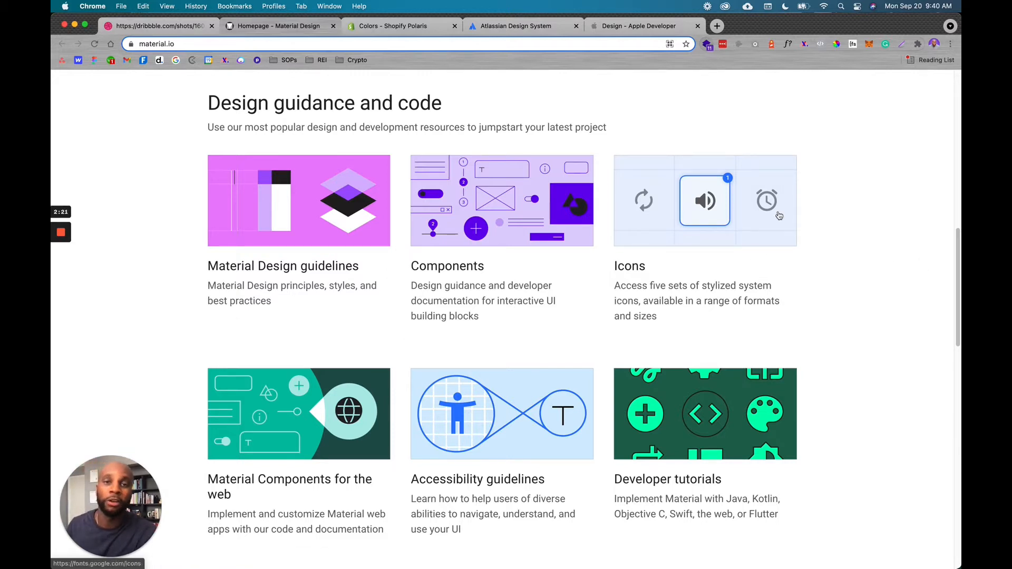
mouse_move(752, 180)
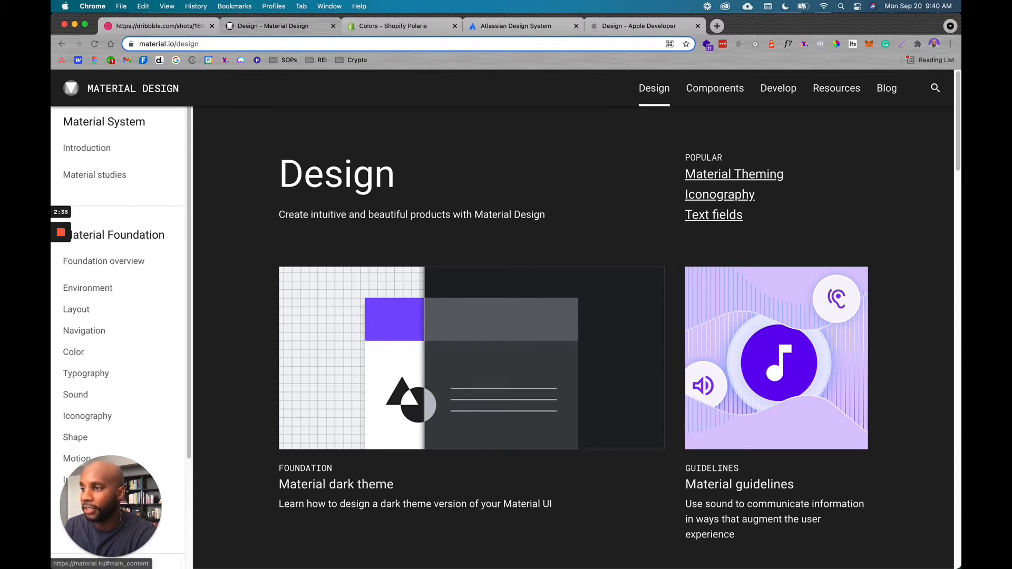
mouse_move(551, 334)
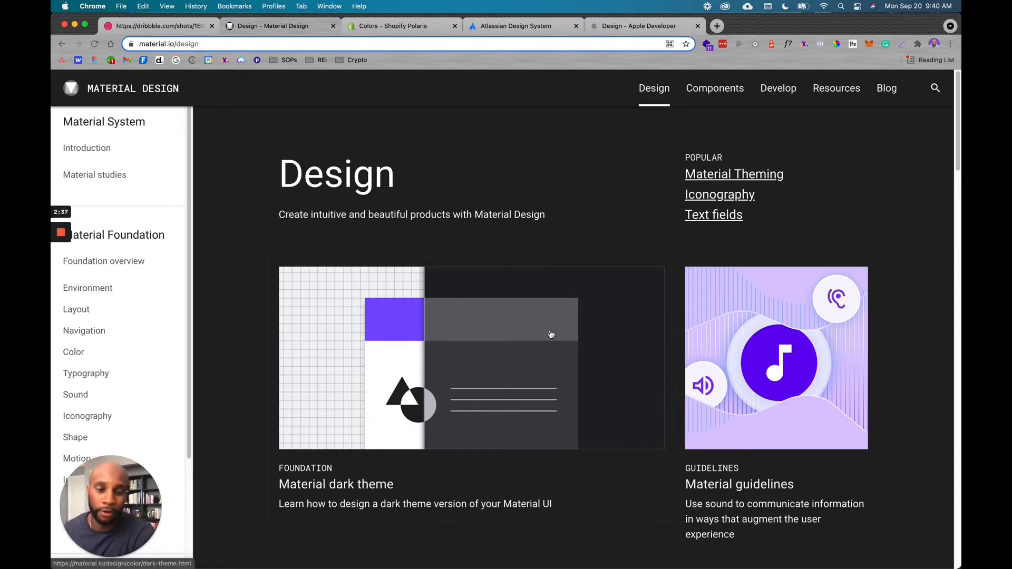
scroll(down, 3)
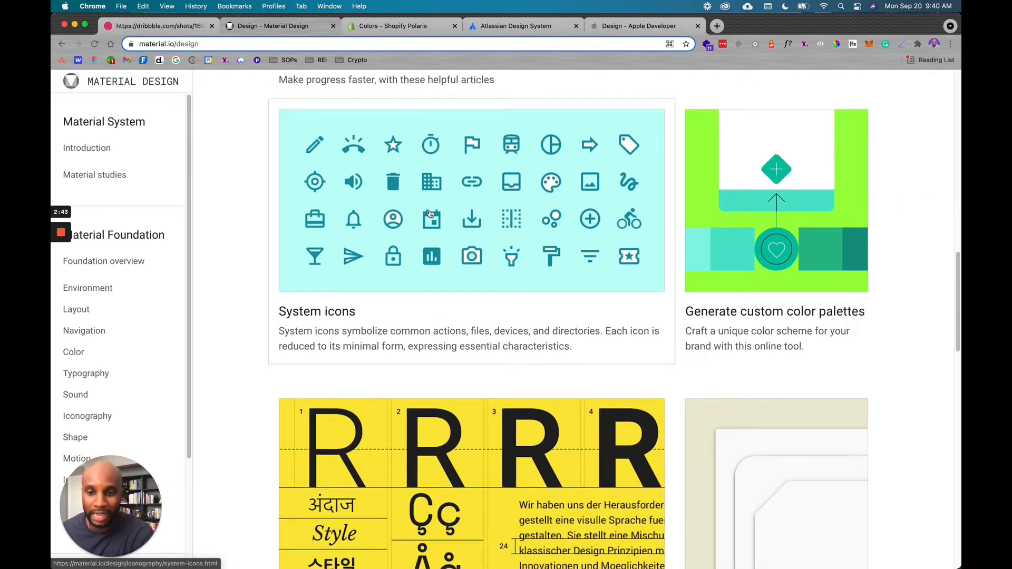
scroll(down, 3)
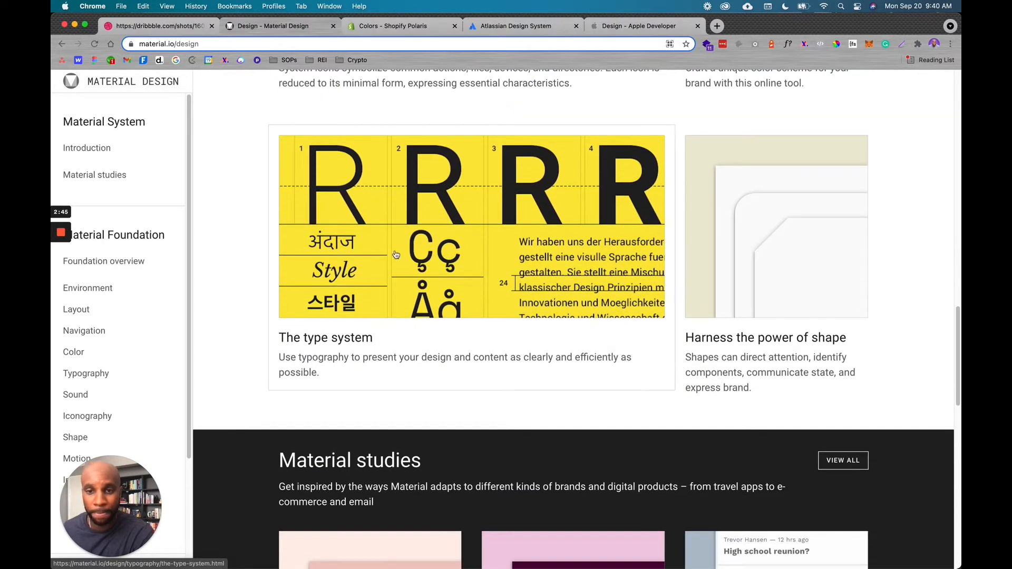
Read The type system page through the type scale generator, font size units and applying the type scale.
click(326, 338)
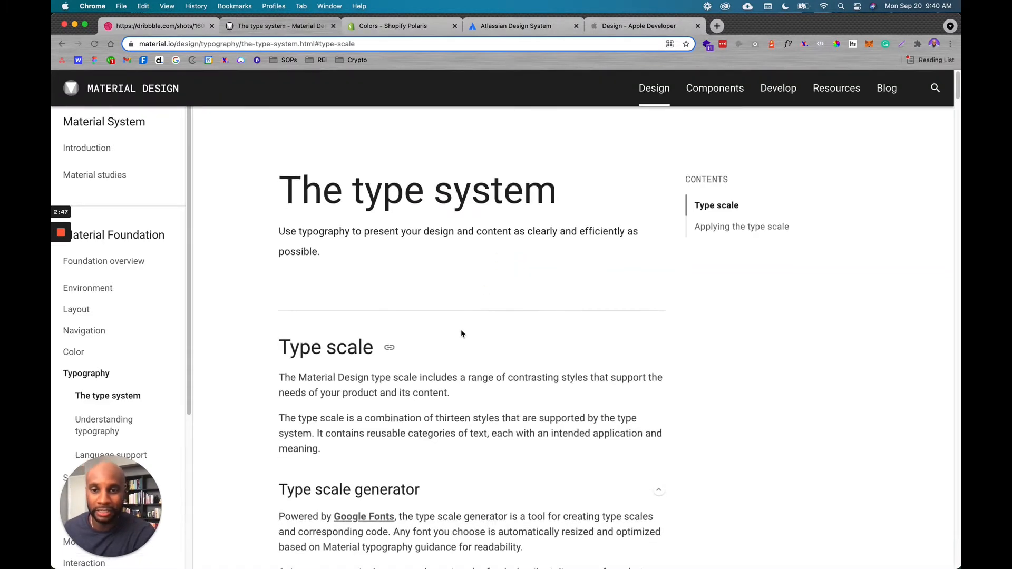
scroll(down, 3)
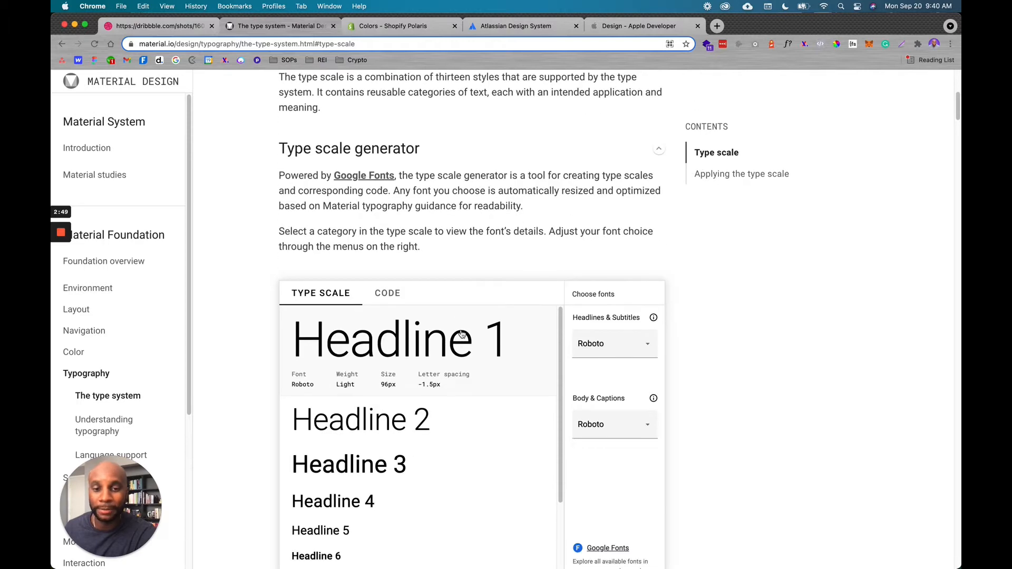
scroll(down, 3)
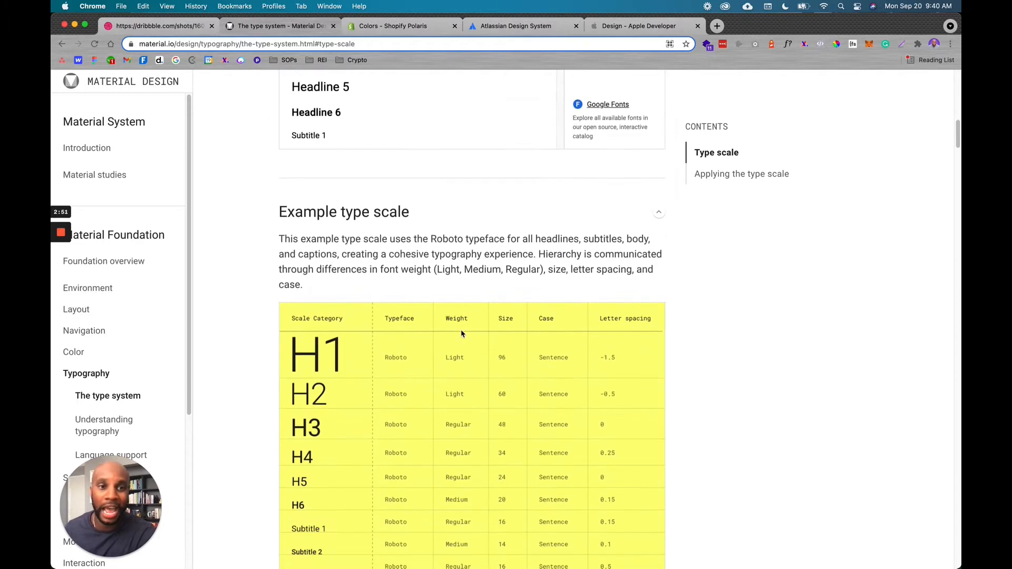
scroll(down, 3)
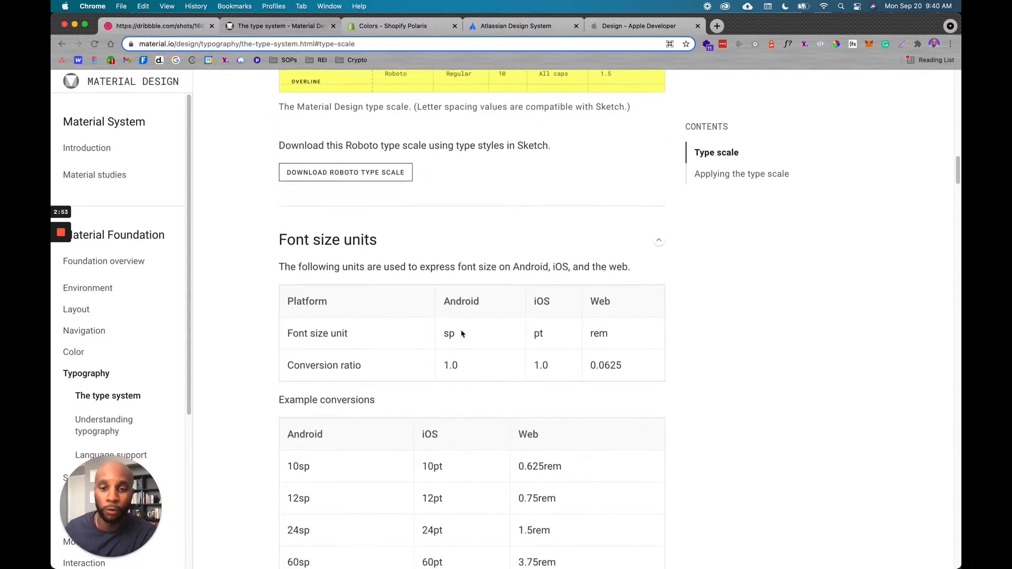
scroll(down, 3)
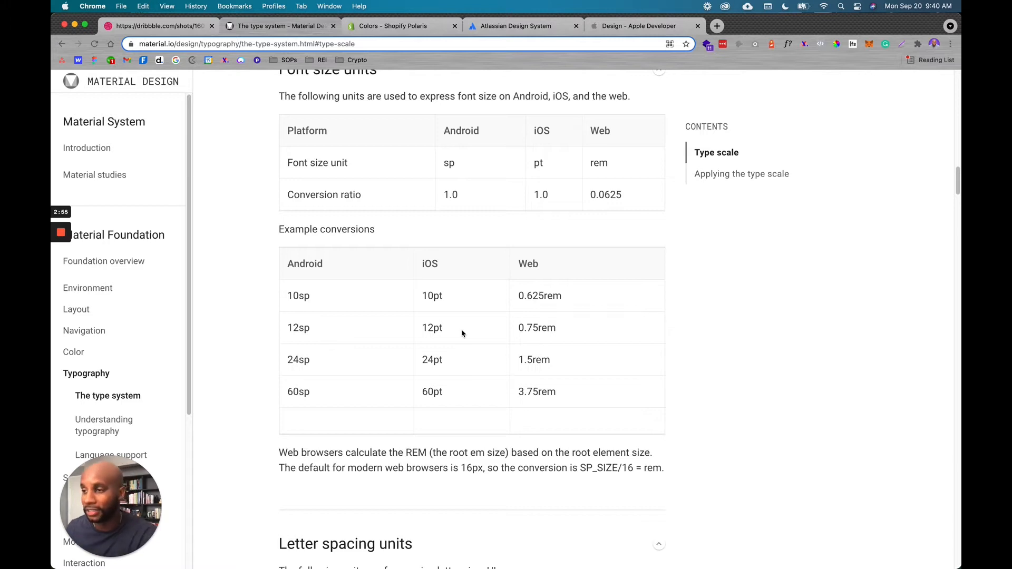
mouse_move(605, 317)
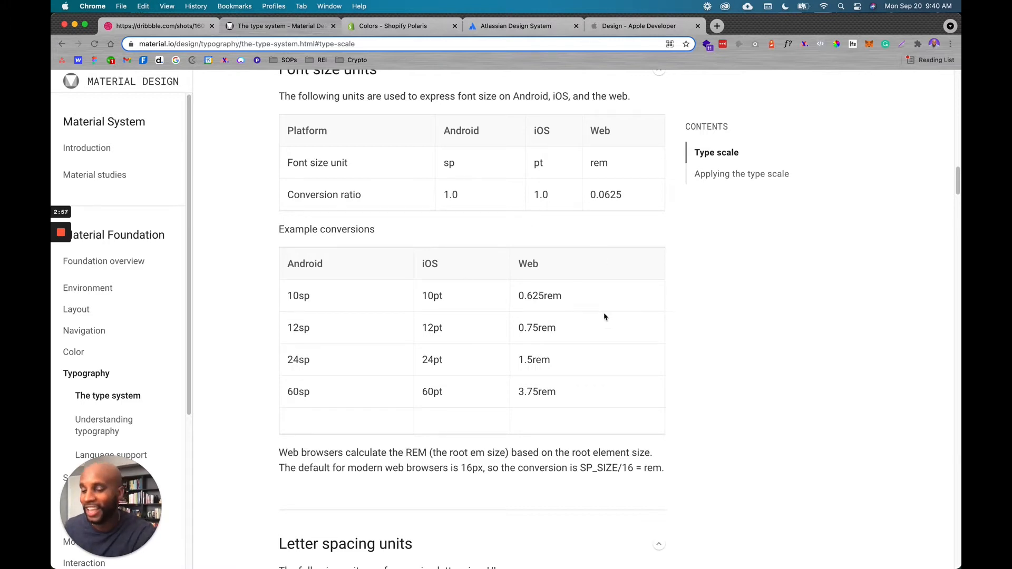
mouse_move(587, 295)
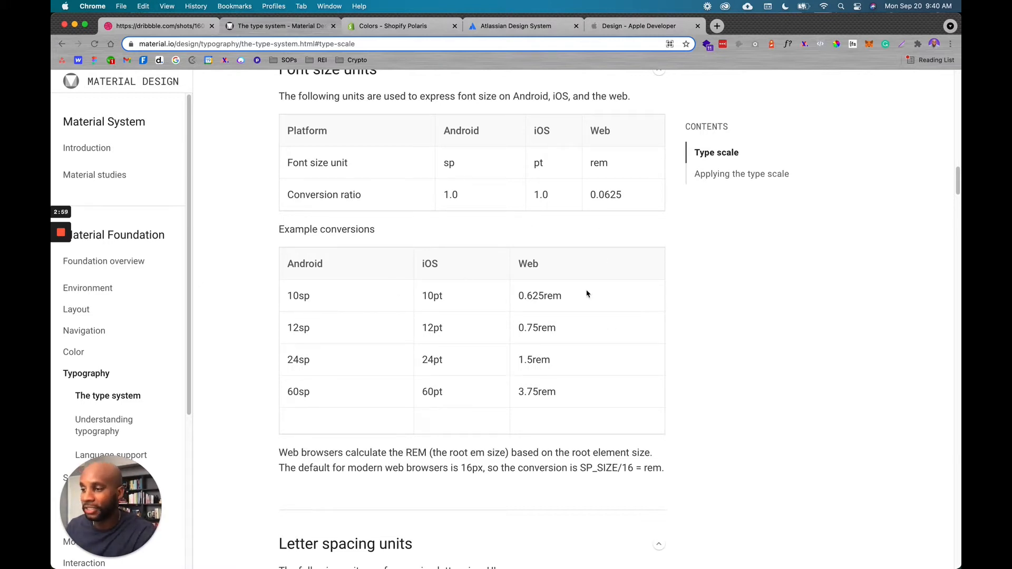
mouse_move(497, 354)
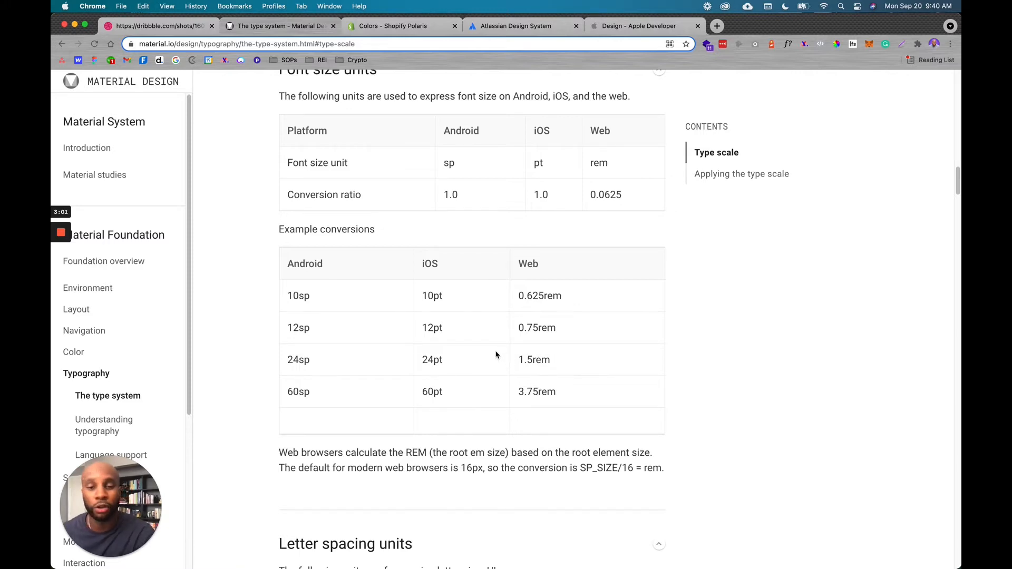
scroll(down, 3)
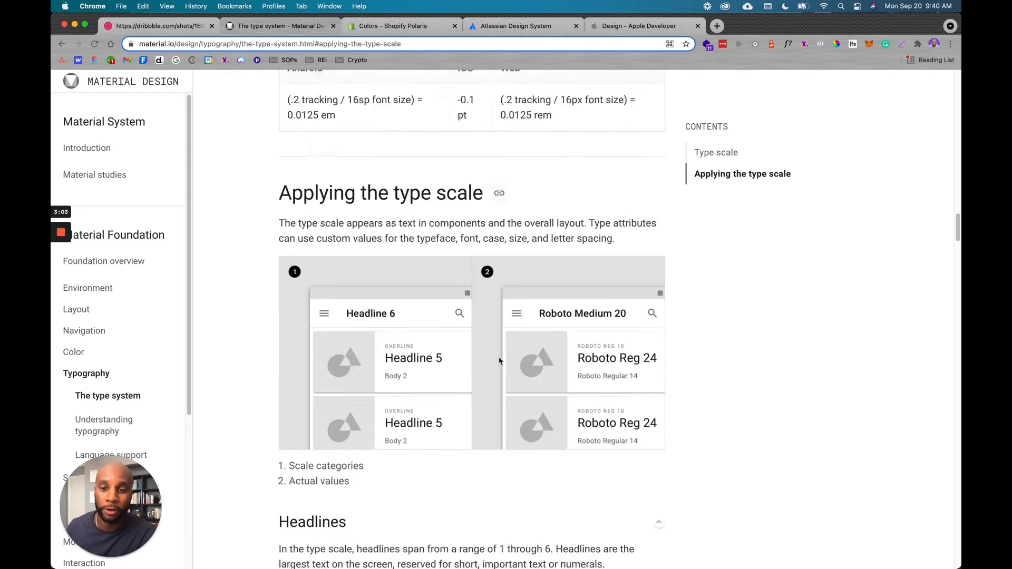
Read the Polaris Colors page from its principles and color roles to the color system in action.
click(392, 26)
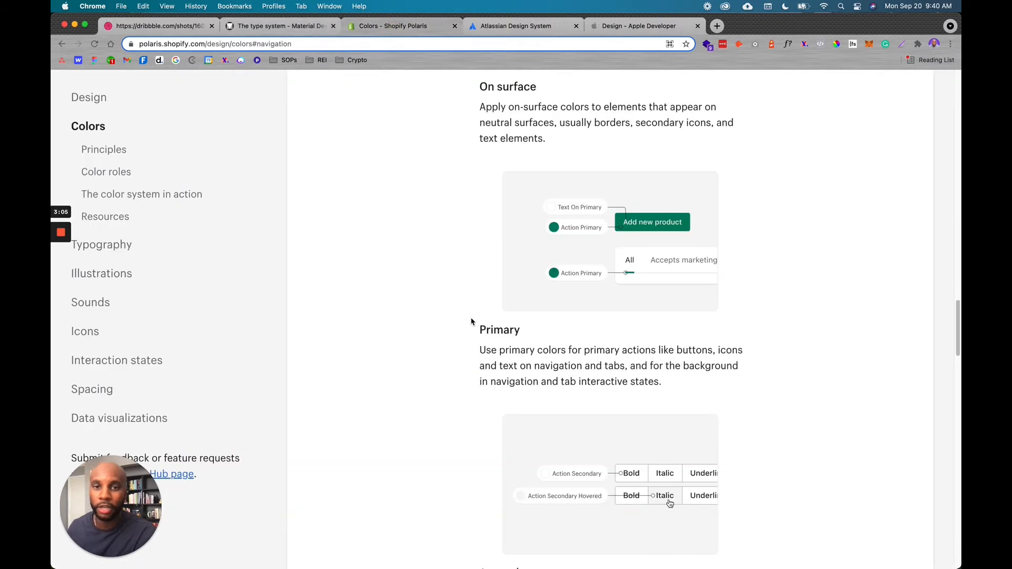
scroll(up, 3)
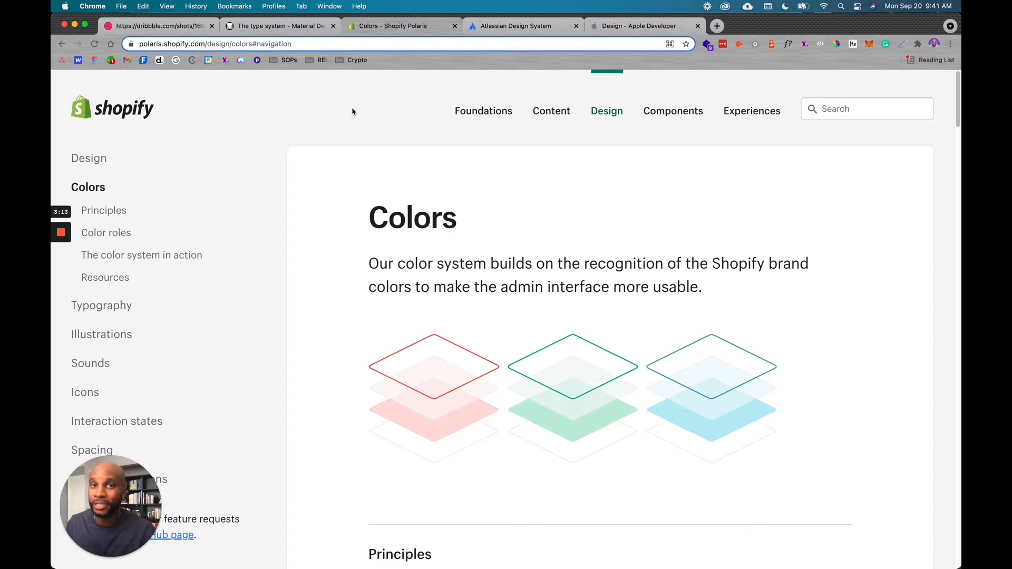
mouse_move(499, 203)
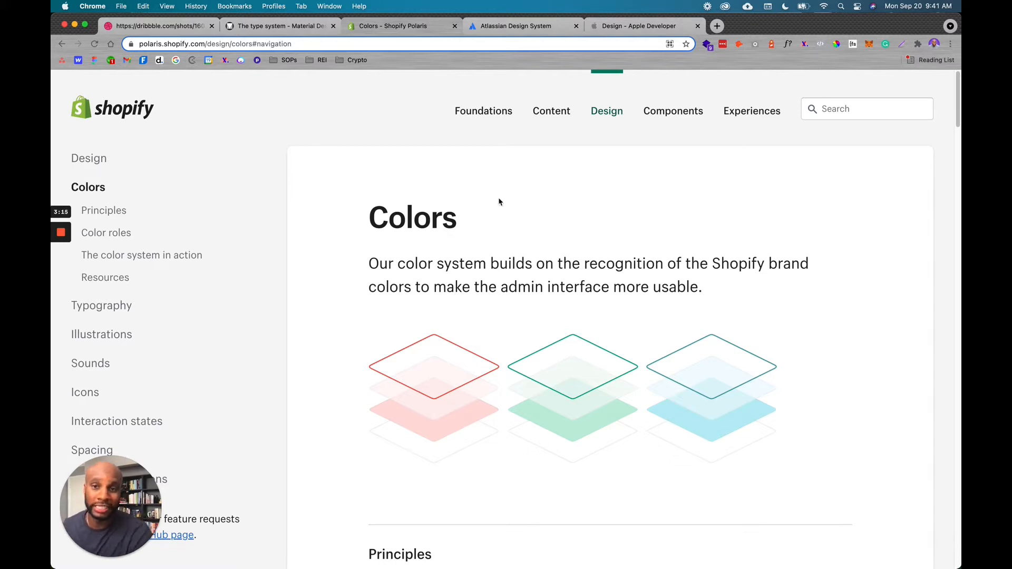
mouse_move(375, 120)
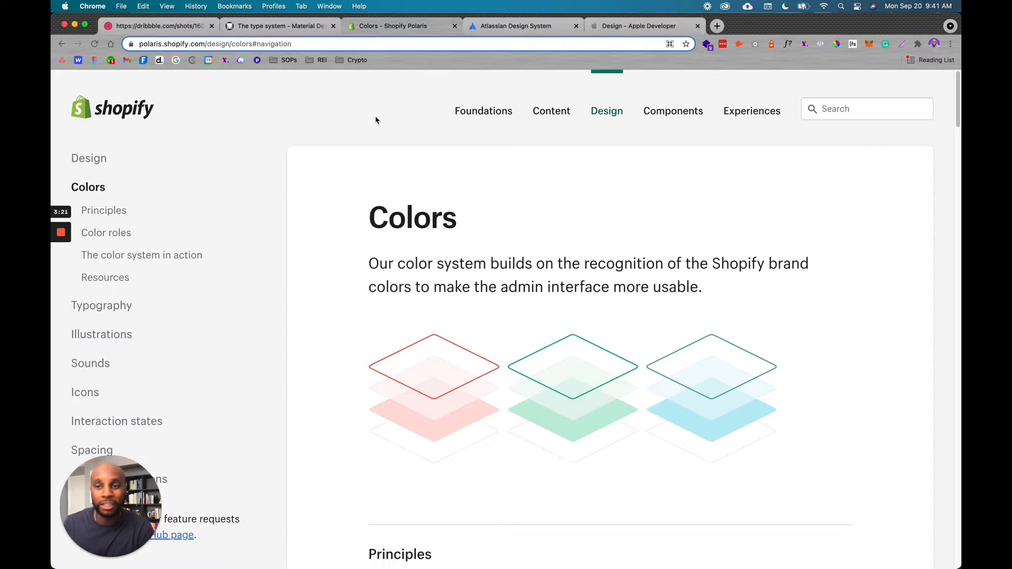
mouse_move(428, 130)
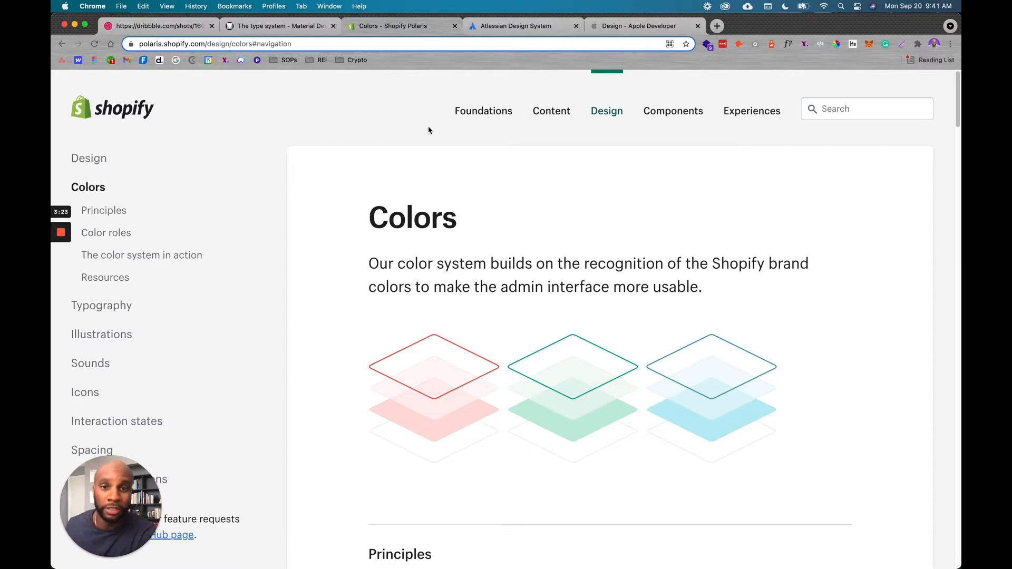
scroll(down, 3)
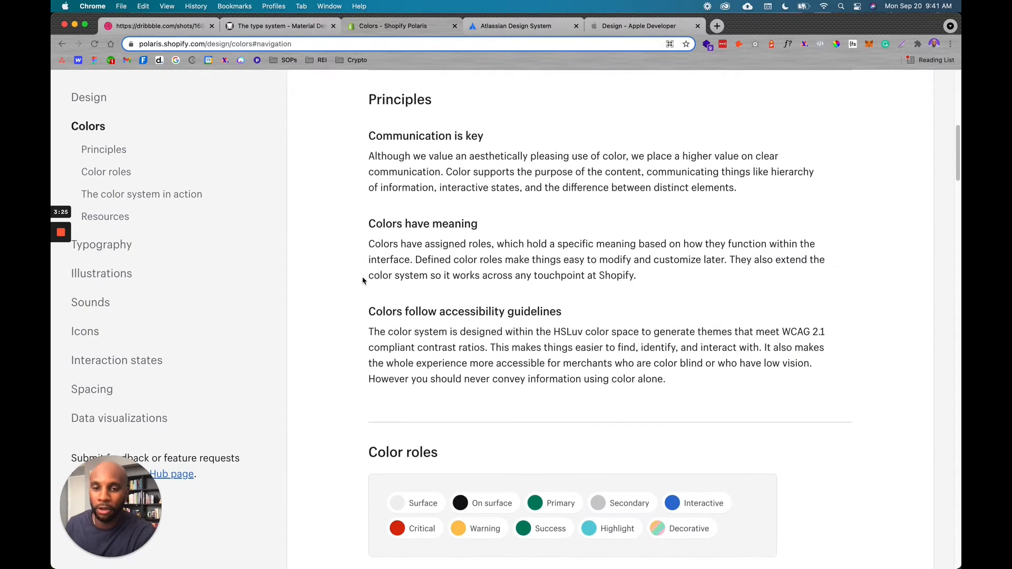
scroll(down, 3)
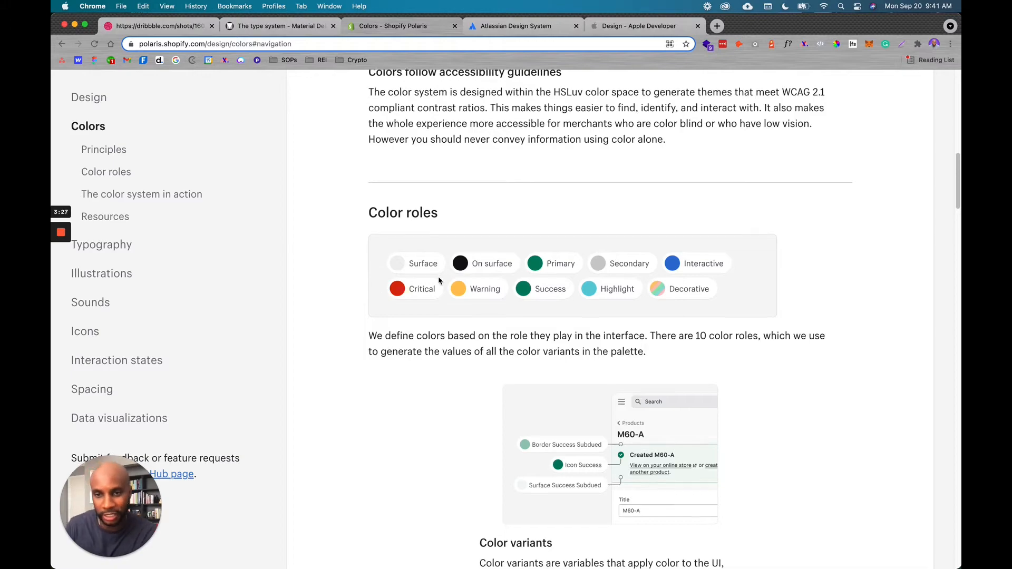
scroll(down, 3)
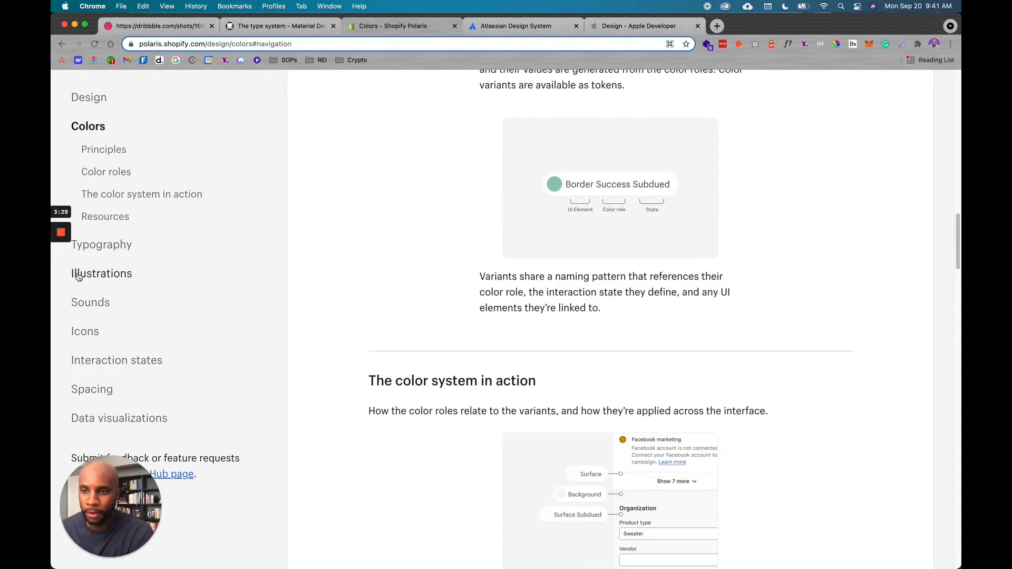
Read the Polaris Illustrations page through Principles and Elements of style to Where illustrations live.
click(101, 273)
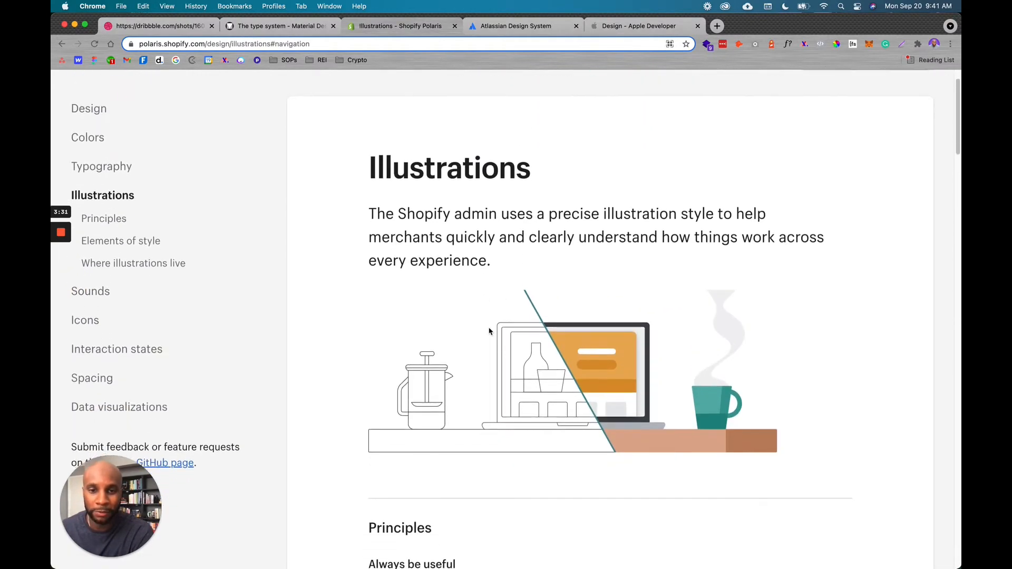
scroll(down, 3)
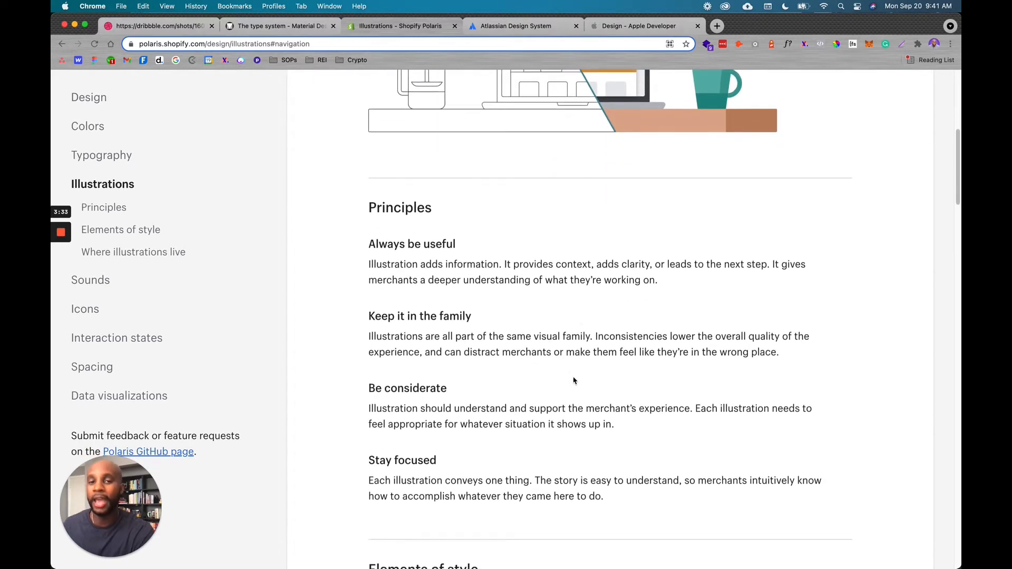
scroll(down, 3)
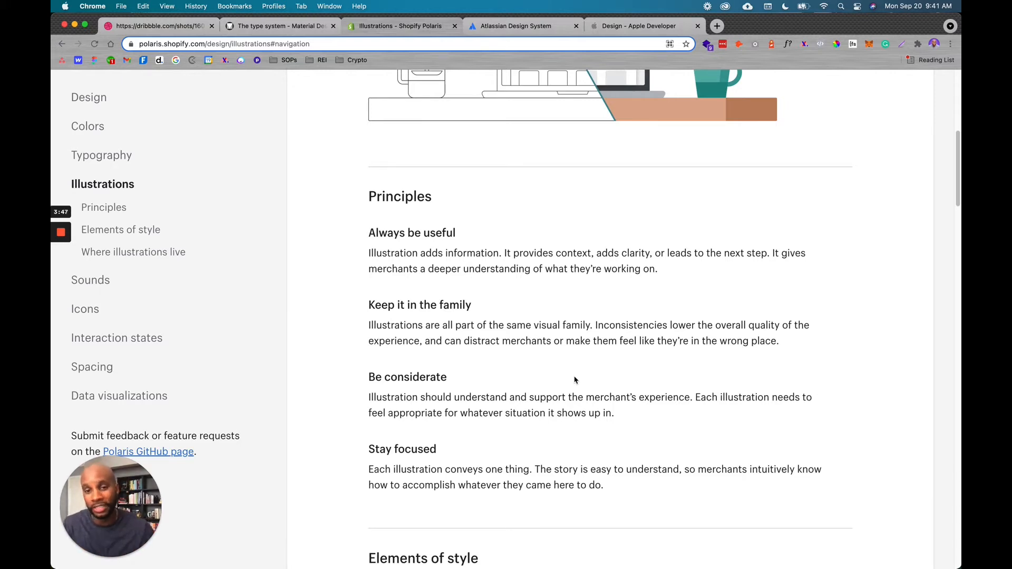
scroll(down, 3)
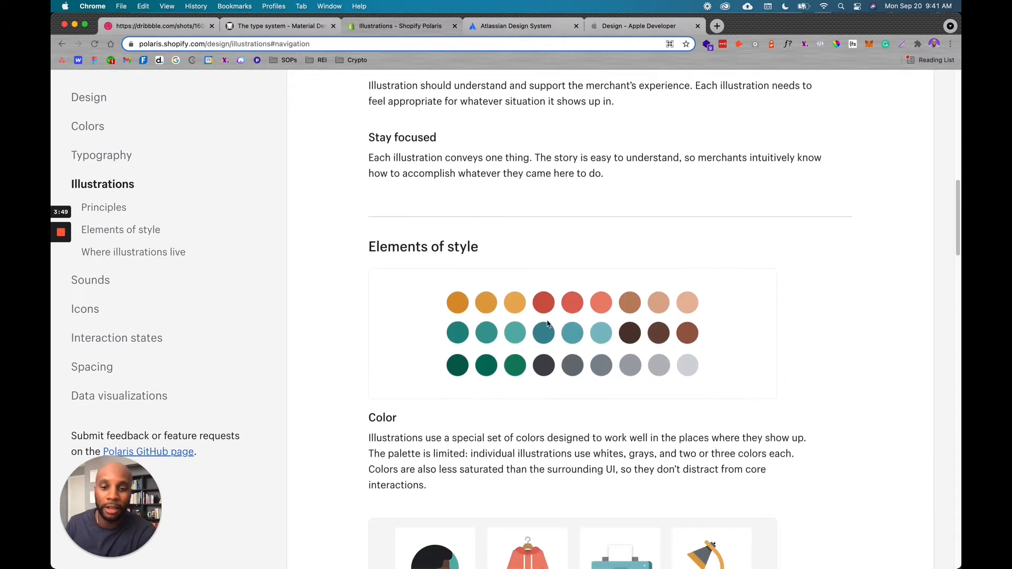
scroll(down, 3)
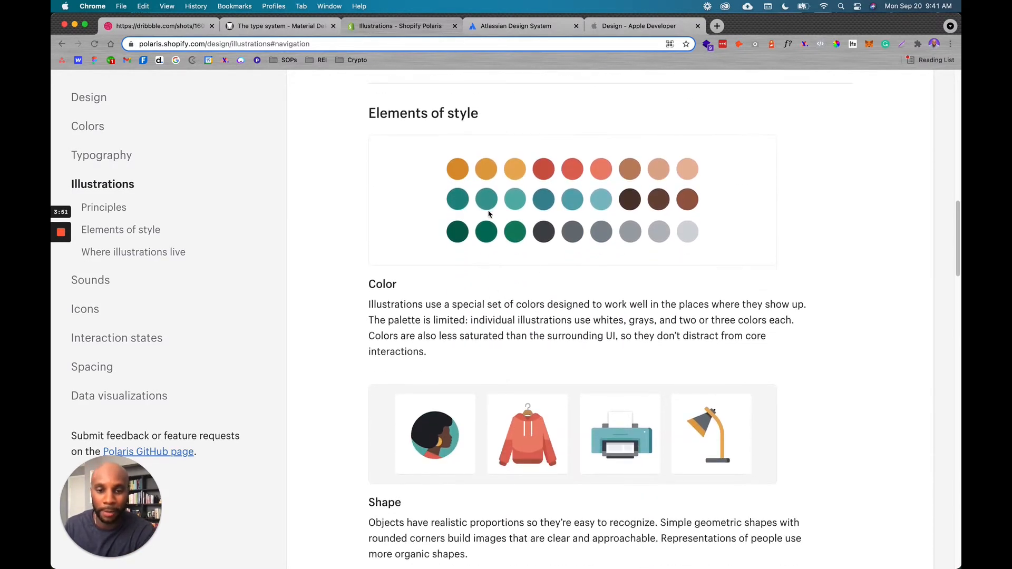
scroll(down, 3)
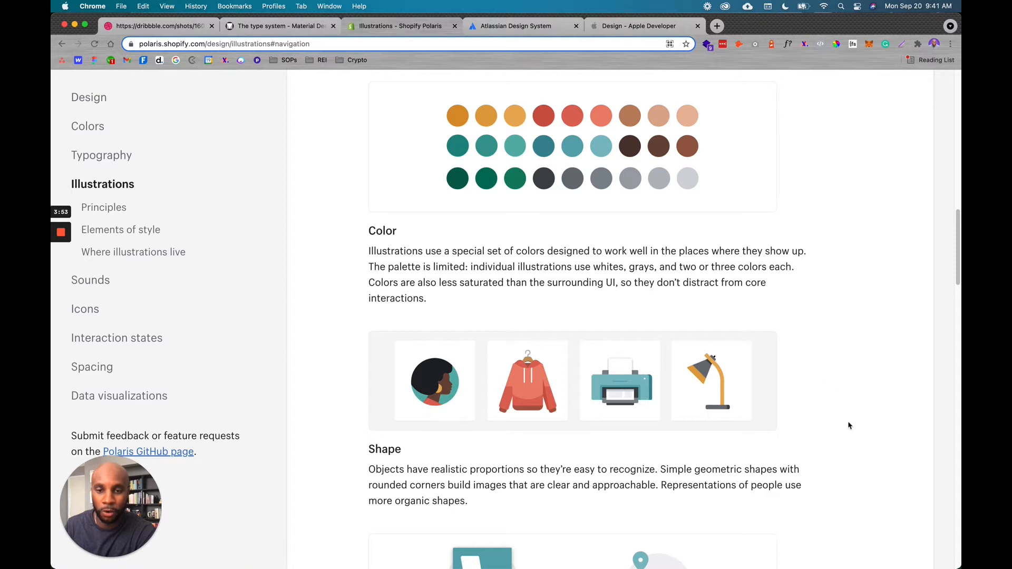
scroll(down, 3)
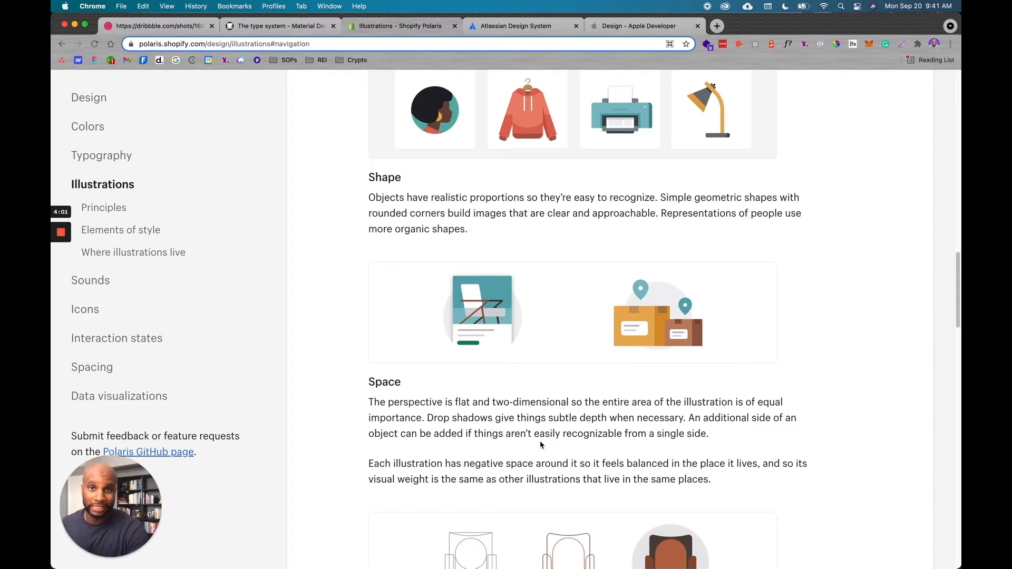
scroll(down, 3)
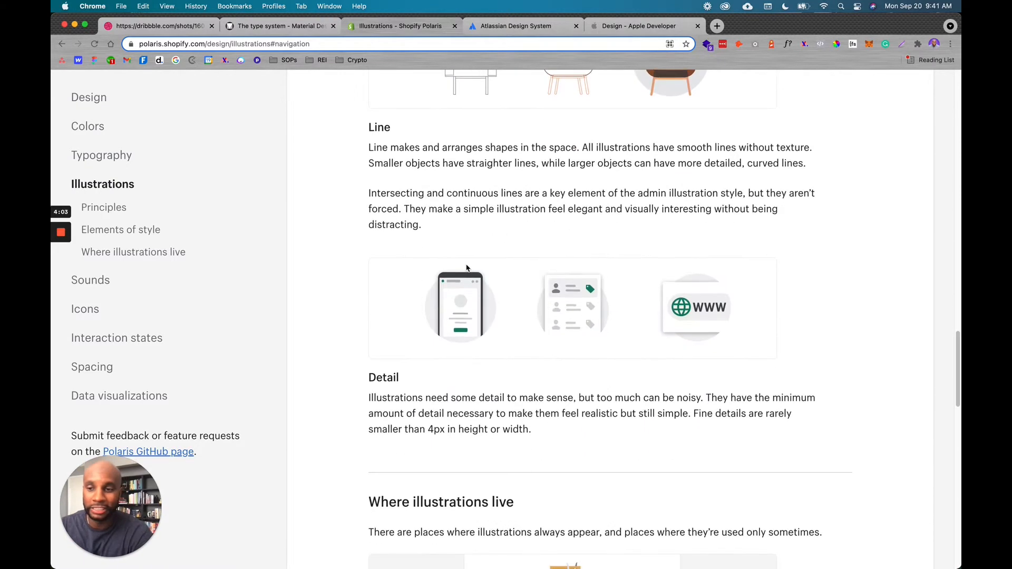
scroll(down, 3)
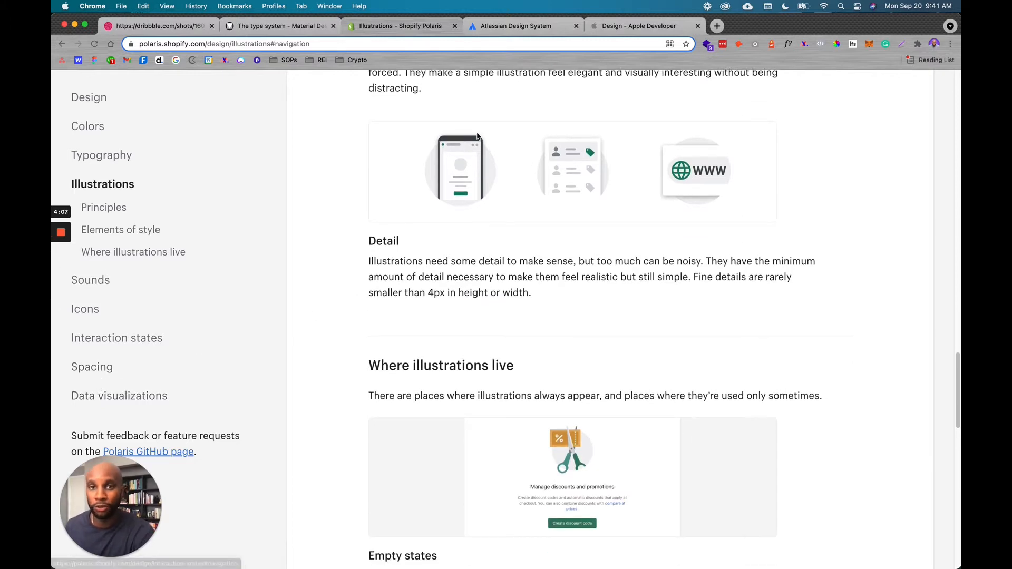
Browse the Atlassian Design System home page through Brand, Foundations and Content to Resources.
click(514, 25)
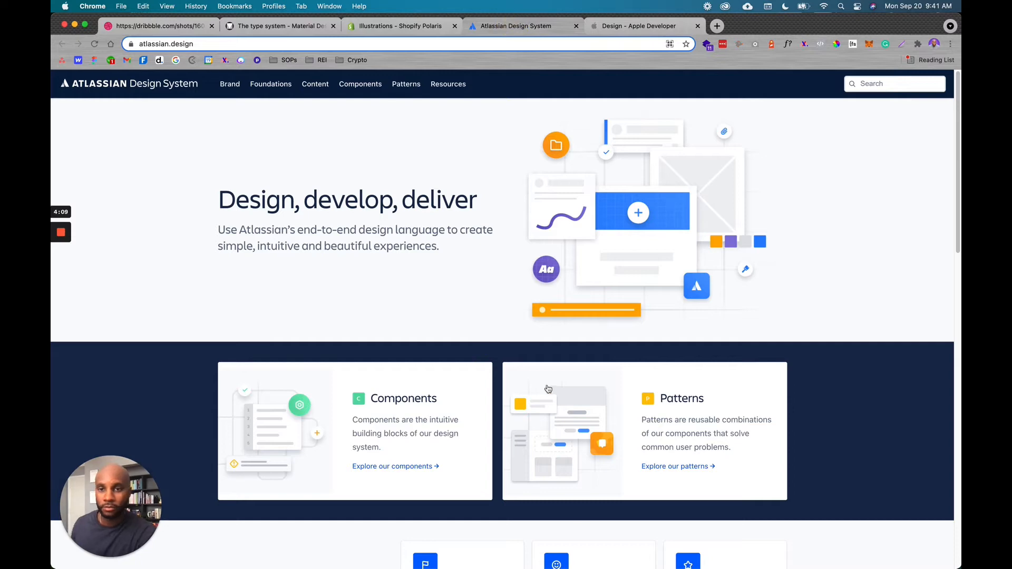
mouse_move(561, 344)
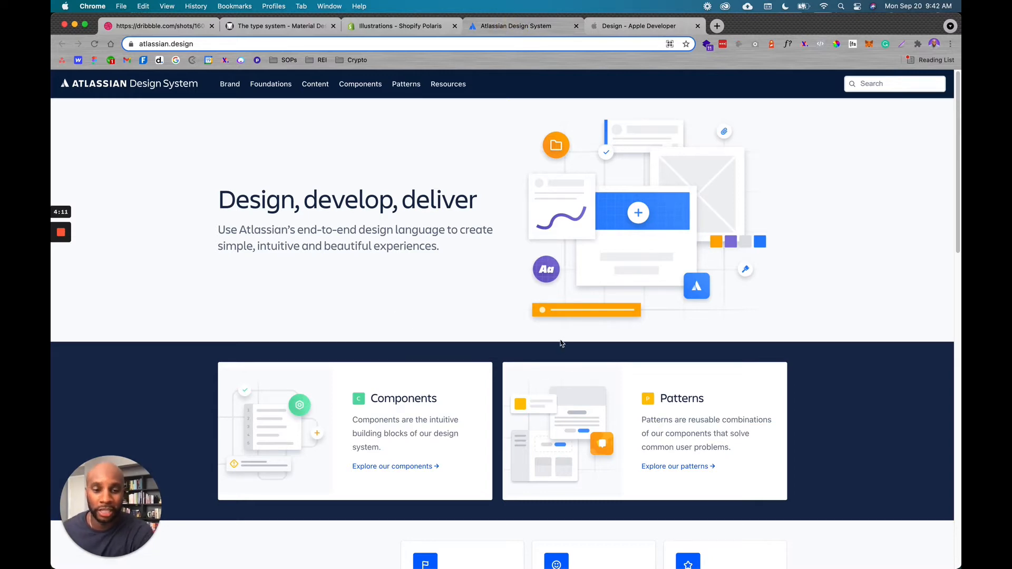
scroll(down, 3)
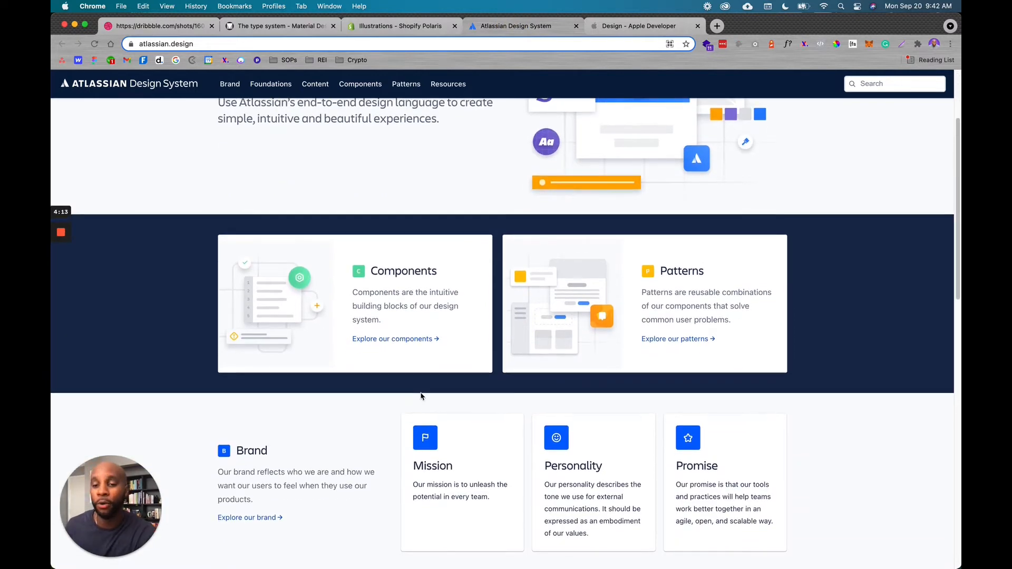
scroll(down, 3)
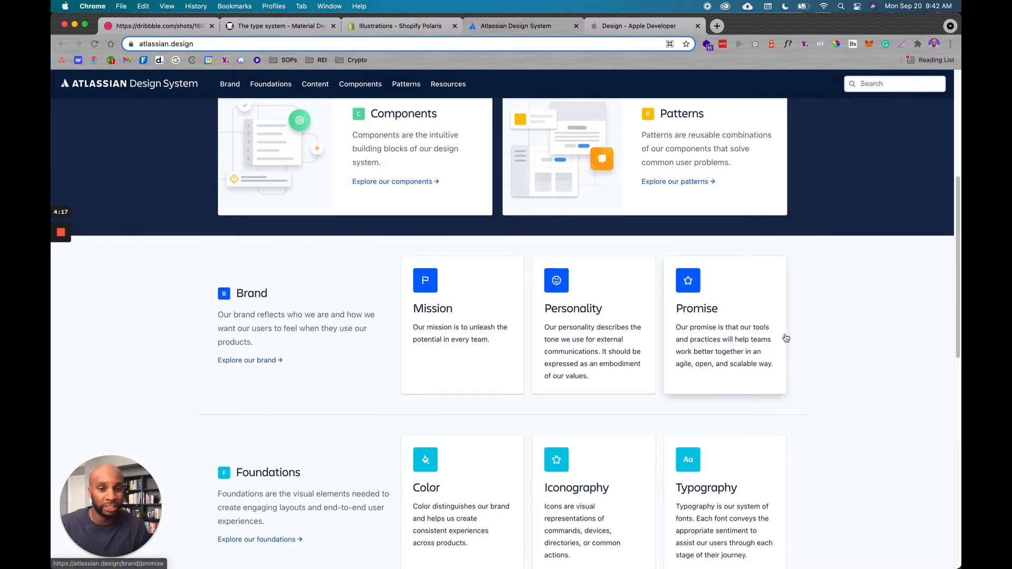
scroll(down, 3)
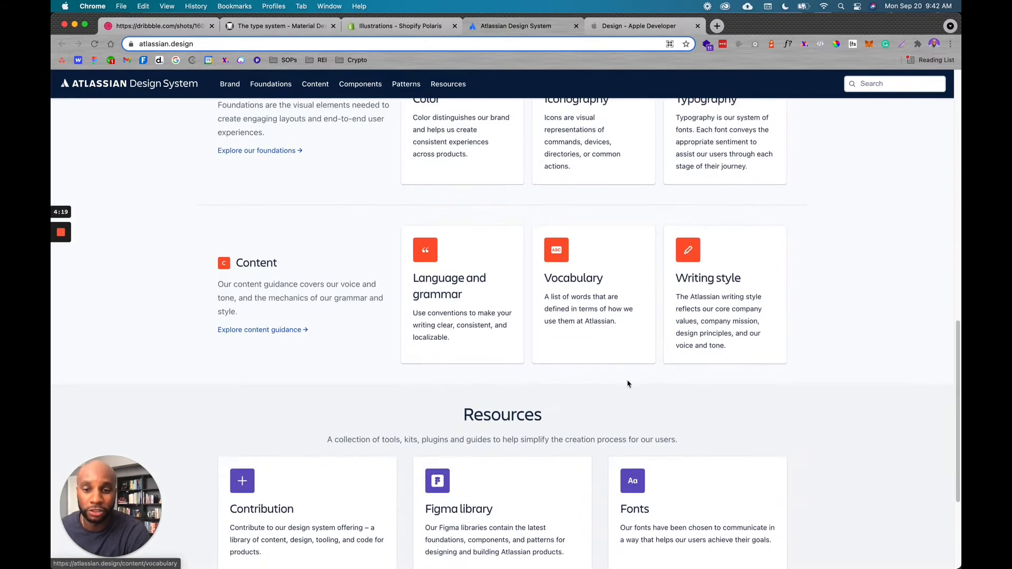
scroll(down, 3)
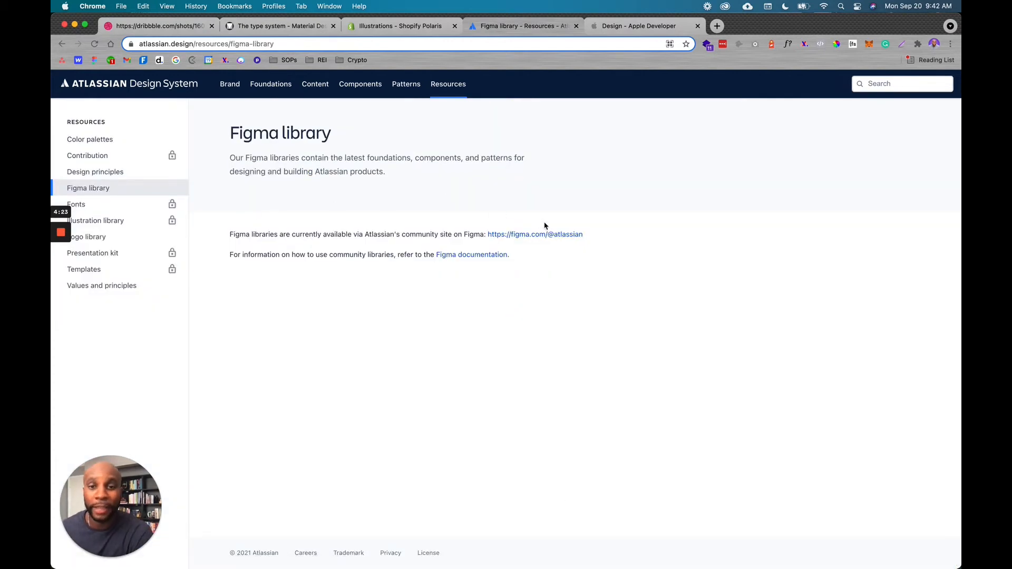
Visit the Color palettes, Figma library and employee-only Fonts resources, ending on Design principles.
click(89, 139)
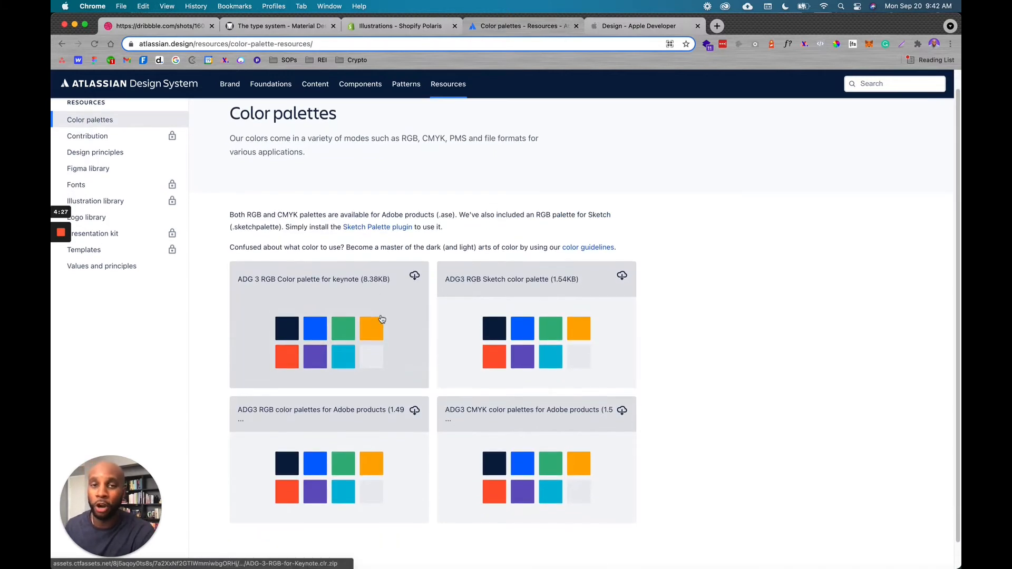
mouse_move(611, 255)
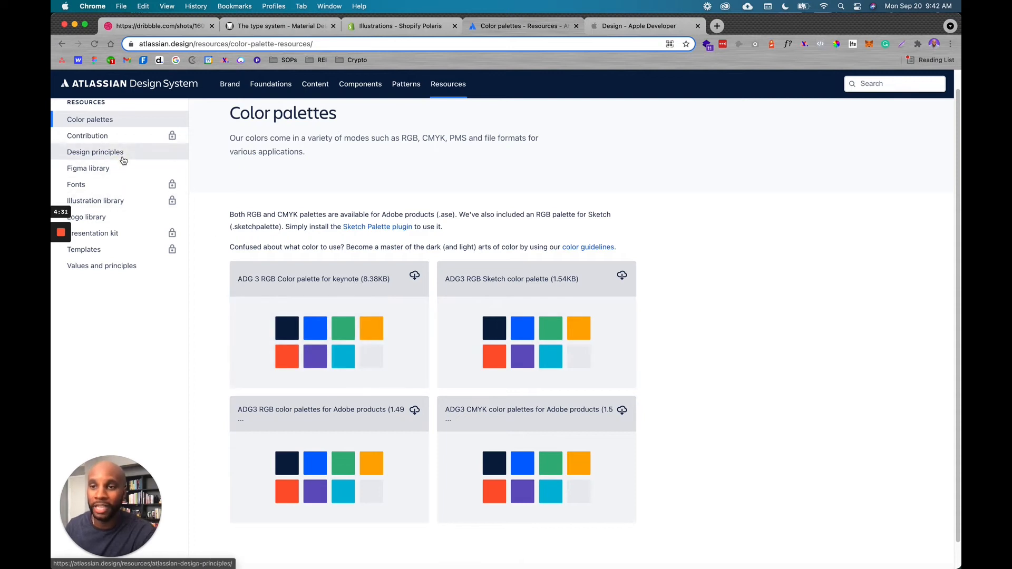
click(95, 152)
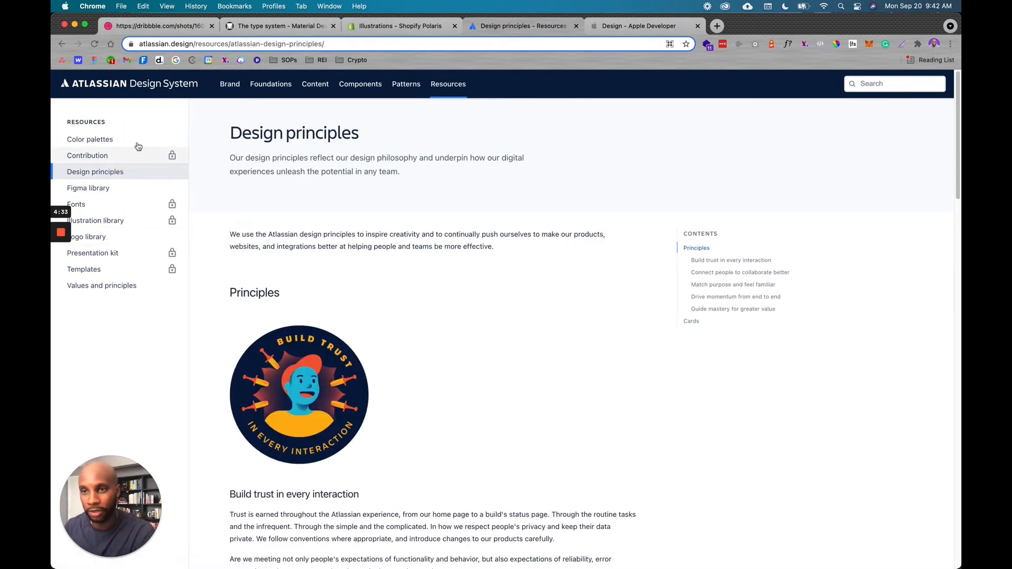
mouse_move(136, 188)
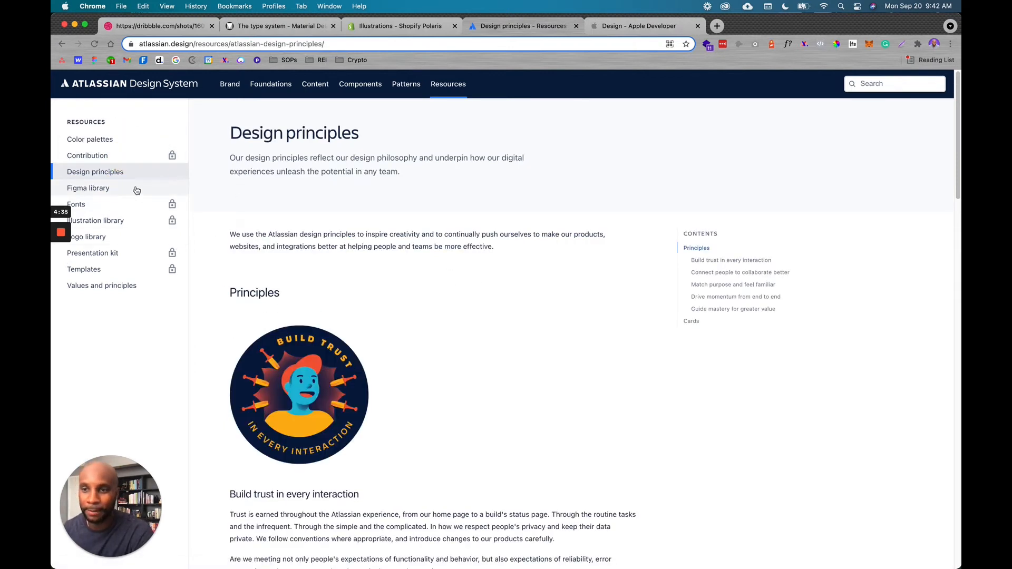
click(87, 188)
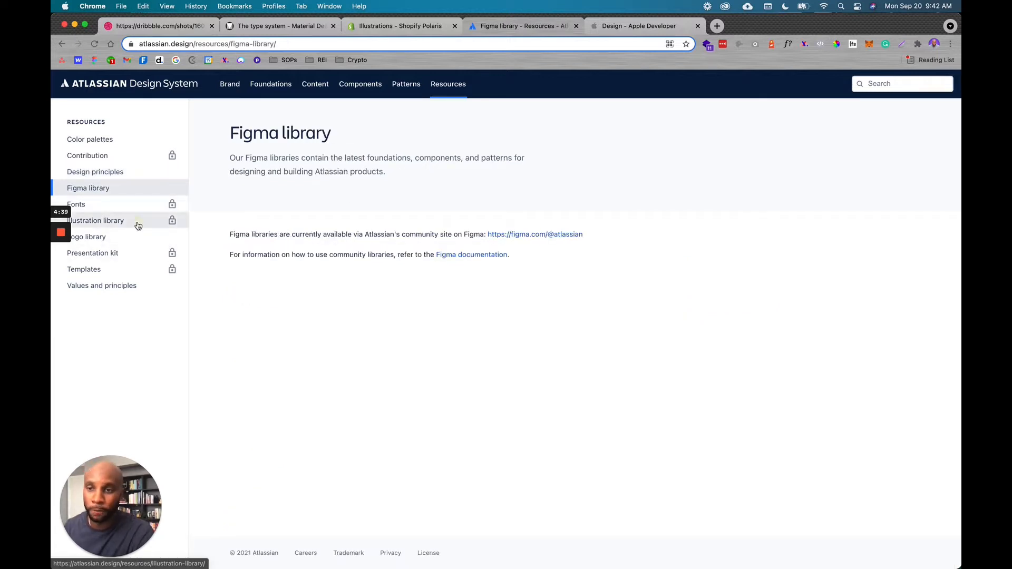
mouse_move(142, 175)
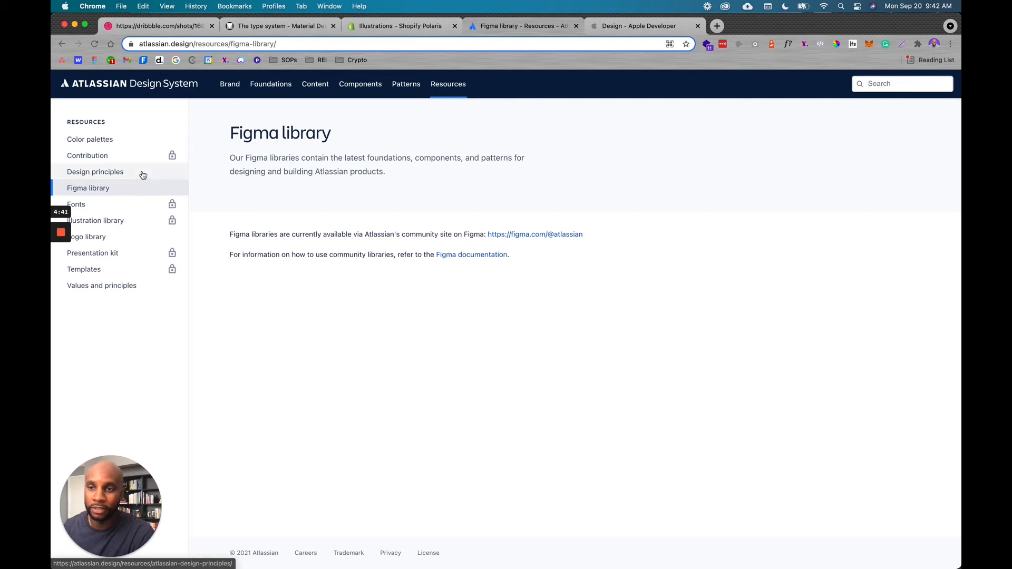
click(75, 204)
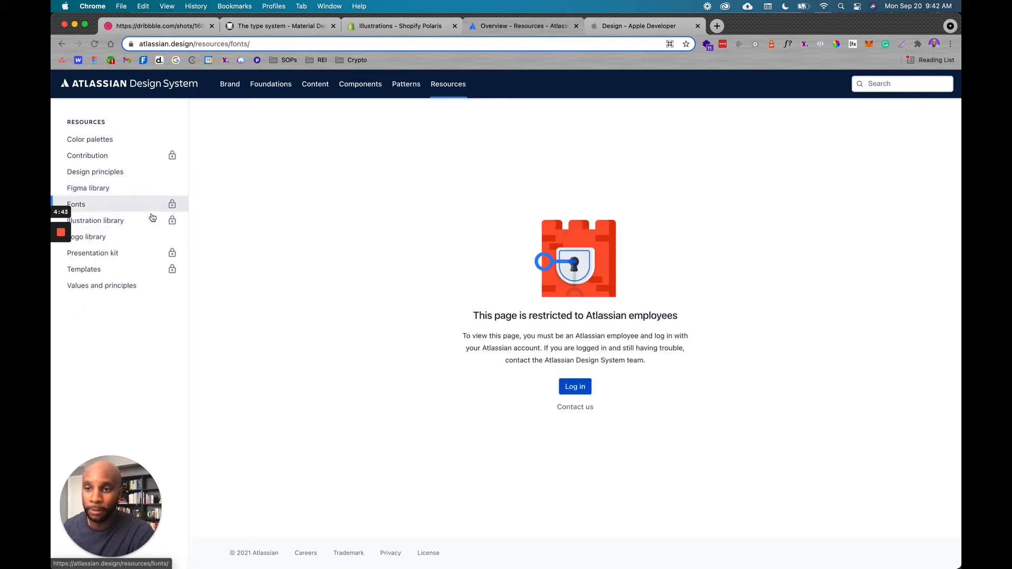
click(95, 172)
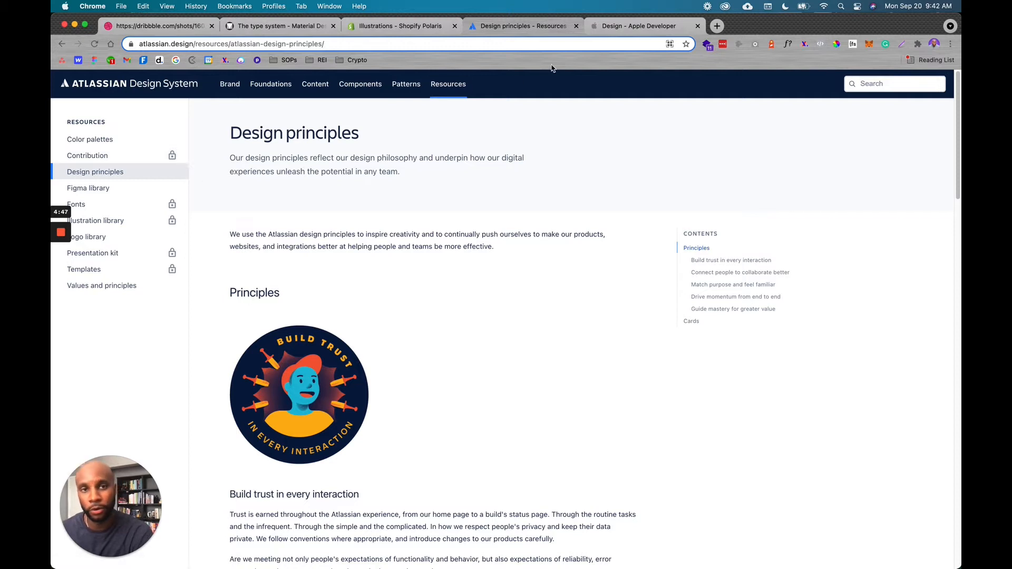
mouse_move(670, 78)
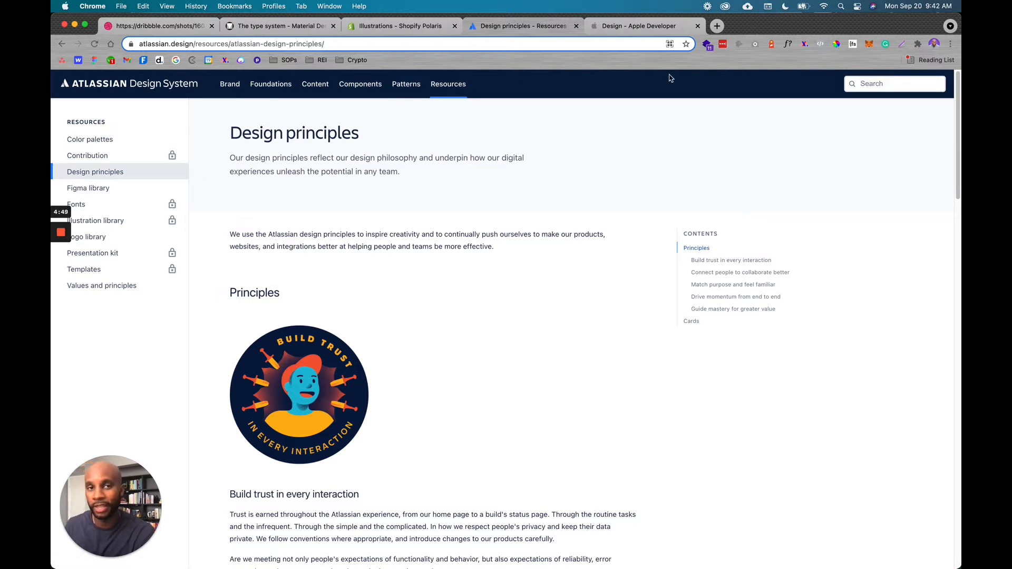
View Apple Developer's Design page with its Human Interface Guidelines introduction and Design Awards.
click(642, 25)
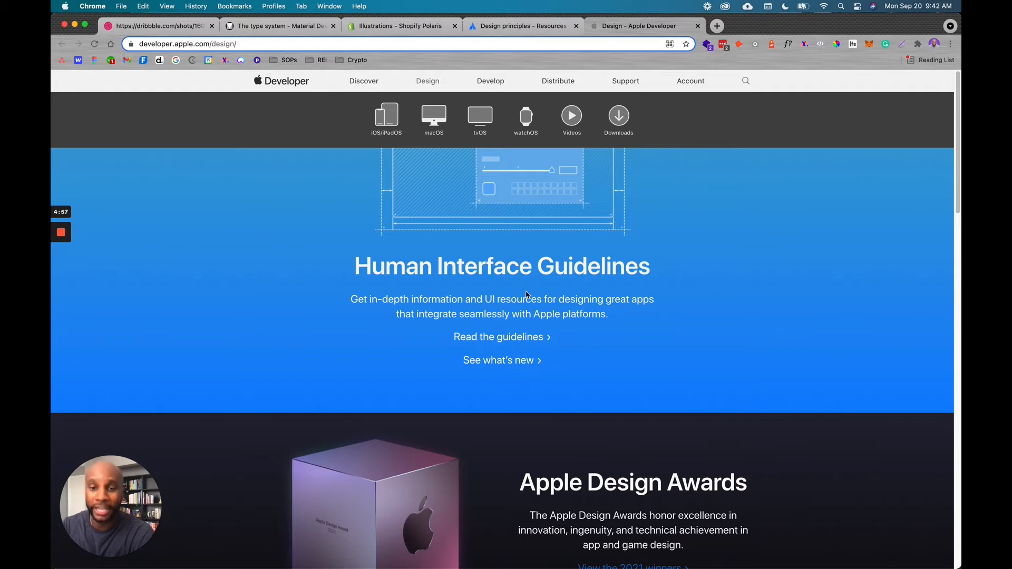
mouse_move(813, 257)
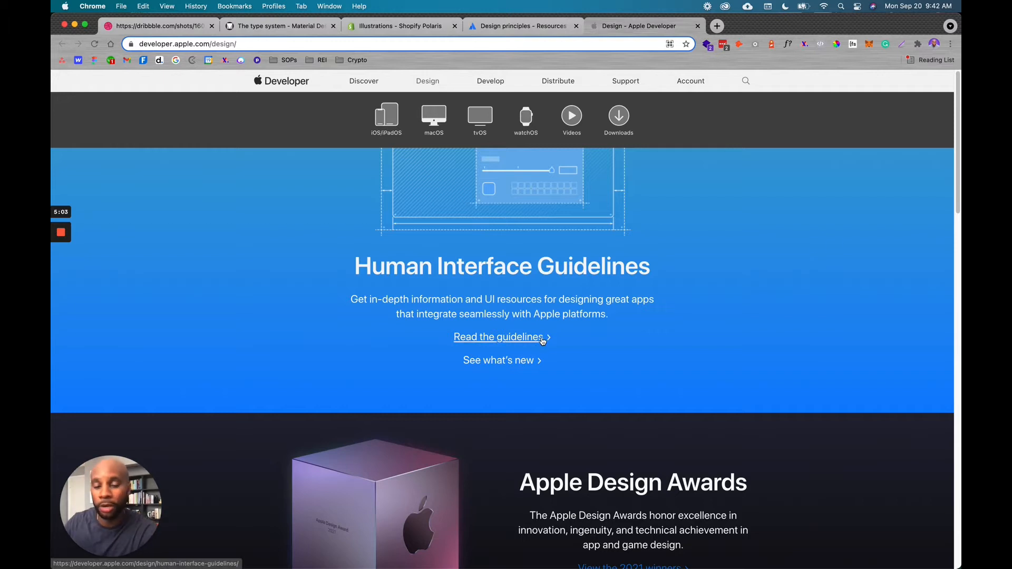
mouse_move(547, 324)
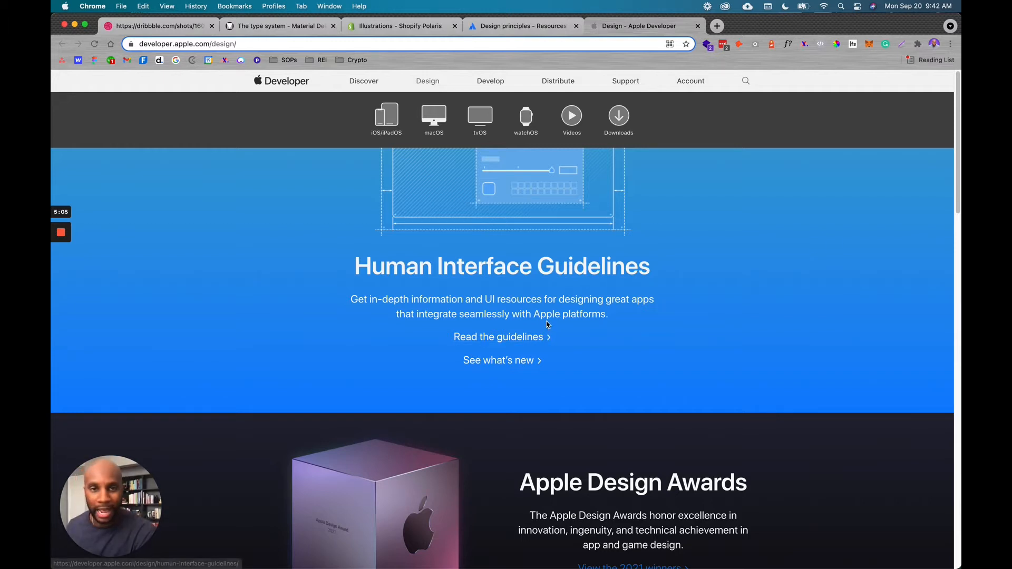
mouse_move(550, 274)
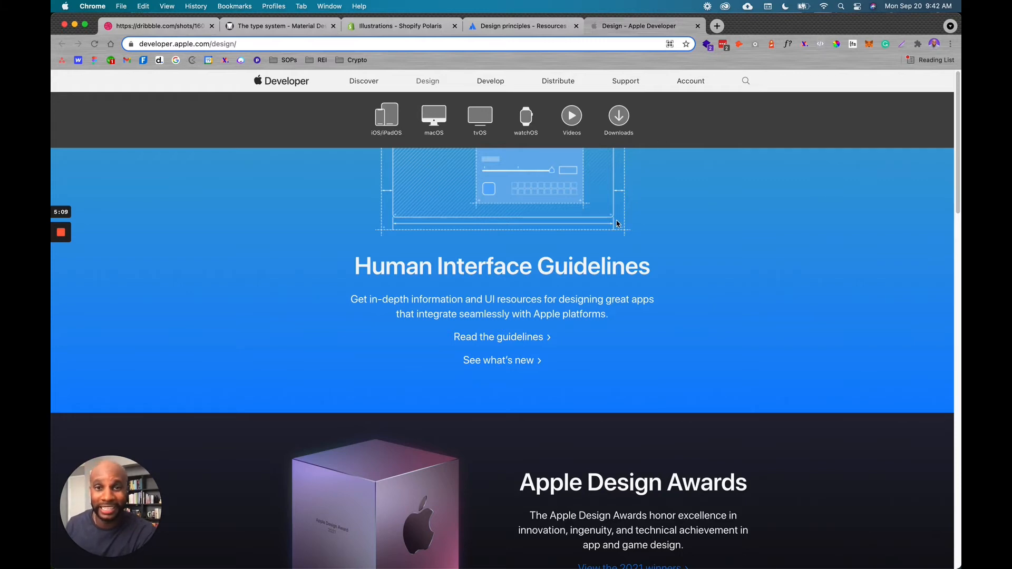
scroll(down, 3)
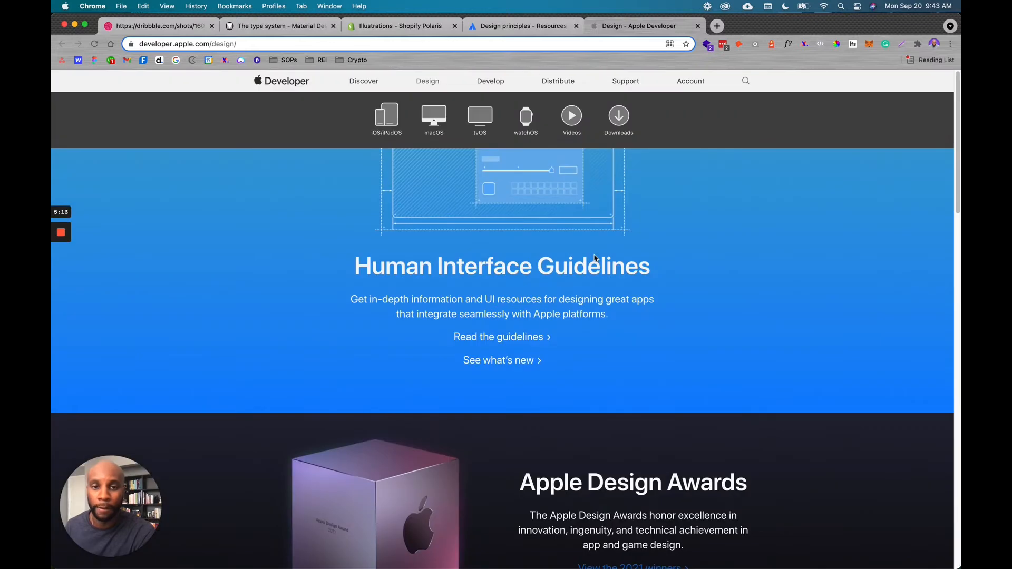
View Apple's macOS Human Interface Guidelines Full-Screen Mode page down to its Mission Control guidance.
click(498, 337)
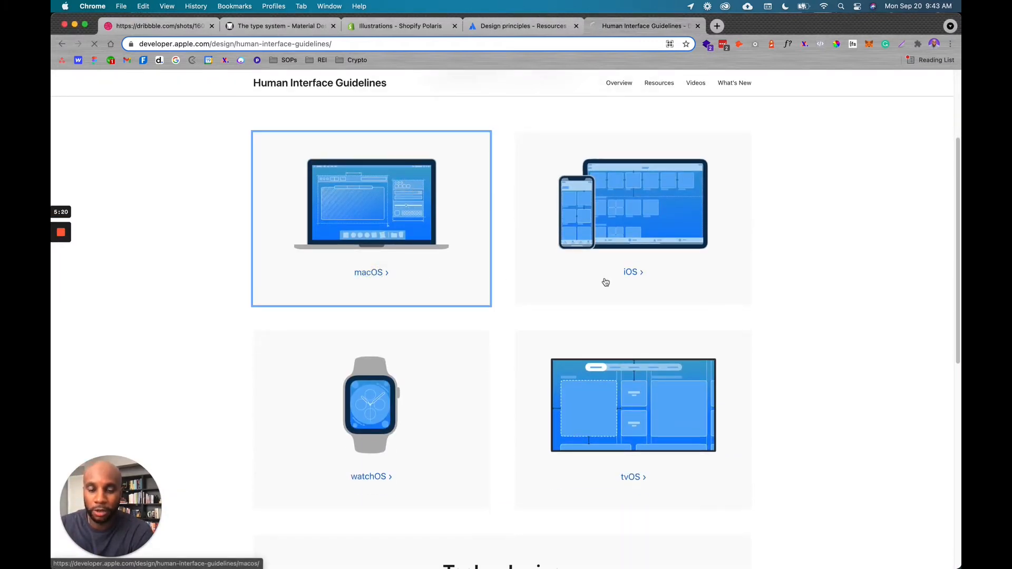
click(371, 272)
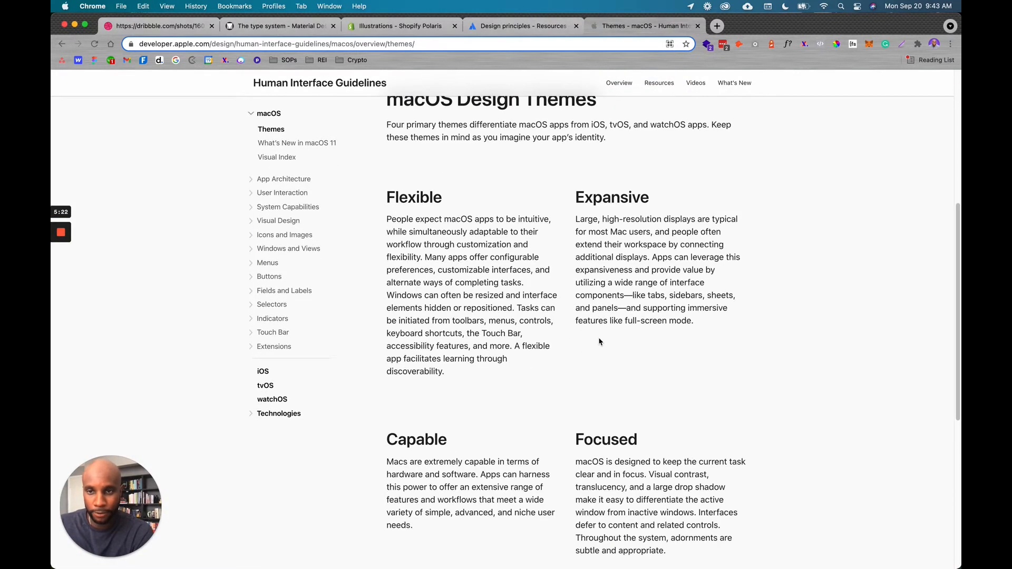
scroll(up, 3)
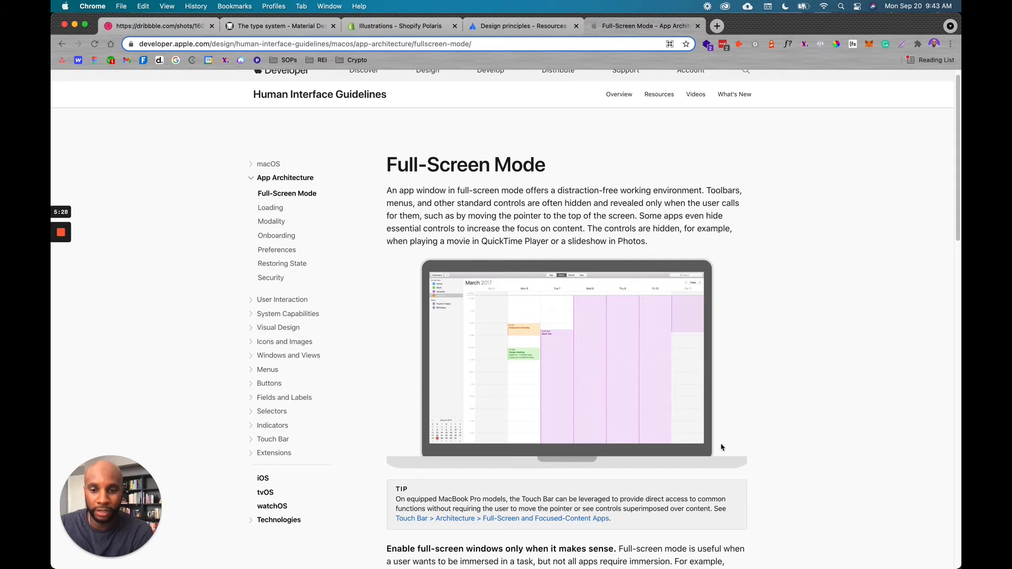
scroll(down, 3)
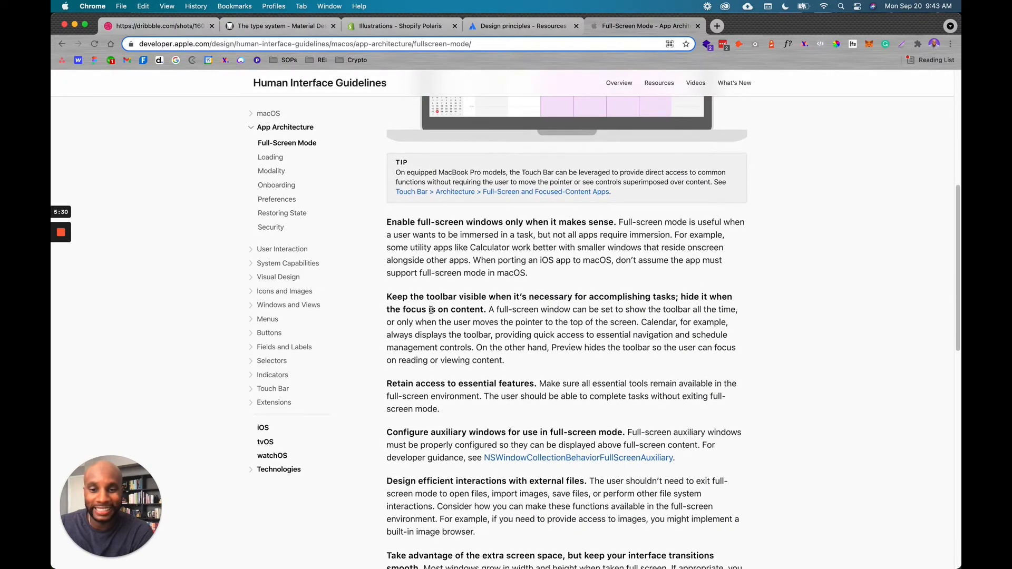
mouse_move(360, 297)
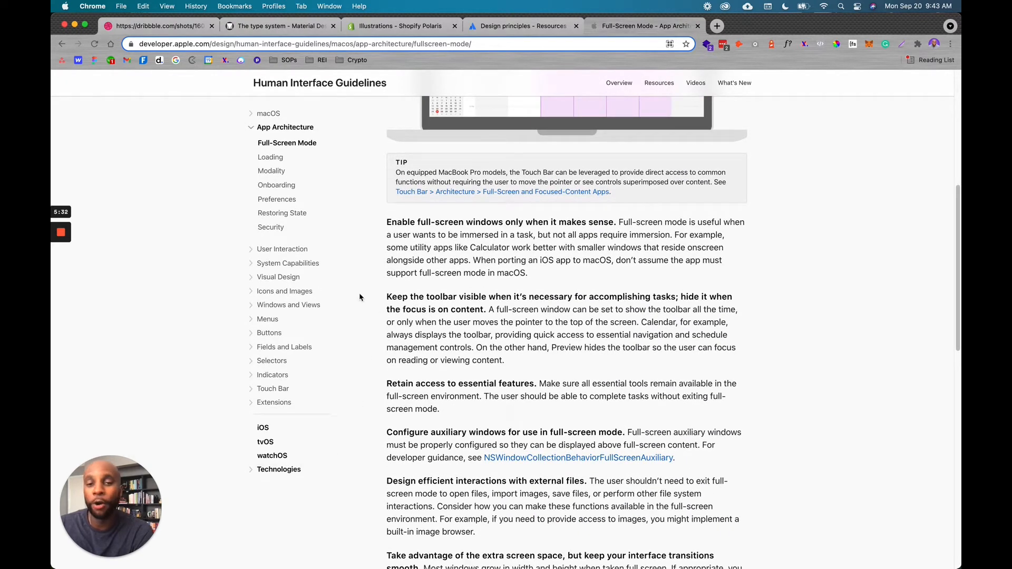
scroll(down, 3)
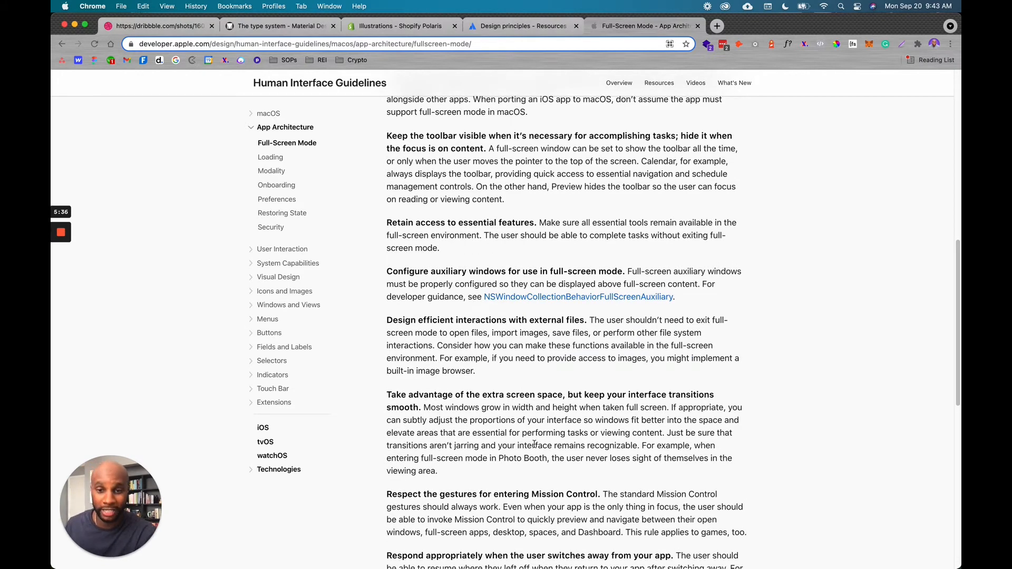
Expand User Interaction and read through the Data Entry guidelines page.
click(283, 249)
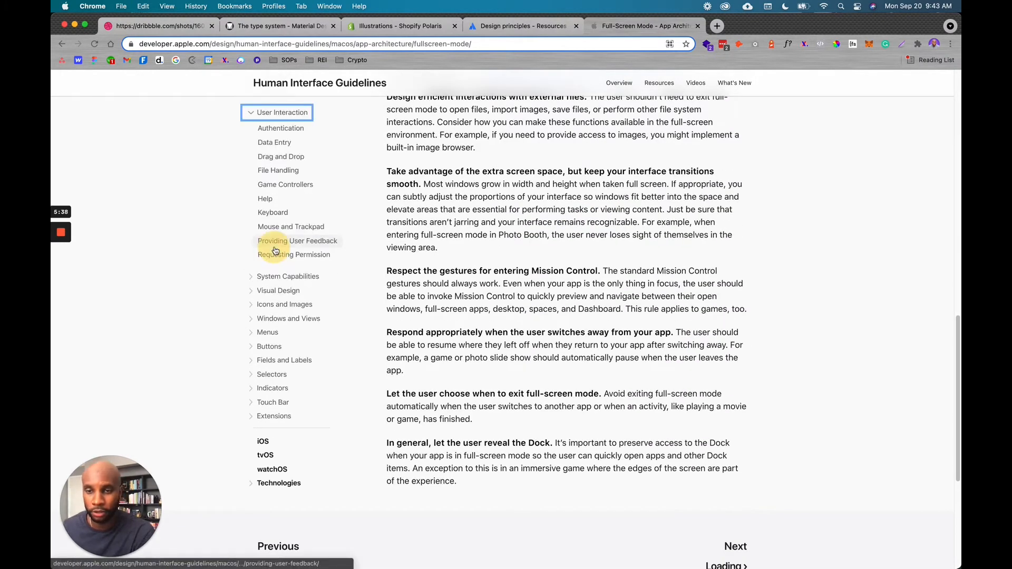
click(274, 143)
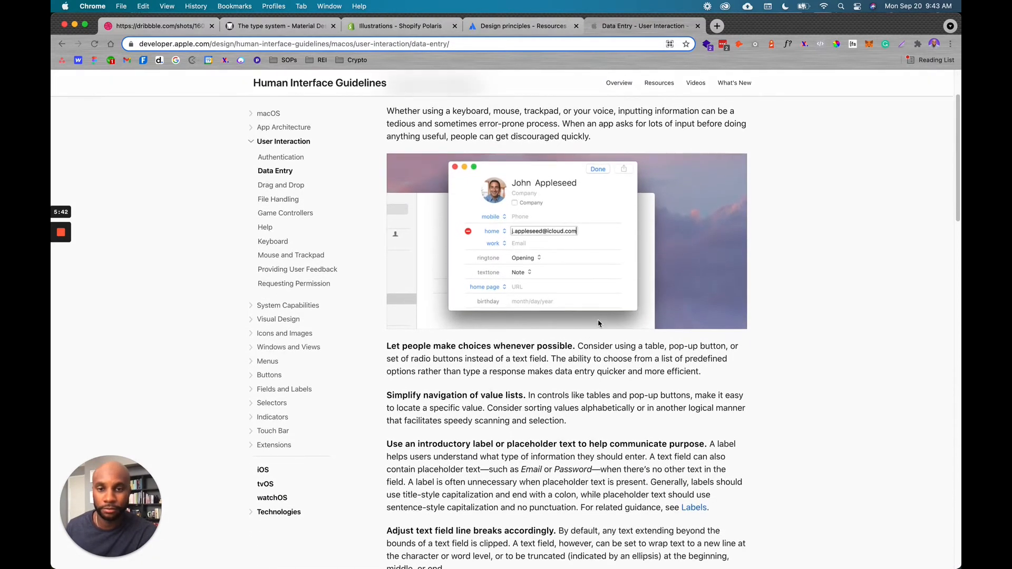
scroll(down, 3)
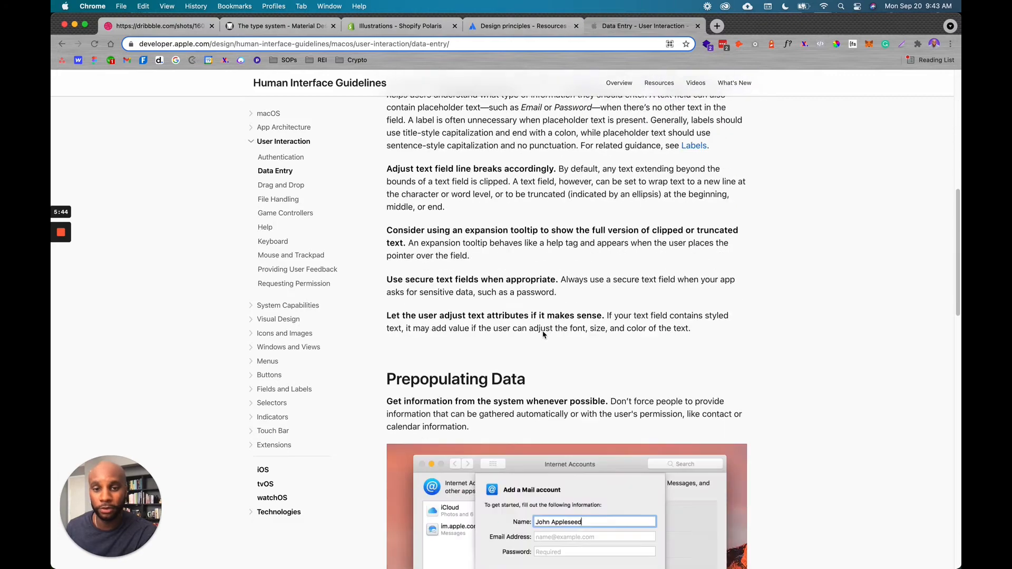
scroll(down, 3)
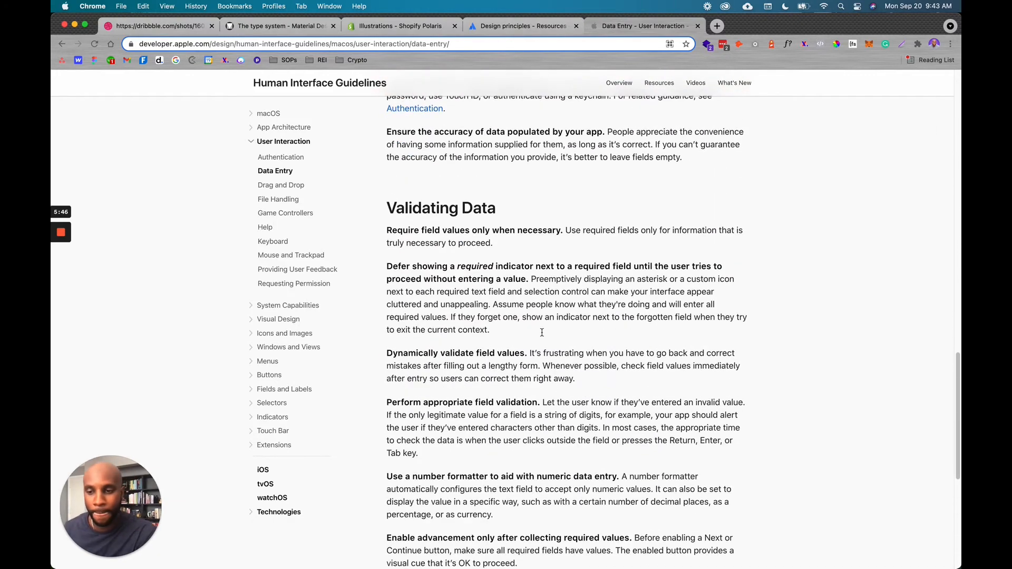
scroll(down, 3)
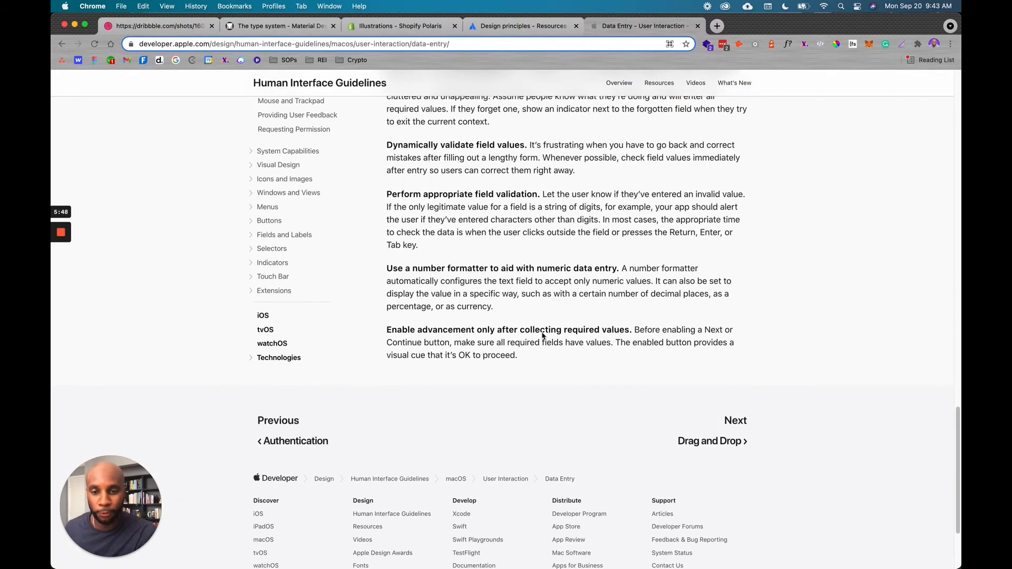
scroll(up, 3)
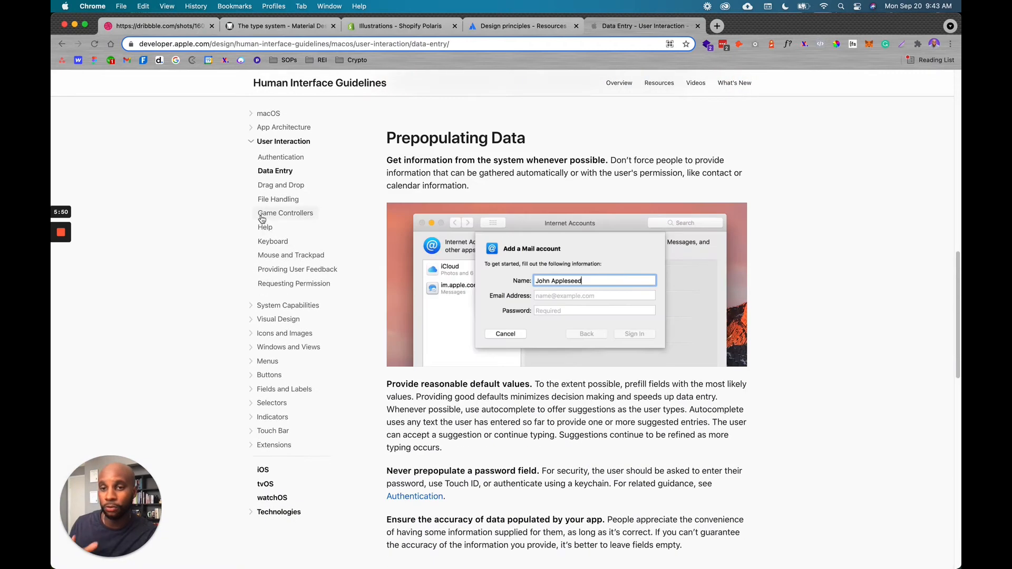
View the Keyboard guidelines page, then move to the Social Media Cover Design Images file in Figma.
click(272, 242)
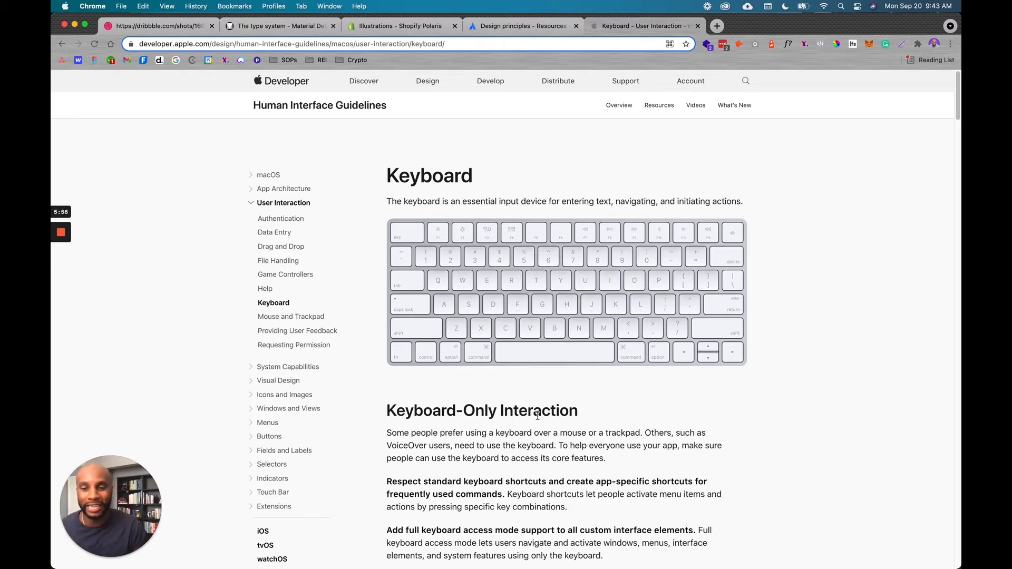
mouse_move(591, 55)
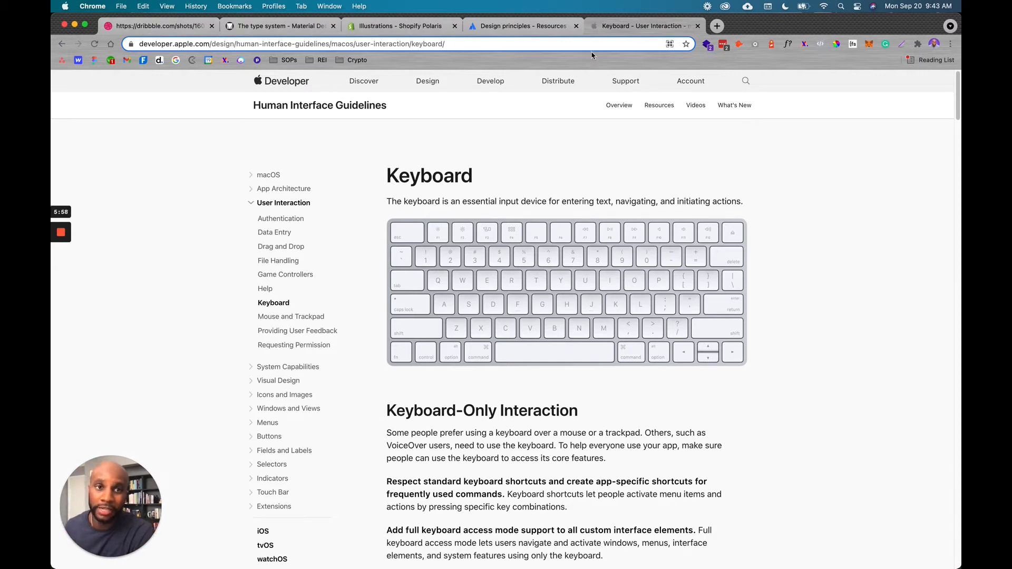
click(715, 25)
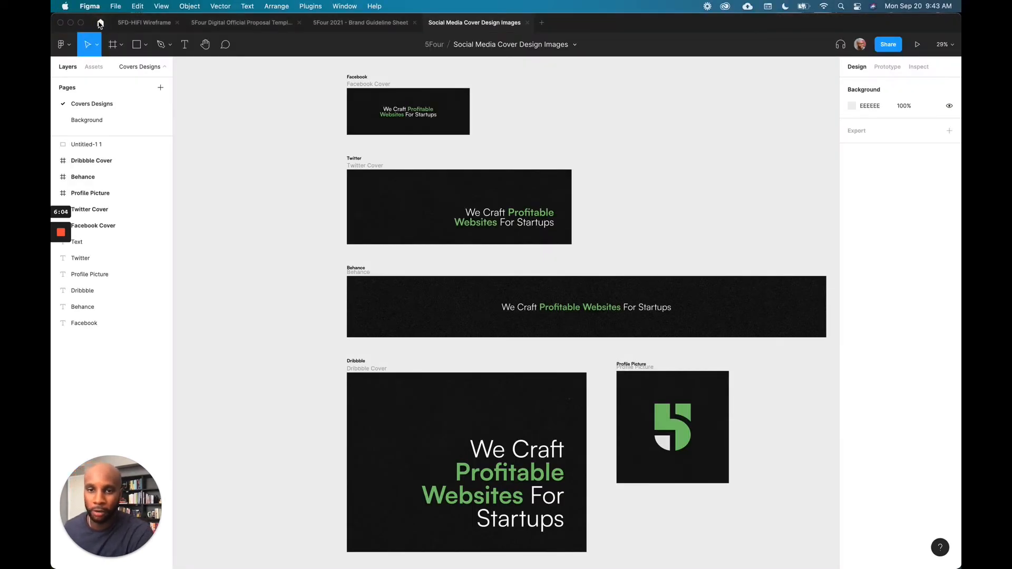
Return from the Social Media Cover Design Images file to the 5Four team file browser.
click(100, 22)
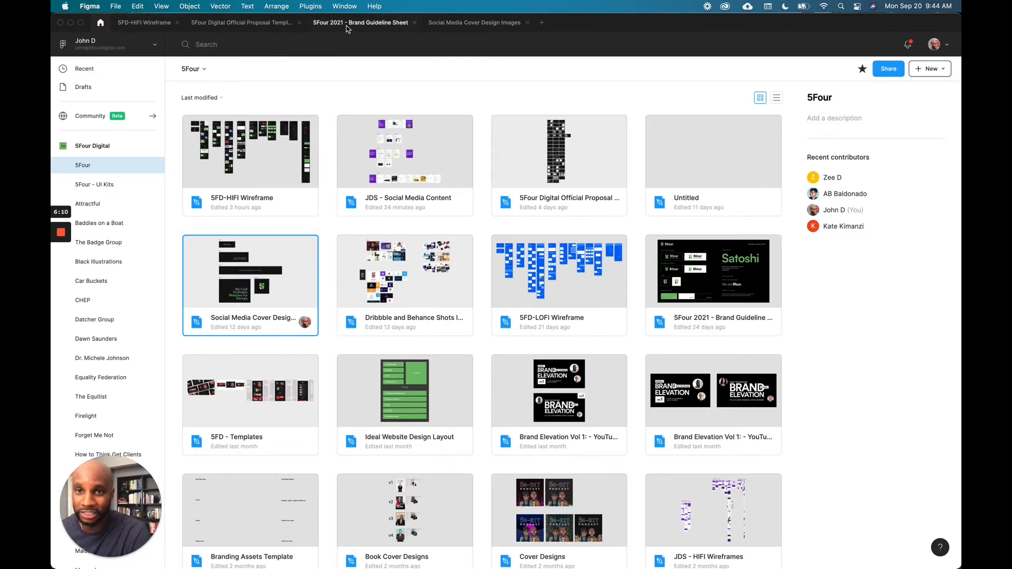
Open the 5Four 2021 Brand Guideline Sheet and select its frame with logo lockups, palette and Satoshi type.
double_click(712, 271)
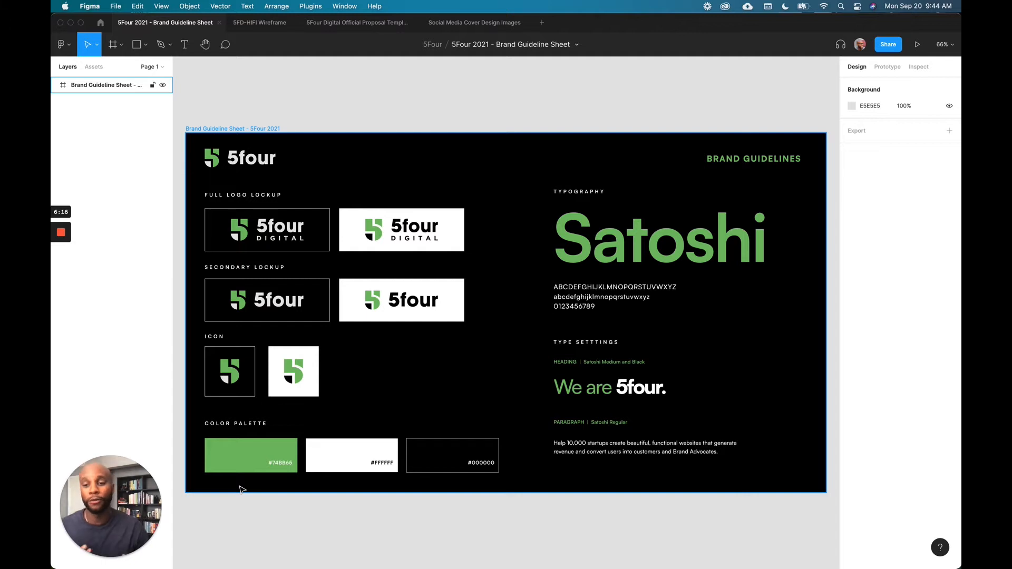
mouse_move(303, 266)
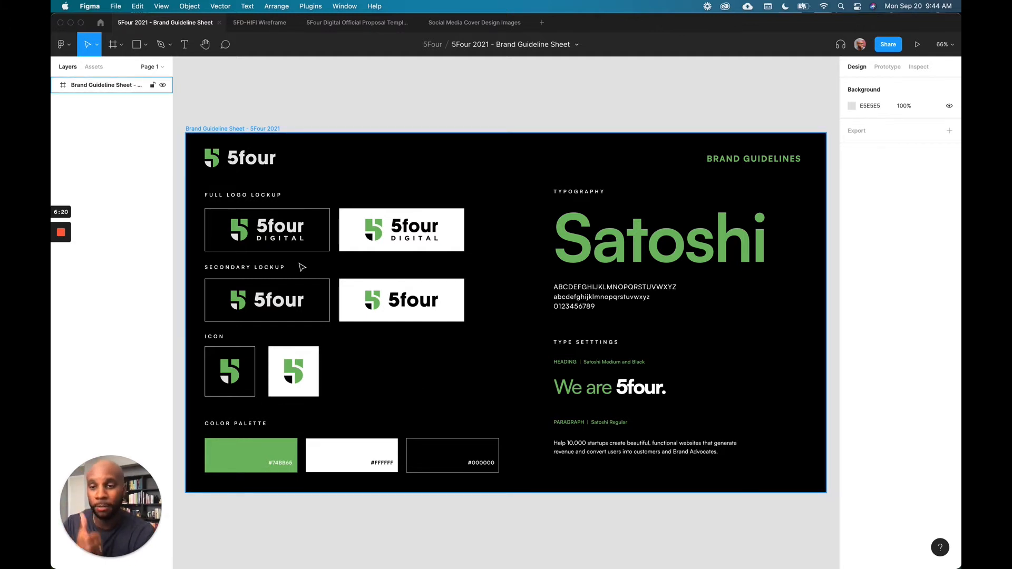
mouse_move(357, 210)
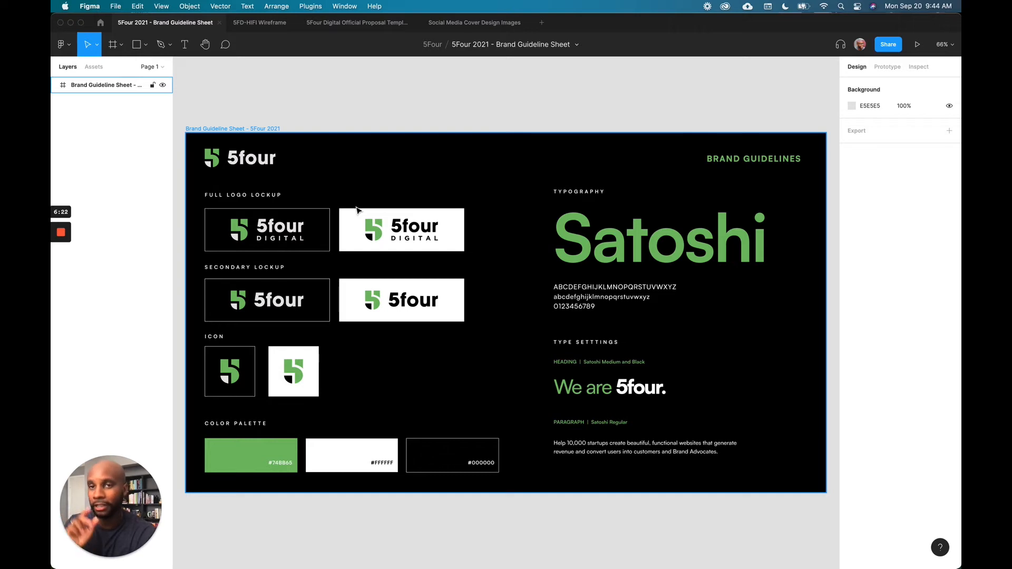
mouse_move(256, 351)
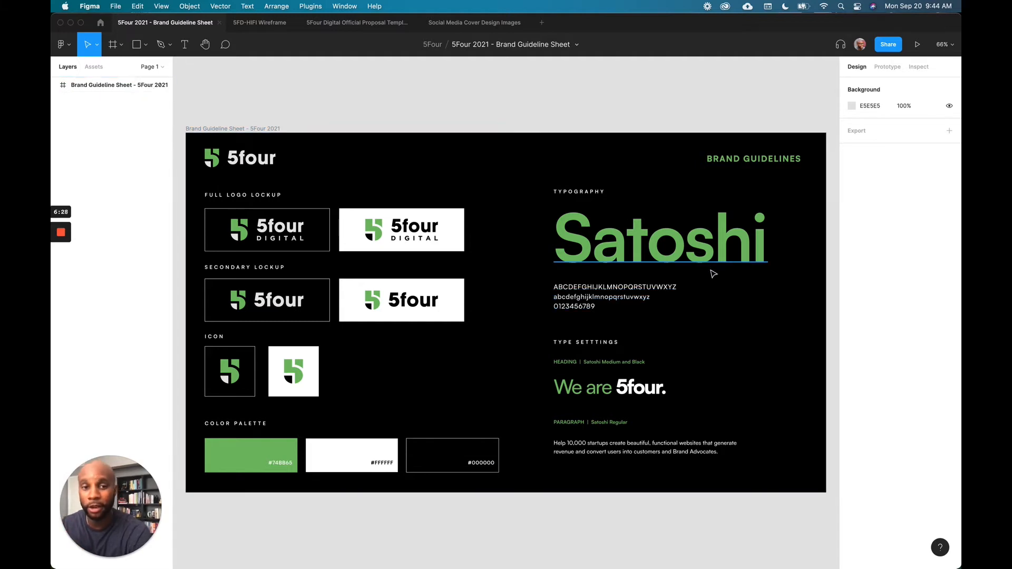
mouse_move(676, 207)
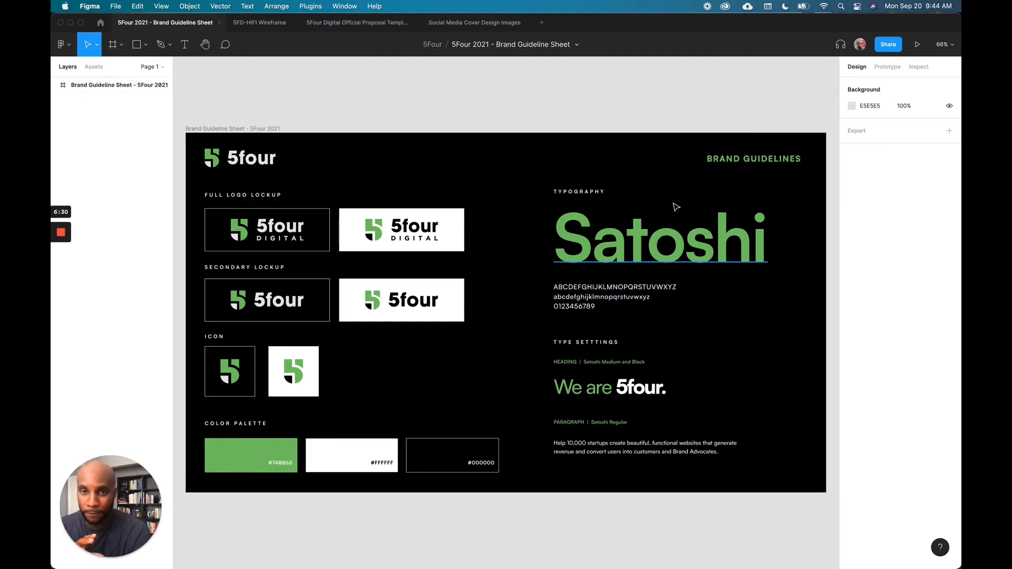
click(522, 184)
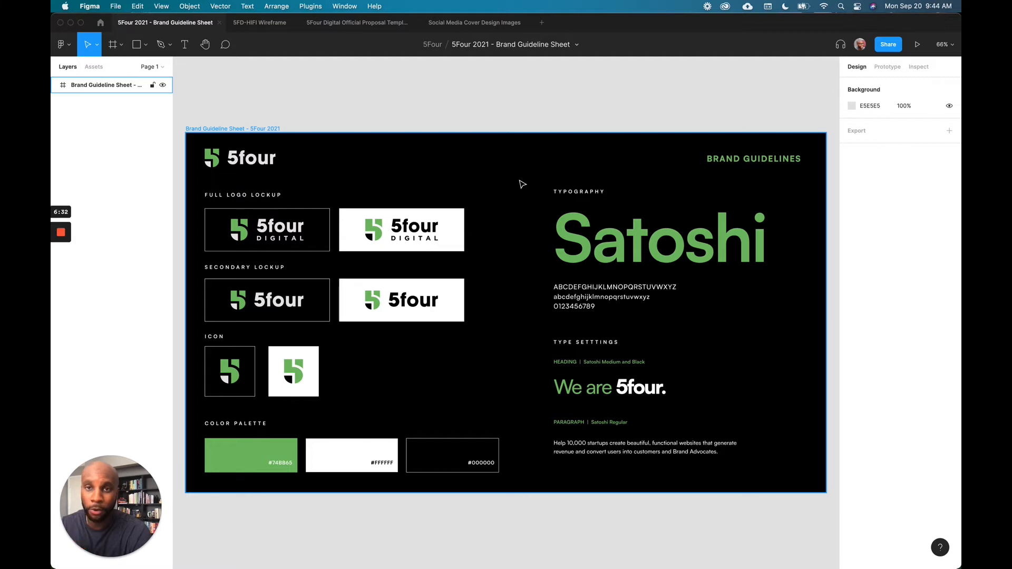
mouse_move(188, 167)
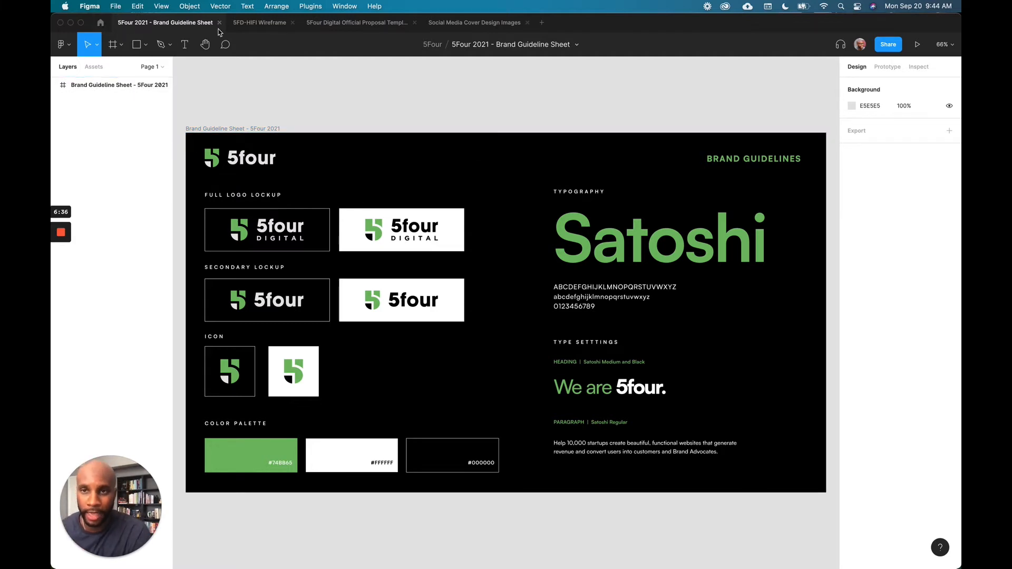
Switch to the 5FD-HIFI Wireframe file's Design System page and examine the Style Guide-1 typography scale.
click(261, 22)
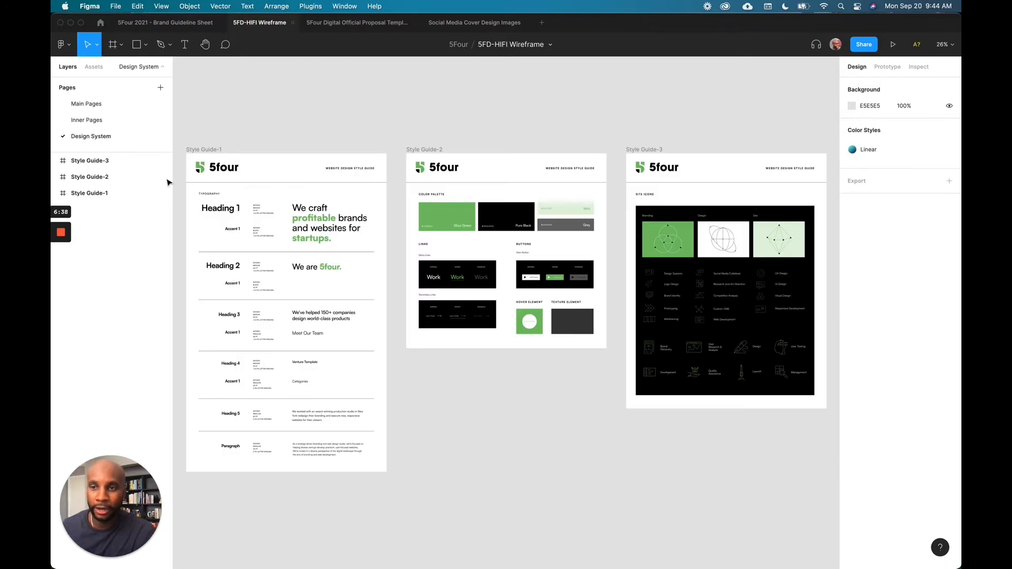
mouse_move(125, 103)
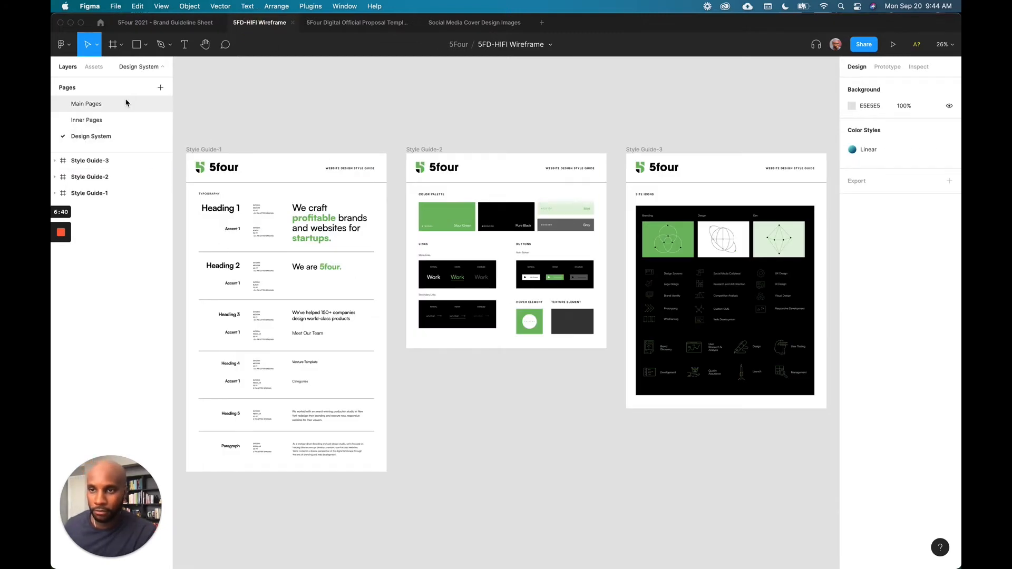
click(85, 104)
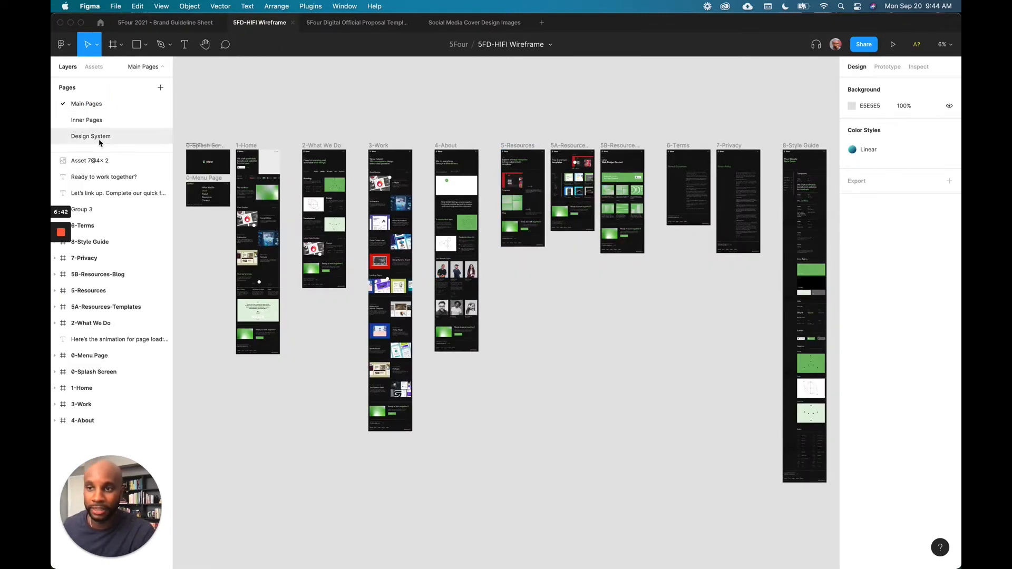
click(91, 136)
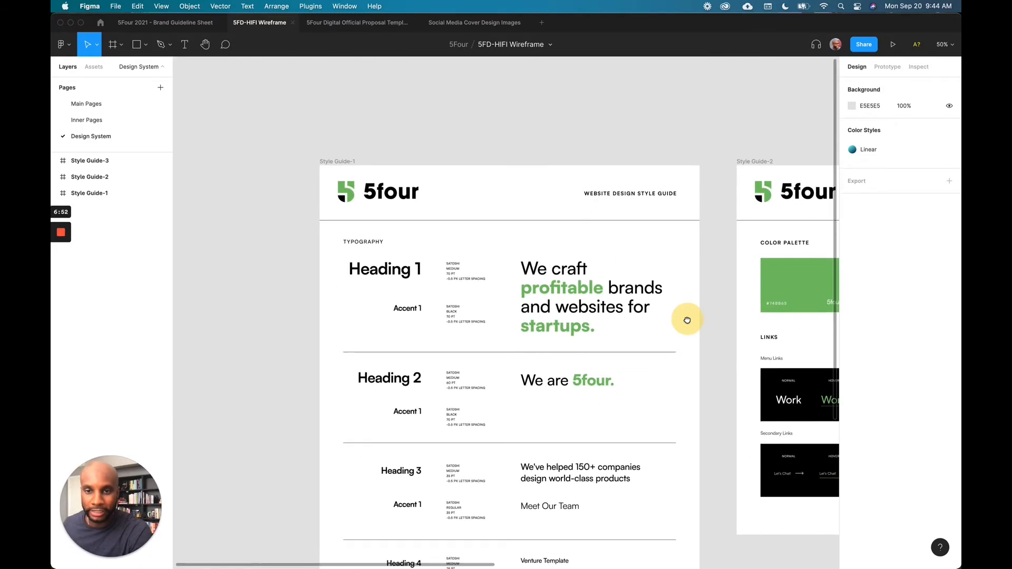
scroll(down, 3)
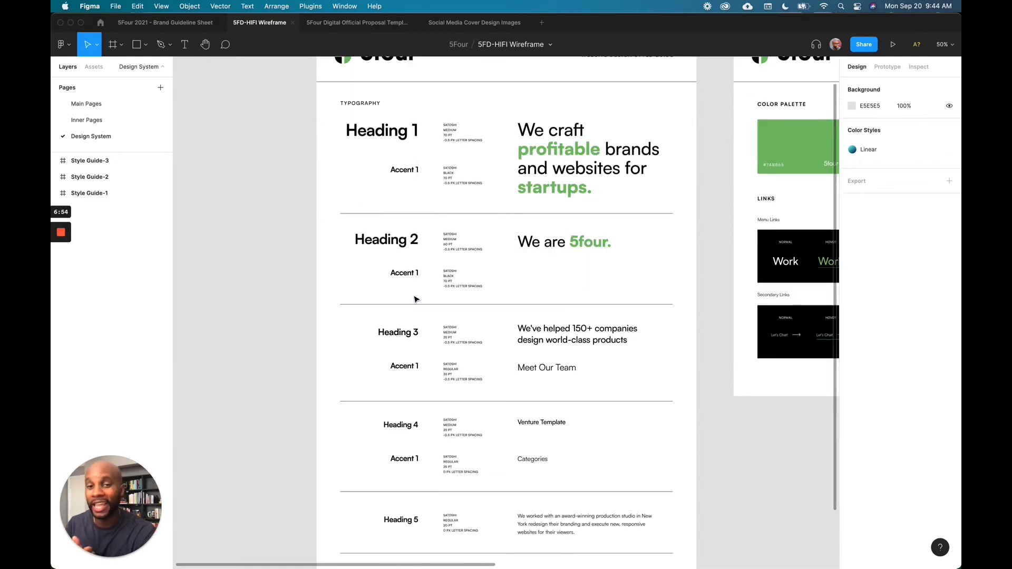
scroll(down, 3)
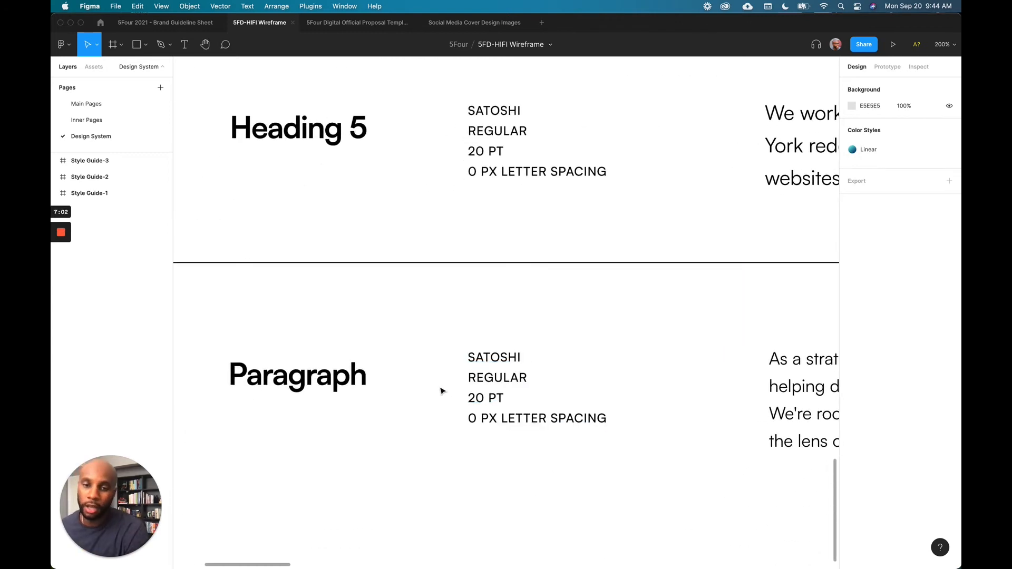
click(537, 387)
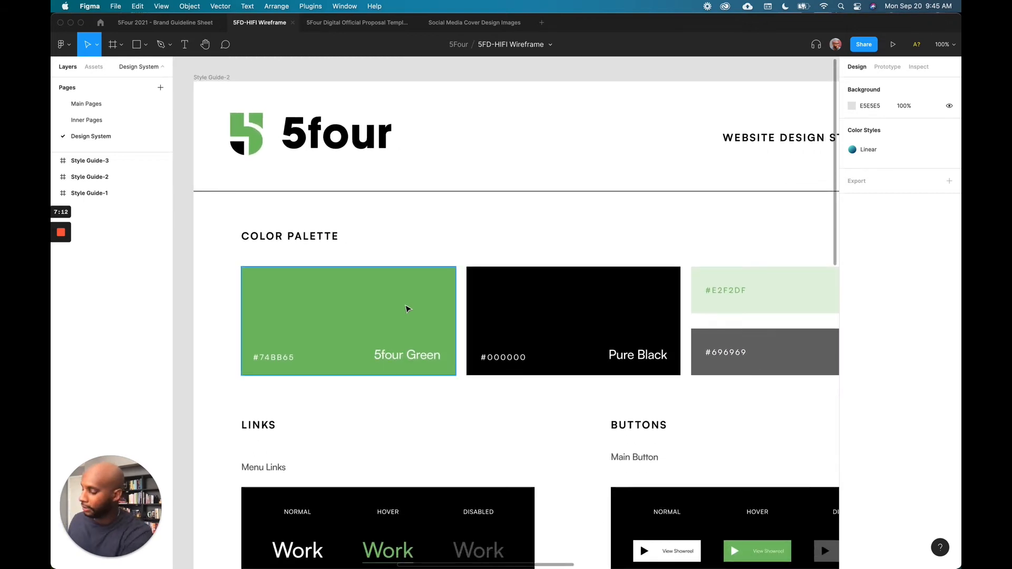
scroll(down, 3)
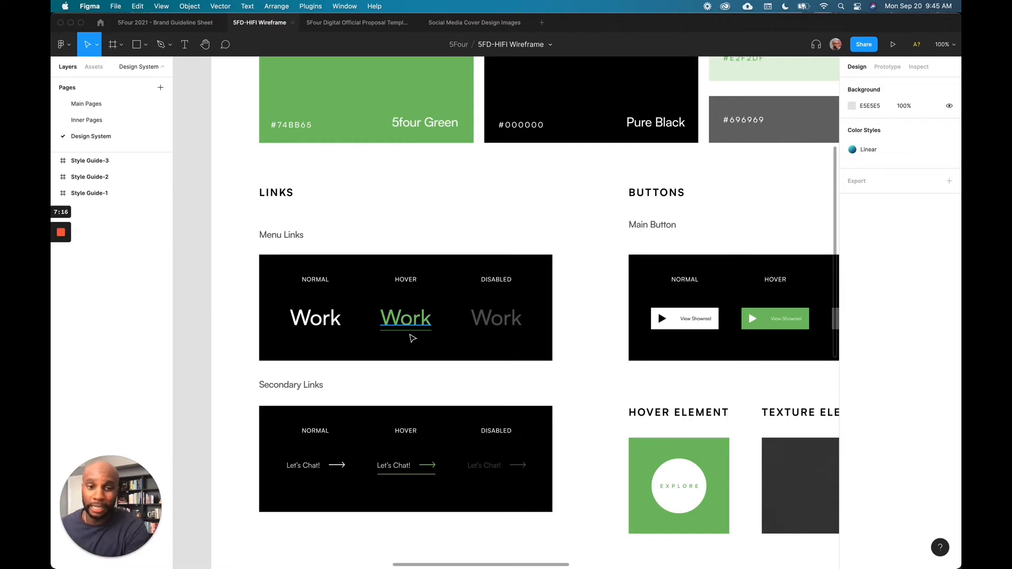
scroll(down, 3)
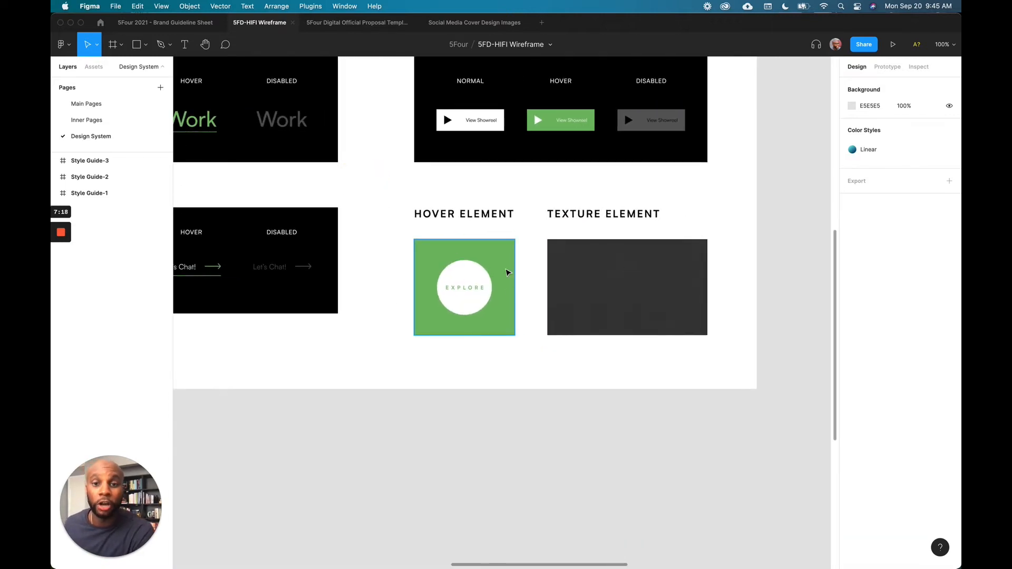
mouse_move(514, 259)
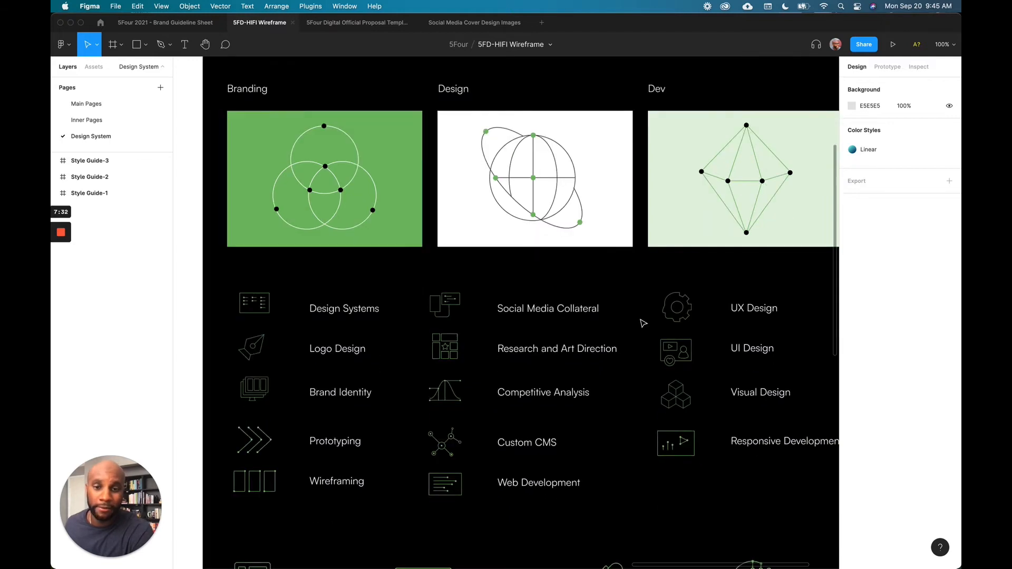
scroll(down, 3)
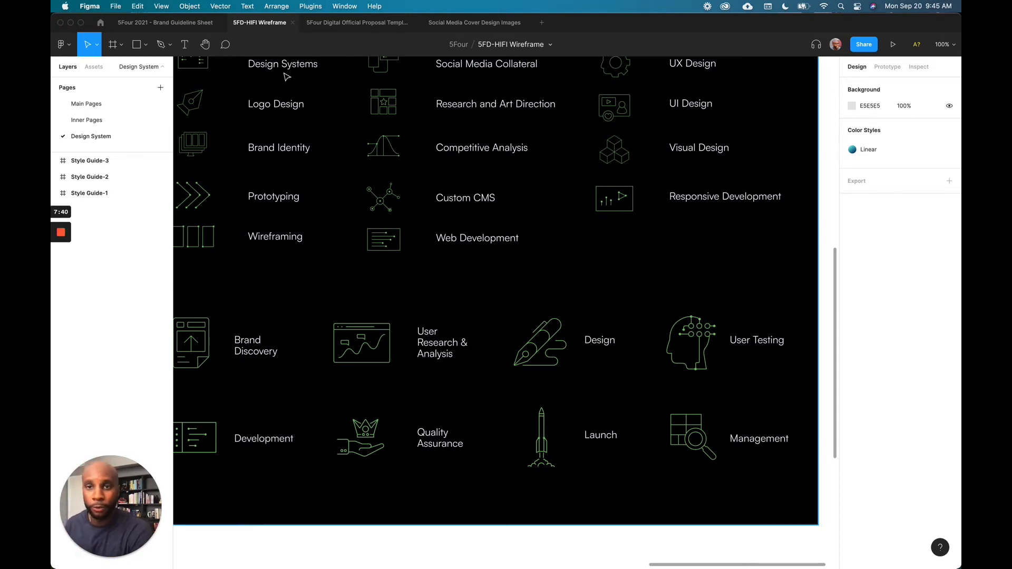
click(357, 22)
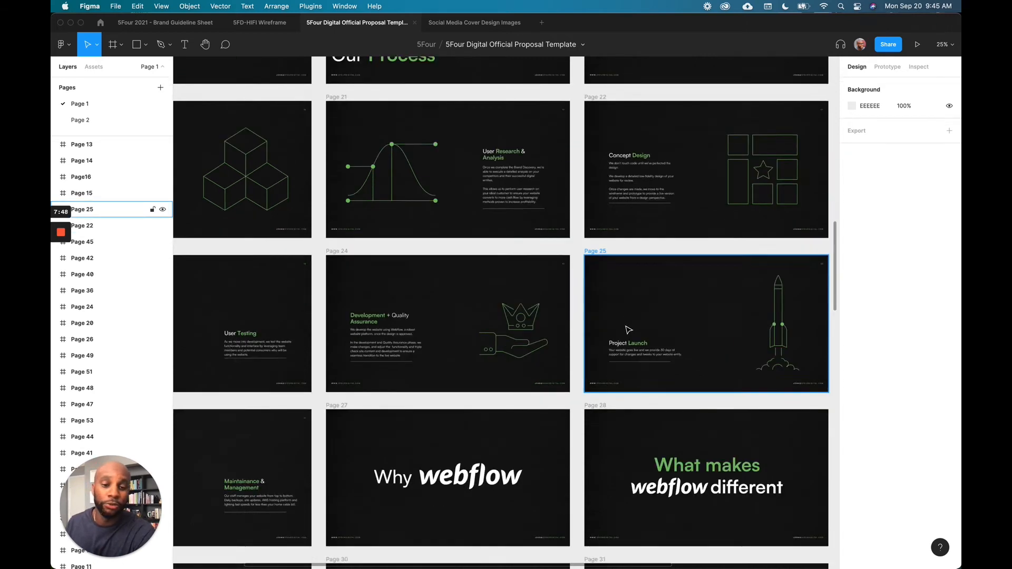
Scroll through the proposal template's services slides.
scroll(down, 3)
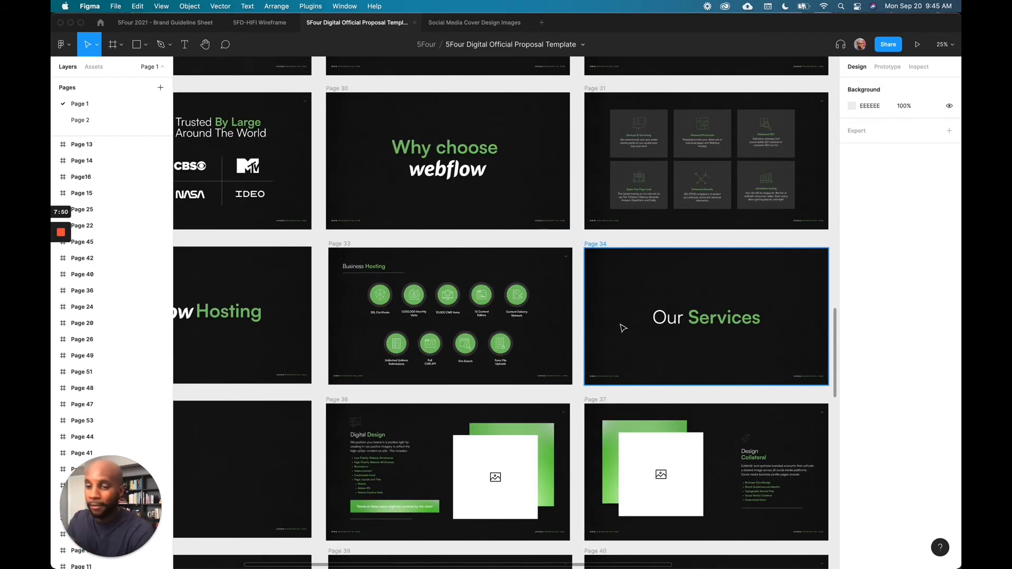
scroll(down, 3)
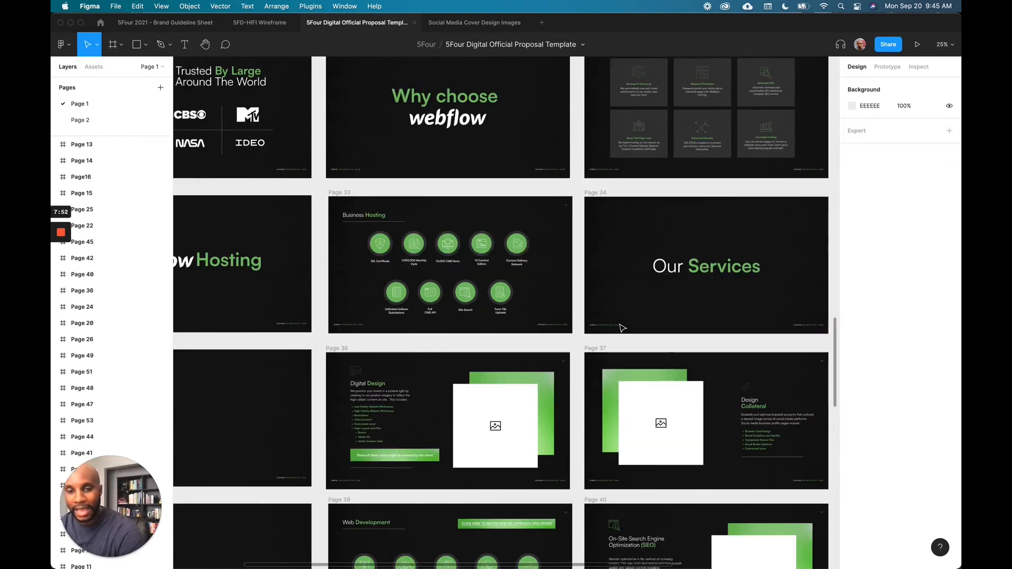
scroll(down, 3)
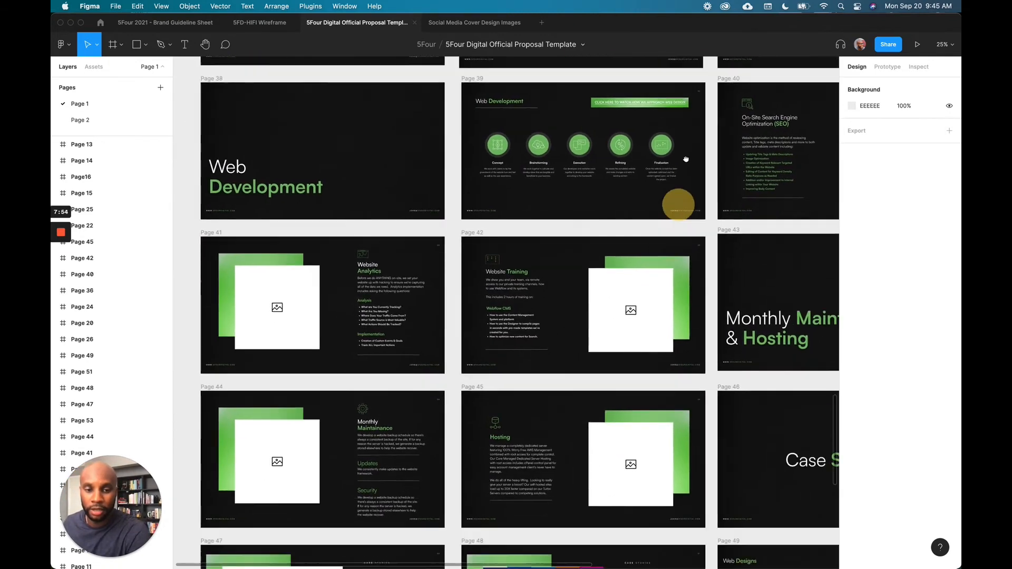
Check the Social Media Cover Design Images file, then return to the 5FD-HiFi Wireframe Design System page.
click(475, 23)
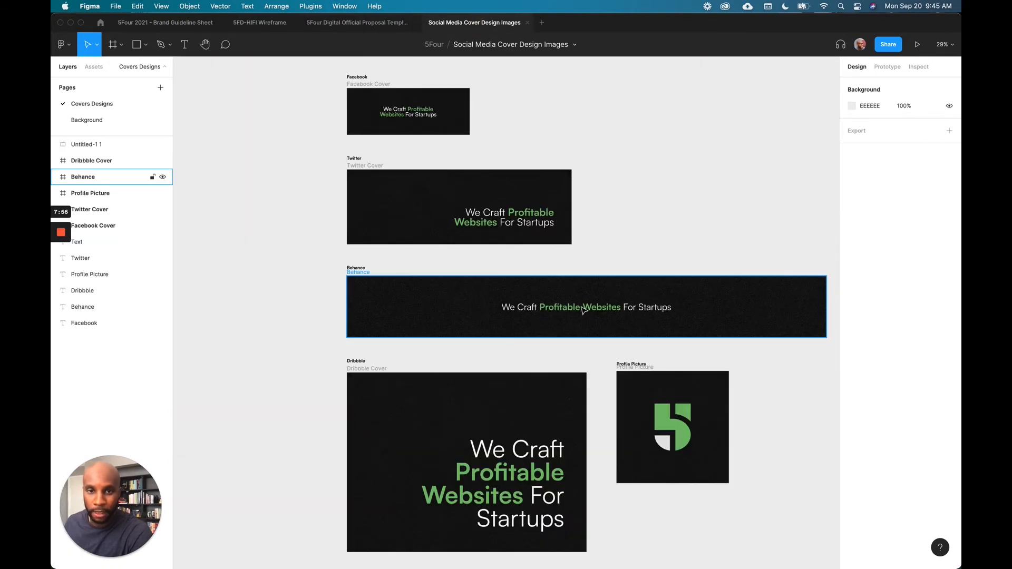
click(728, 431)
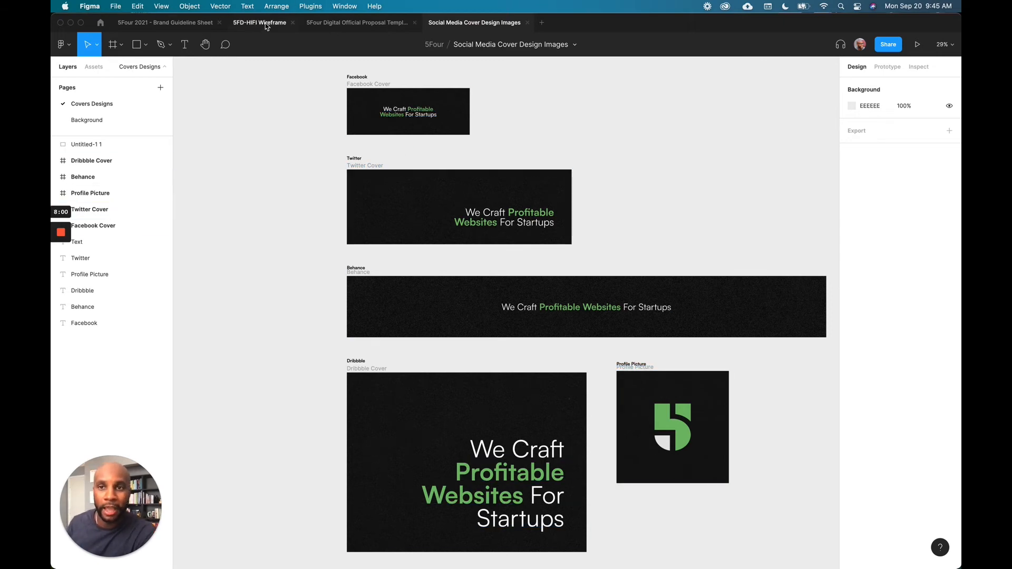
click(259, 23)
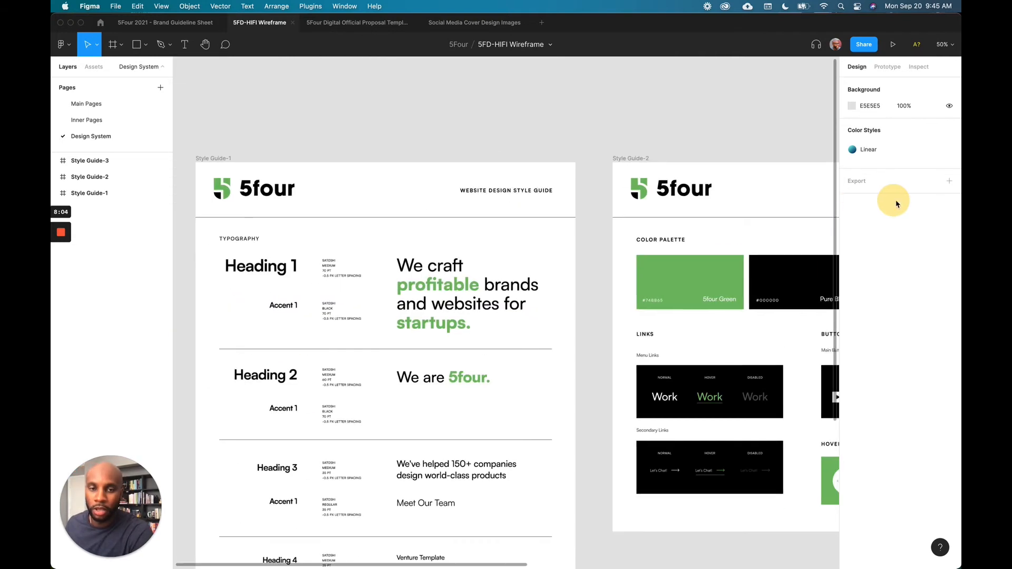
scroll(down, 3)
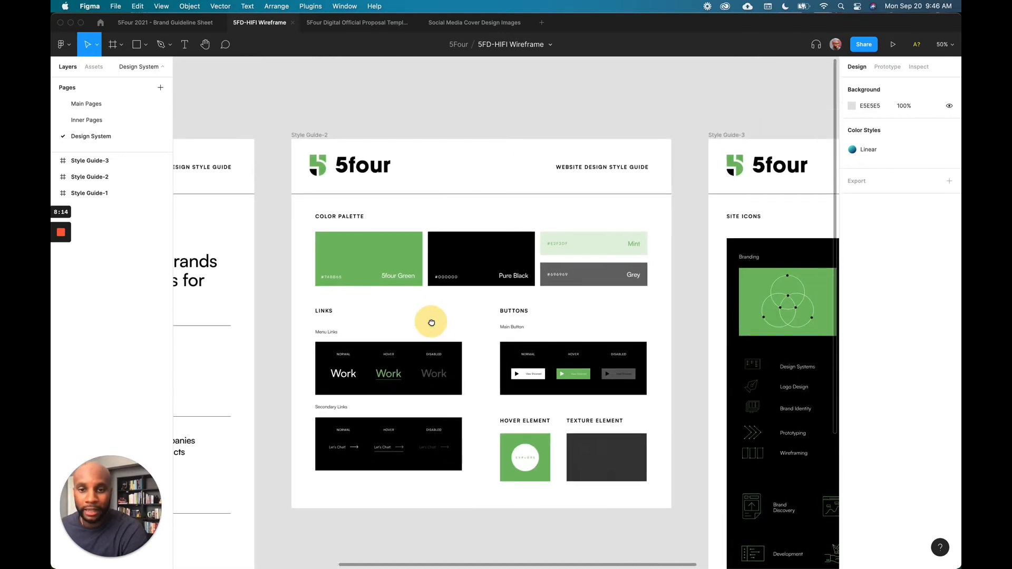
mouse_move(480, 353)
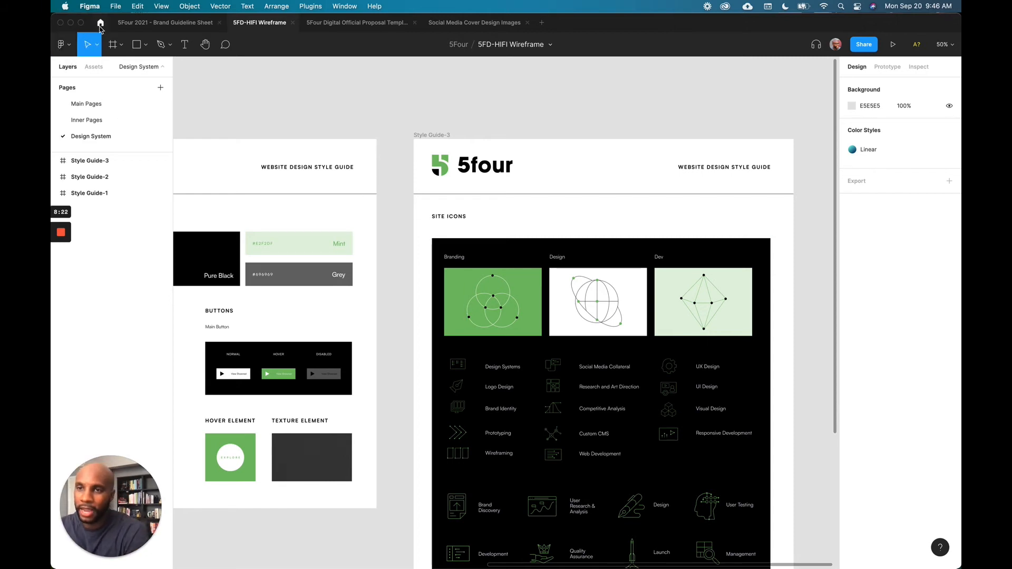
From the file browser, open the Untitled UI – PRO version (v2.2) kit in the 5Four - UI Kits project.
click(100, 22)
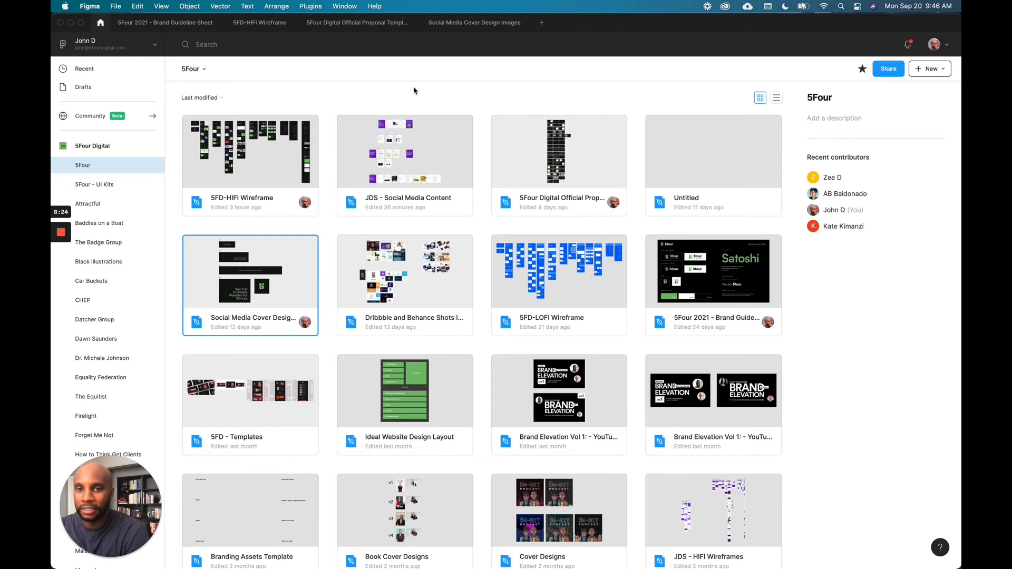
click(93, 184)
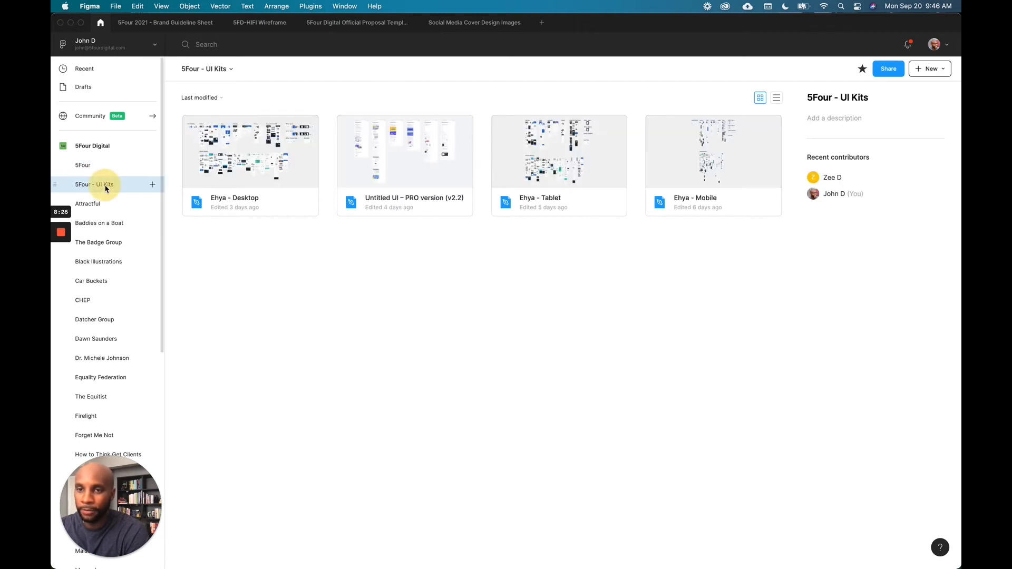
click(405, 151)
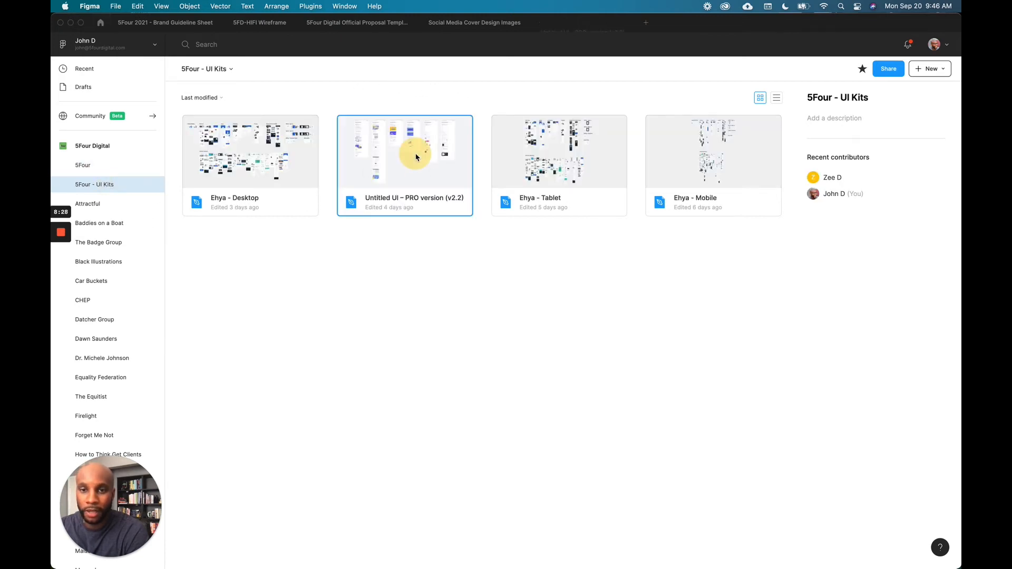
double_click(404, 151)
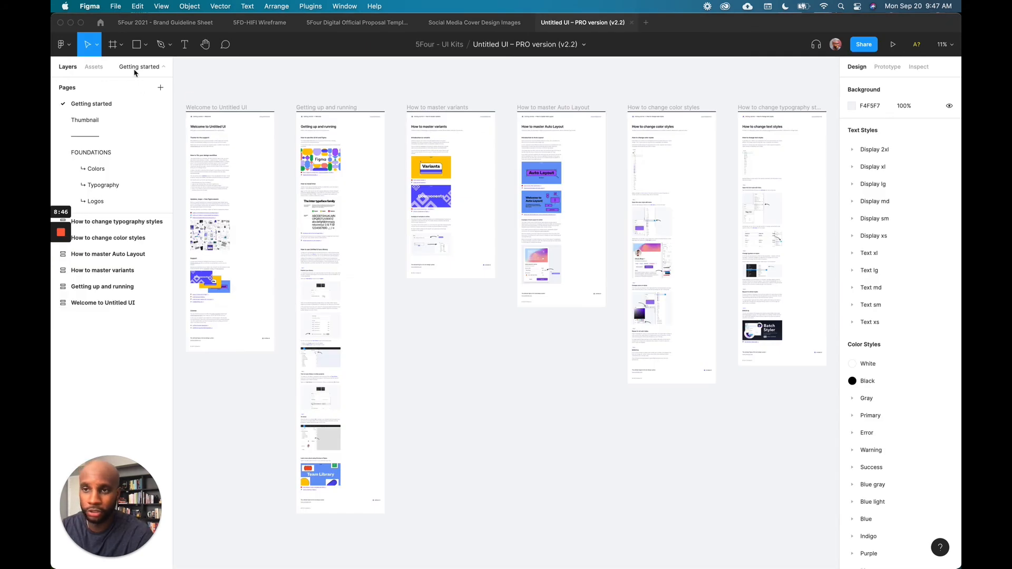
Browse the Untitled UI kit's Colors, Typography and Icons pages.
scroll(down, 3)
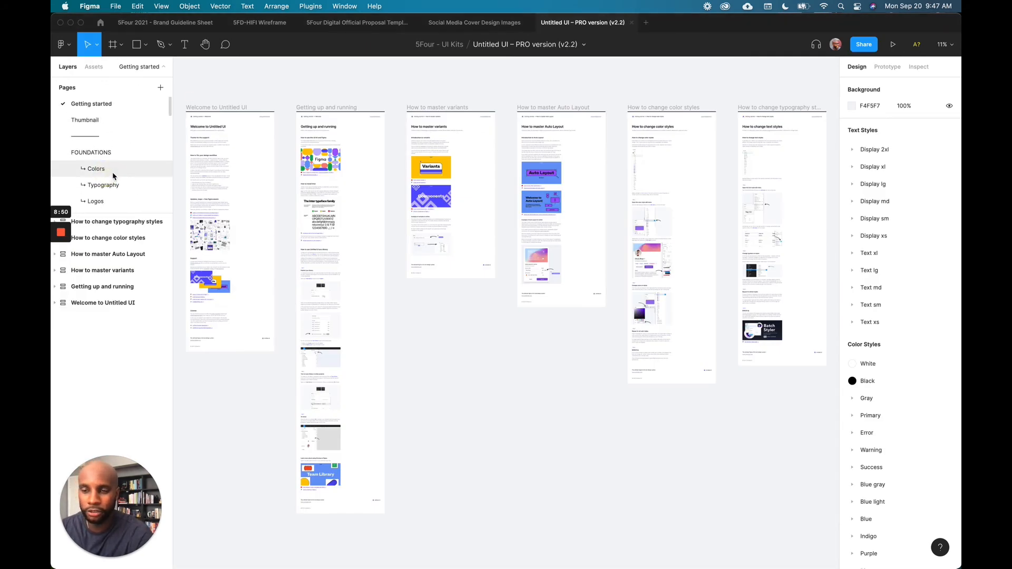
click(95, 169)
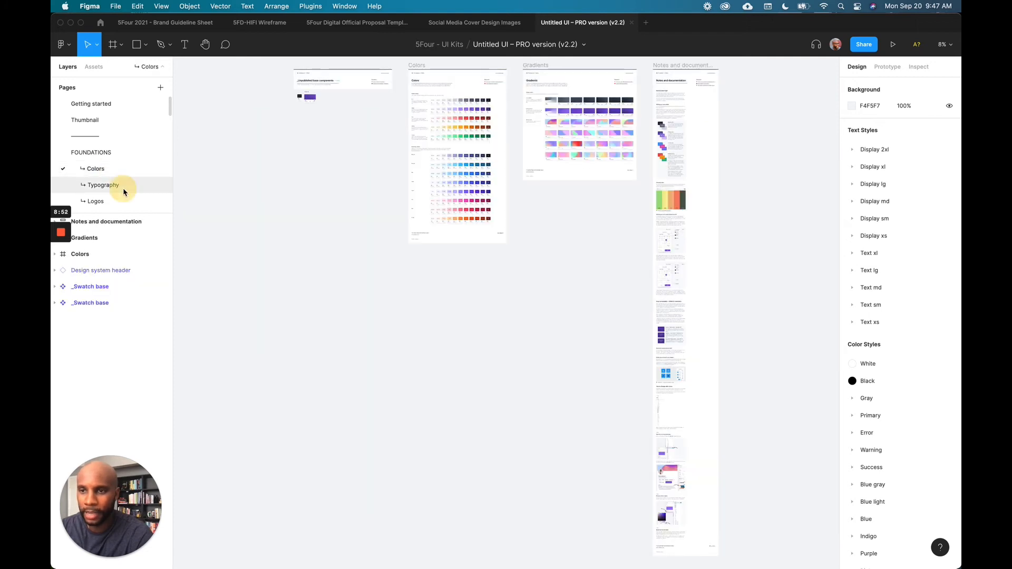
click(102, 185)
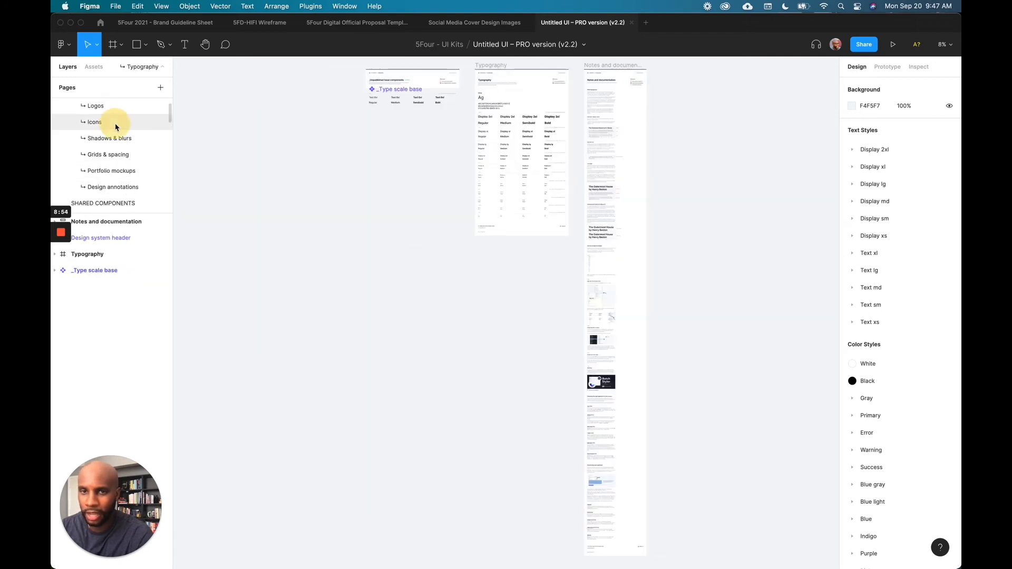
click(94, 122)
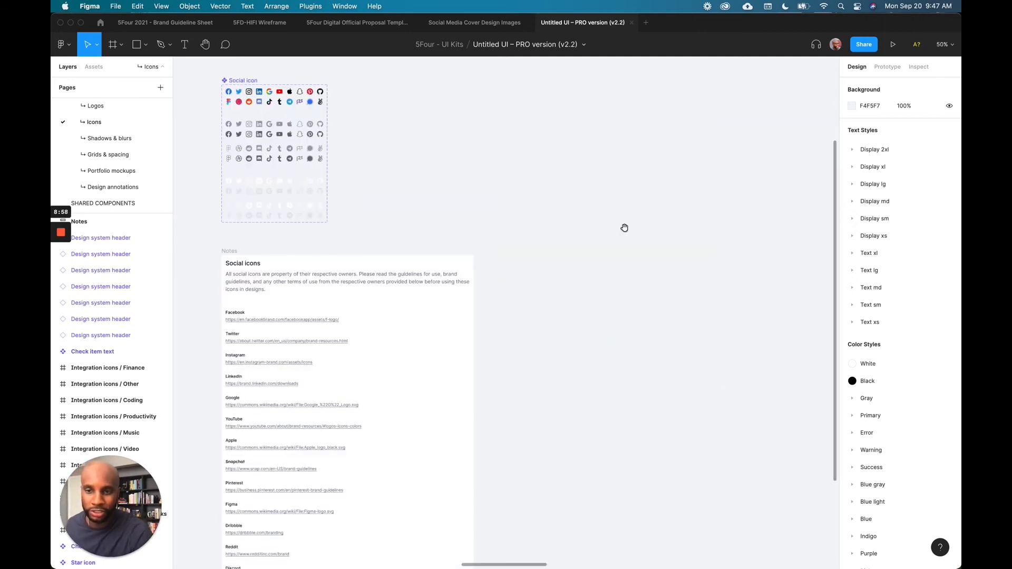
scroll(down, 3)
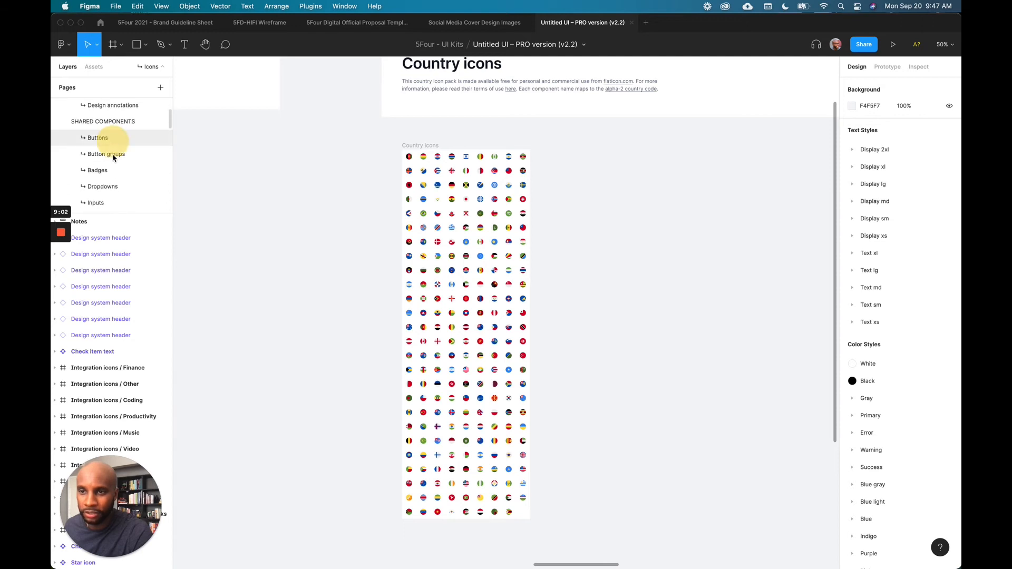
View the kit's Badges page with its badge and badge group component sets.
click(96, 170)
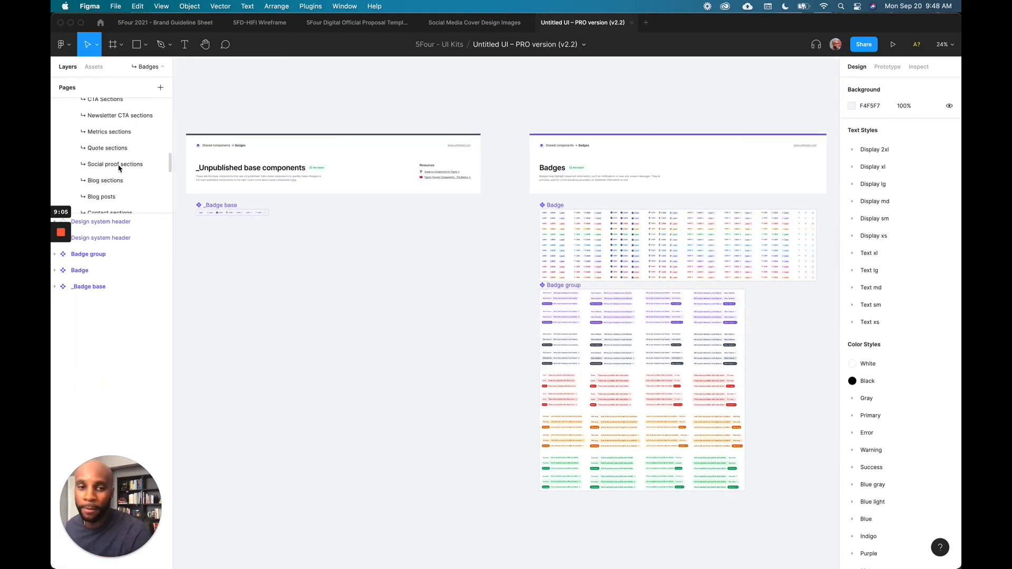
scroll(down, 3)
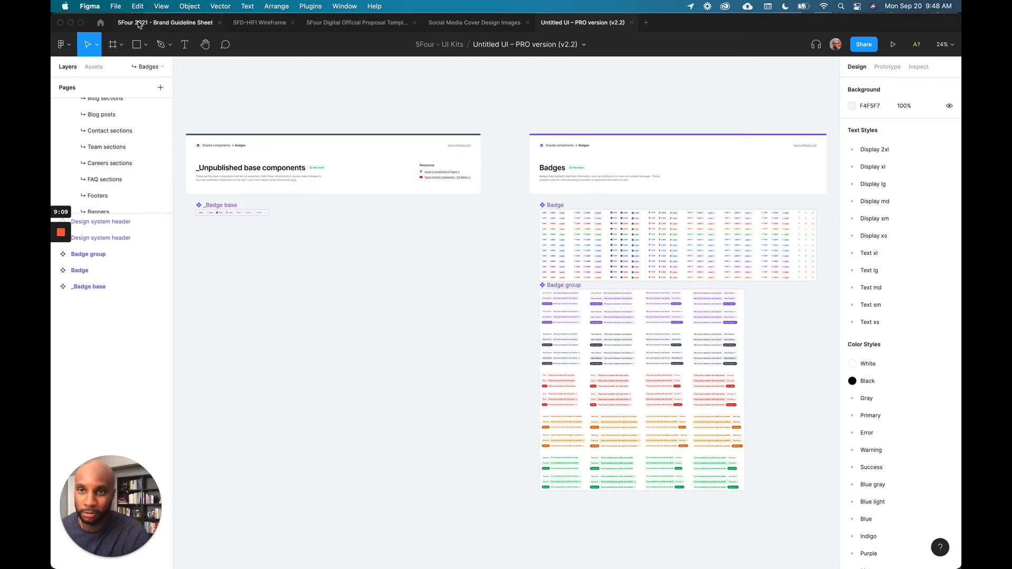
click(260, 22)
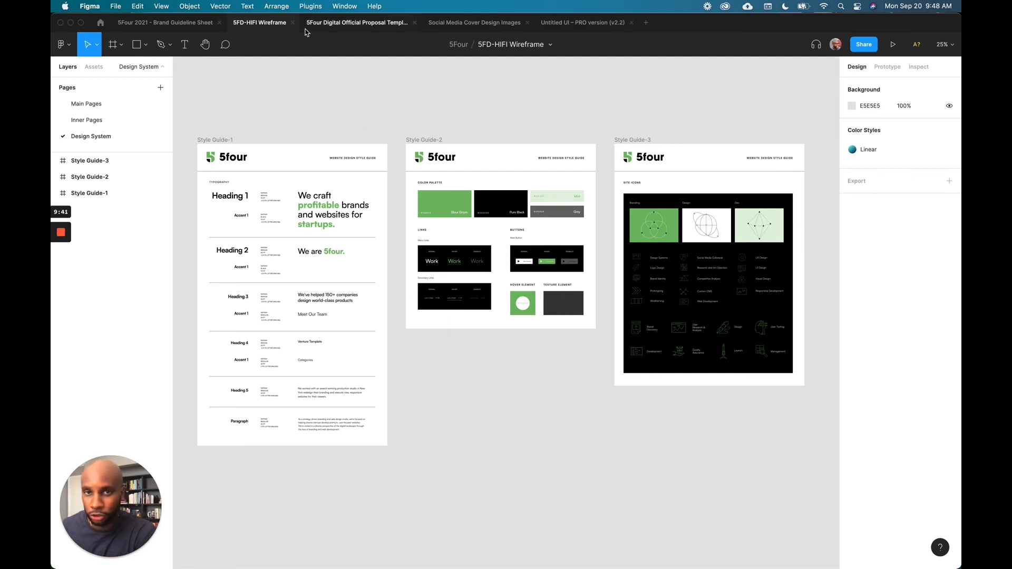
mouse_move(370, 281)
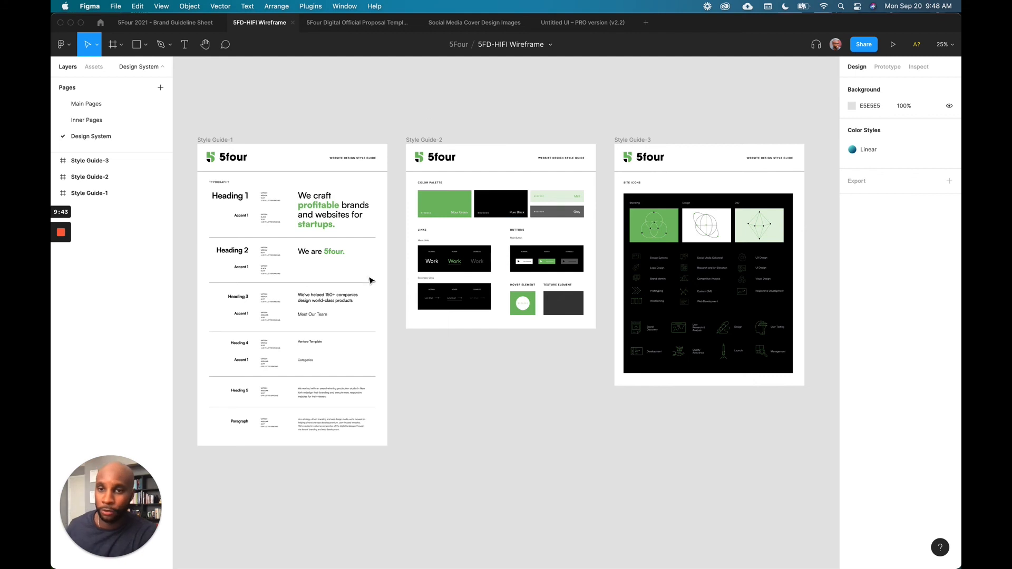
Show the wireframe file's Main Pages page with the 1-Home website design.
click(86, 104)
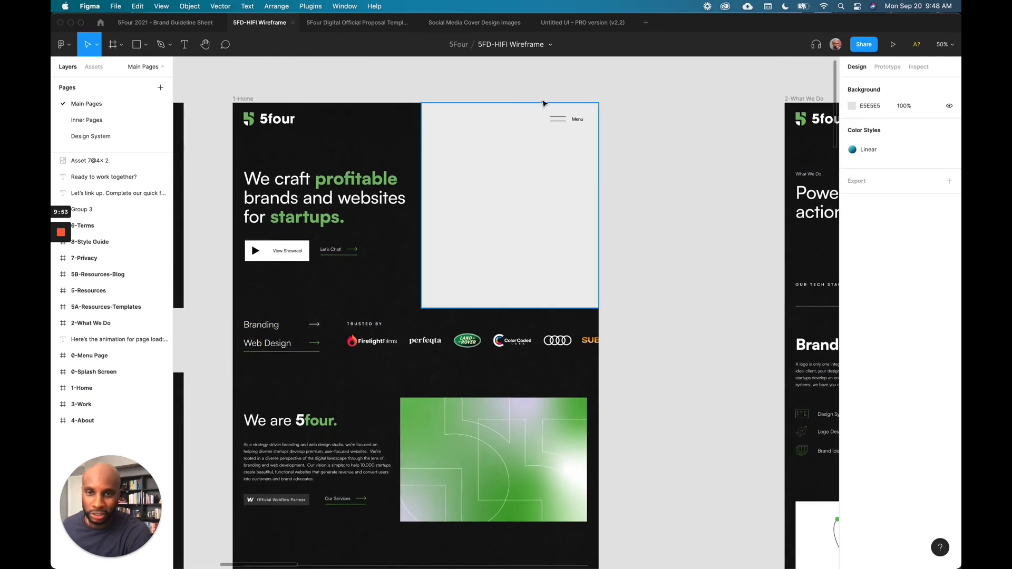
mouse_move(424, 225)
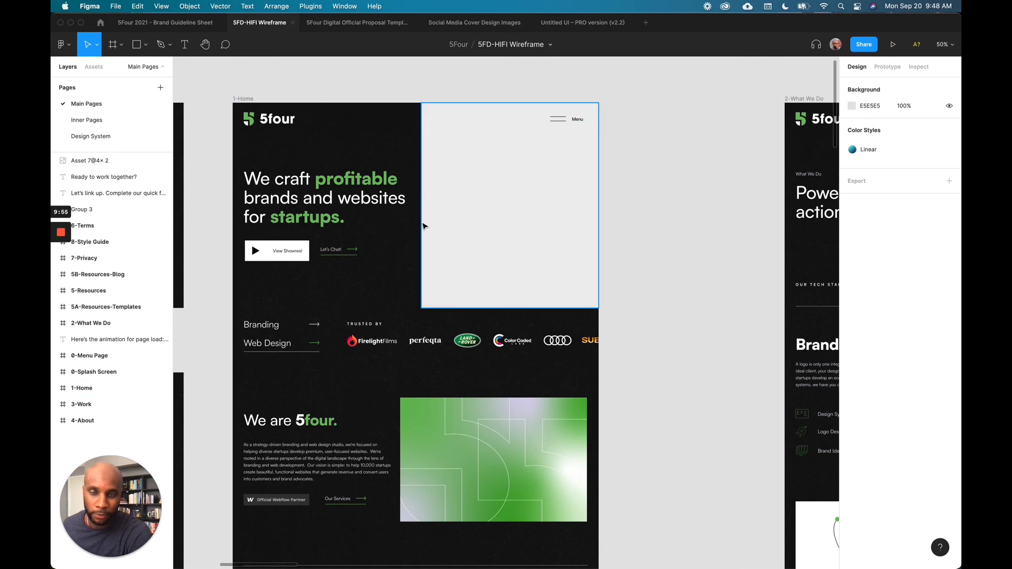
scroll(down, 3)
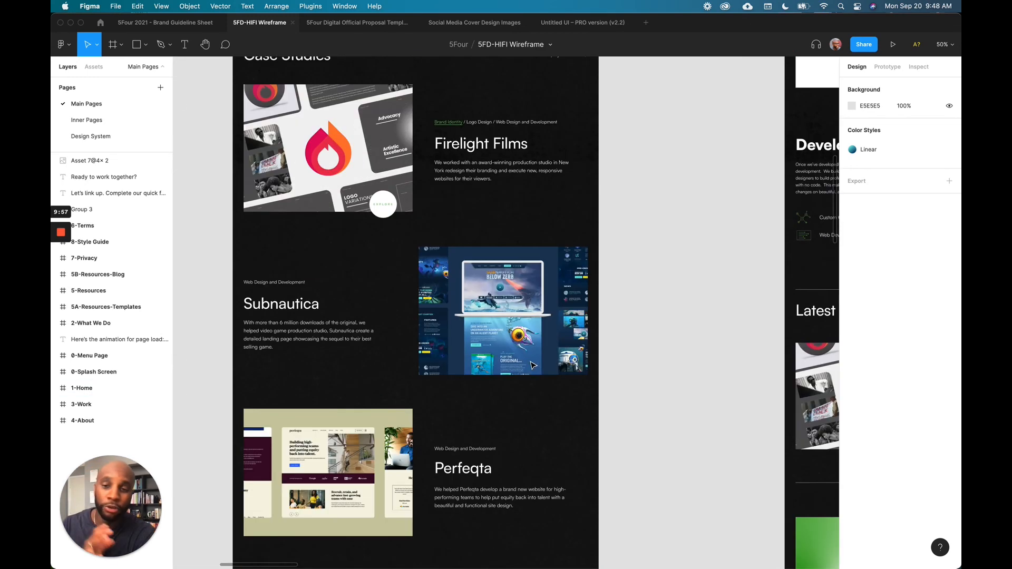
scroll(down, 3)
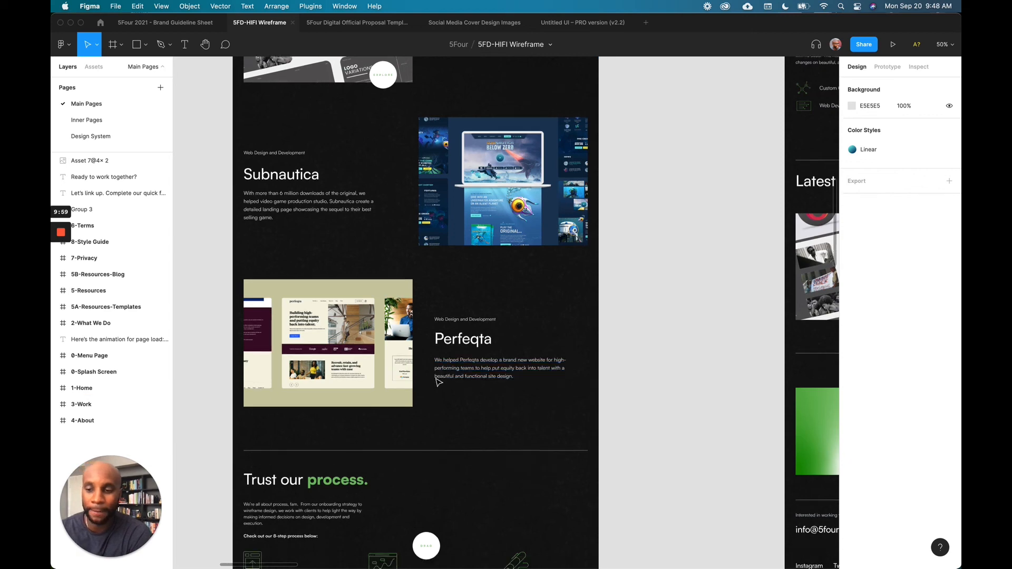
scroll(down, 3)
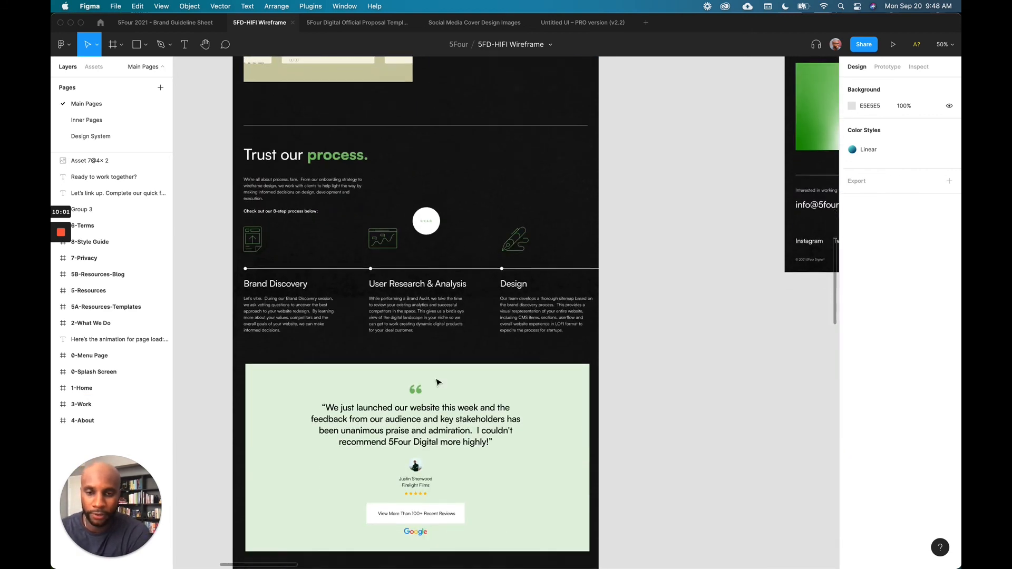
scroll(down, 3)
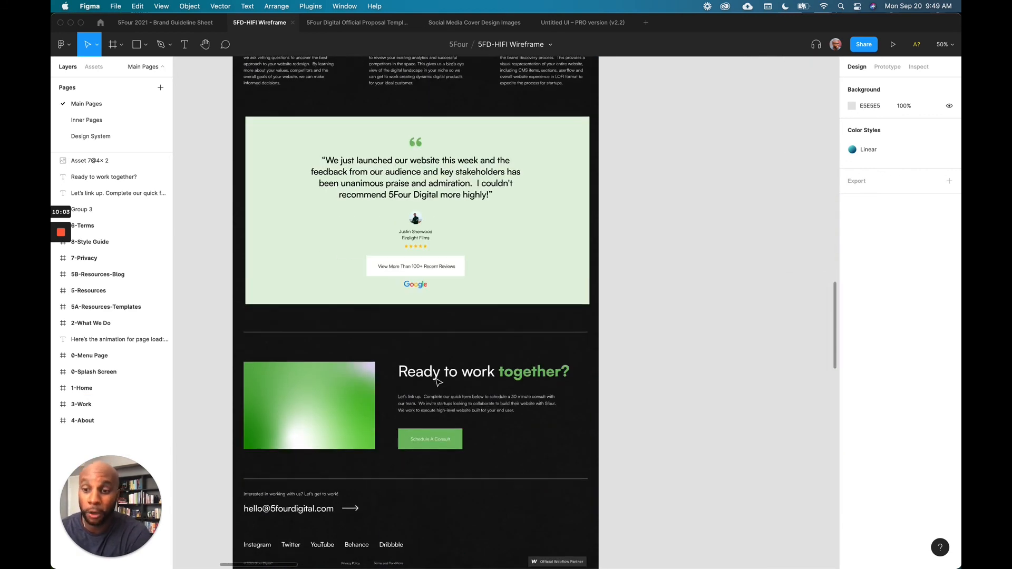
scroll(up, 3)
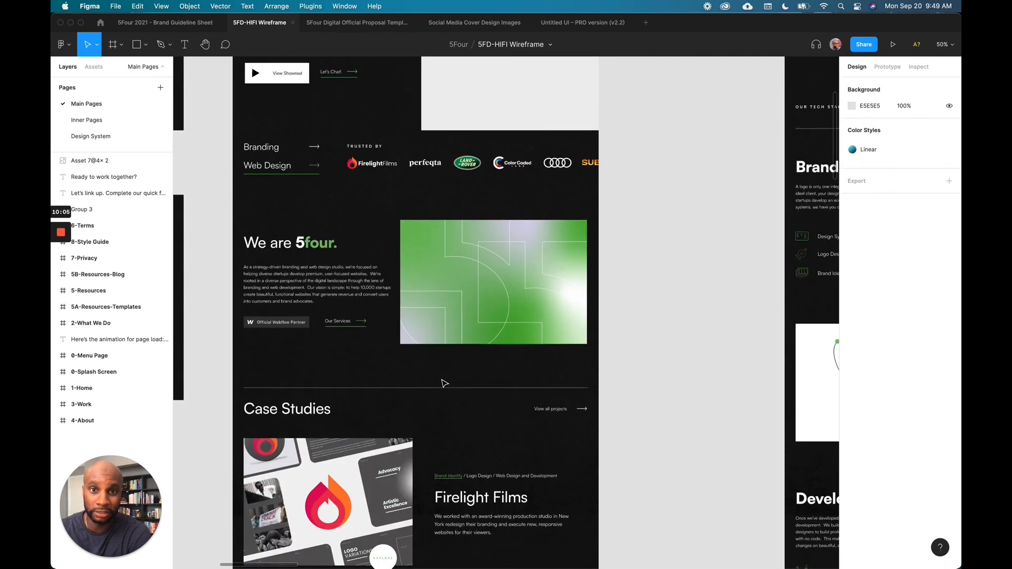